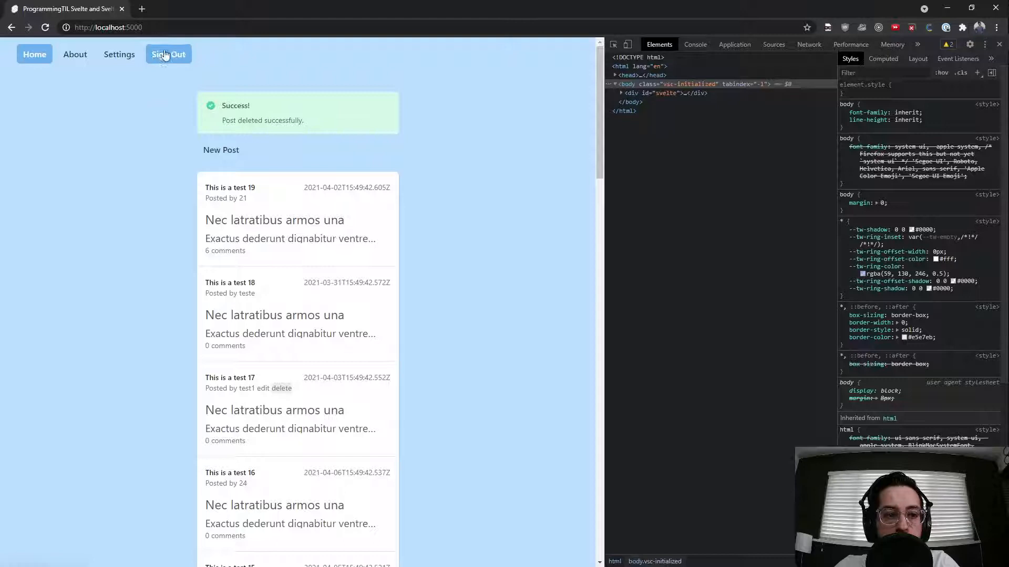
Sign out, sign back in, and create a new post titled 'test'.
{"action": "left_click", "coordinate": [169, 54]}
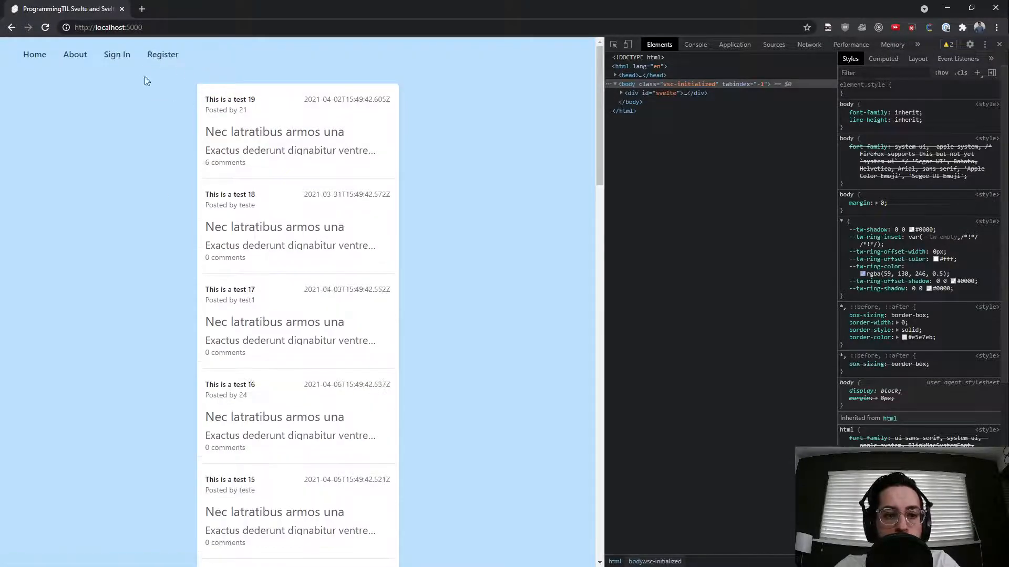
{"action": "left_click", "coordinate": [117, 54]}
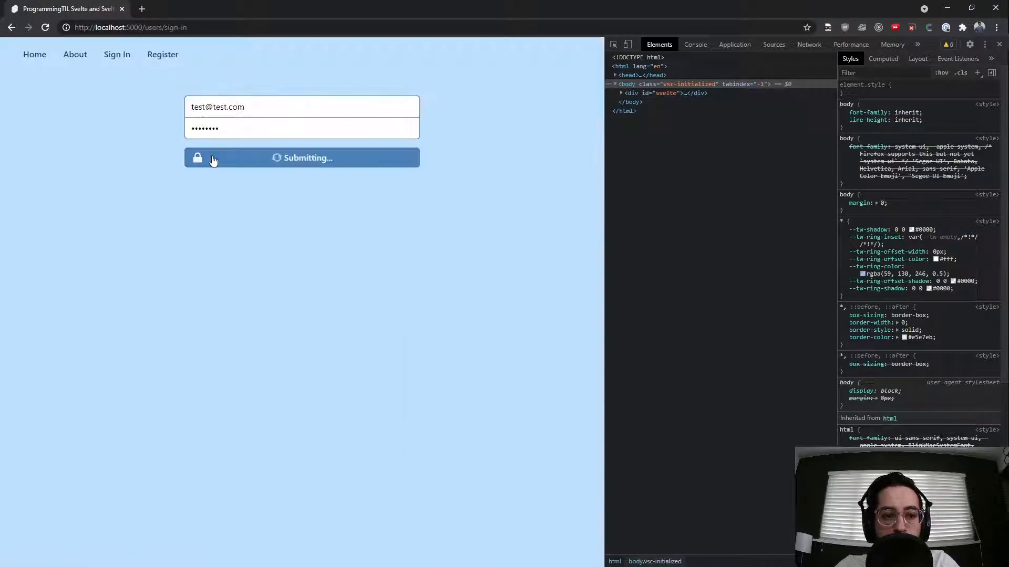
{"action": "left_click", "coordinate": [301, 157]}
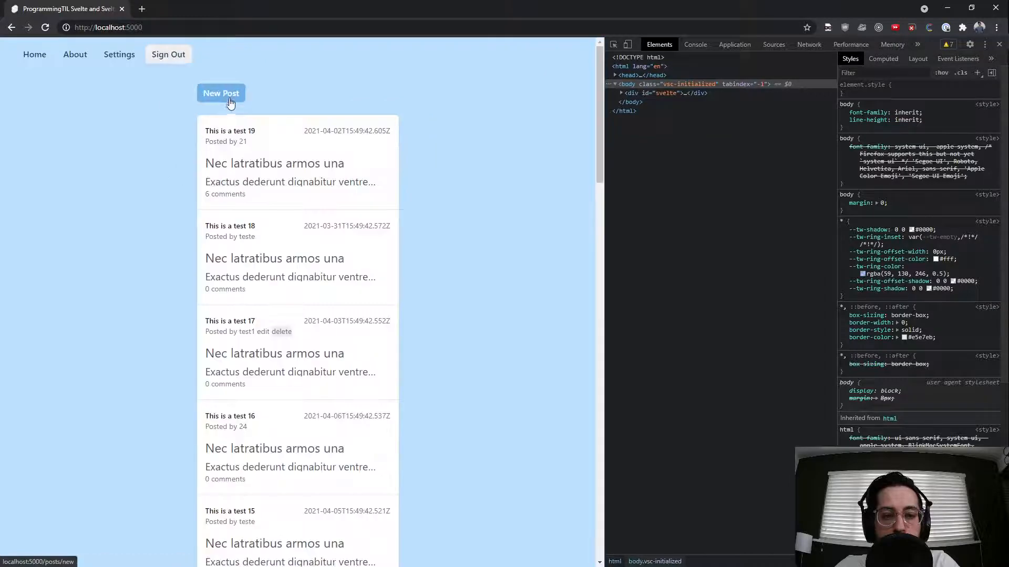
{"action": "left_click", "coordinate": [221, 94]}
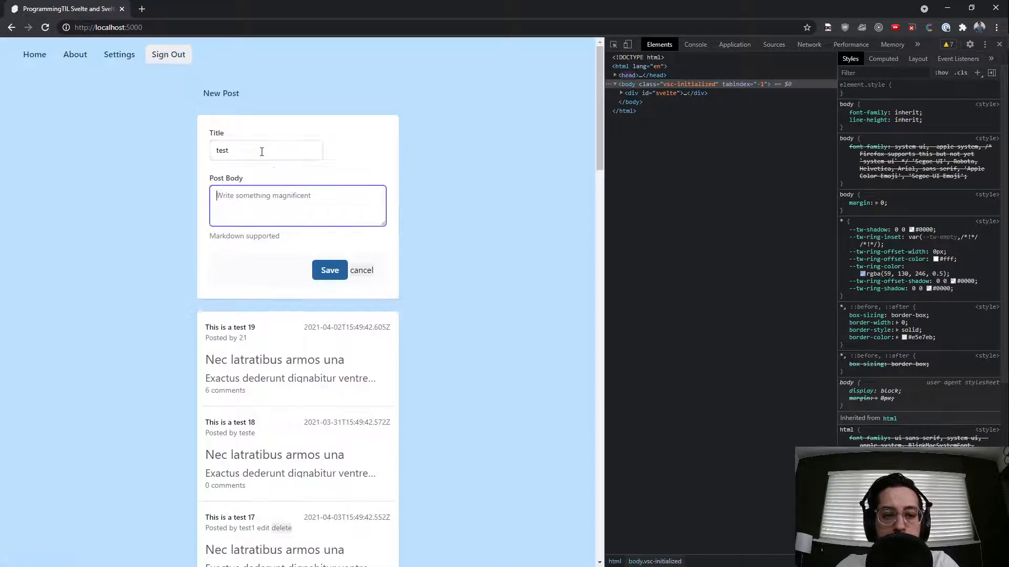
{"action": "left_click", "coordinate": [330, 270]}
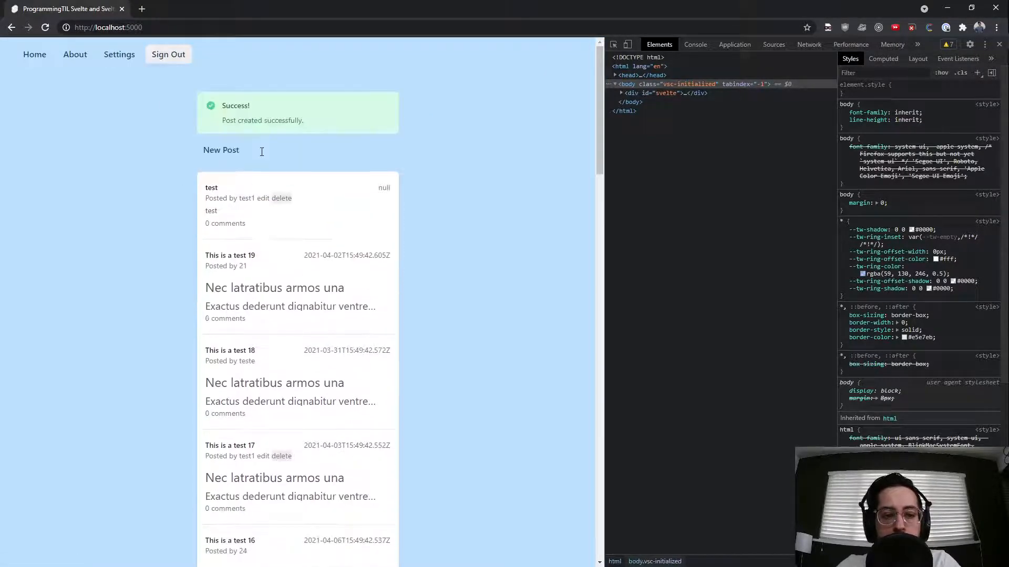
Edit the test post's body to 'xxexexe', then delete the post.
{"action": "left_click", "coordinate": [253, 198]}
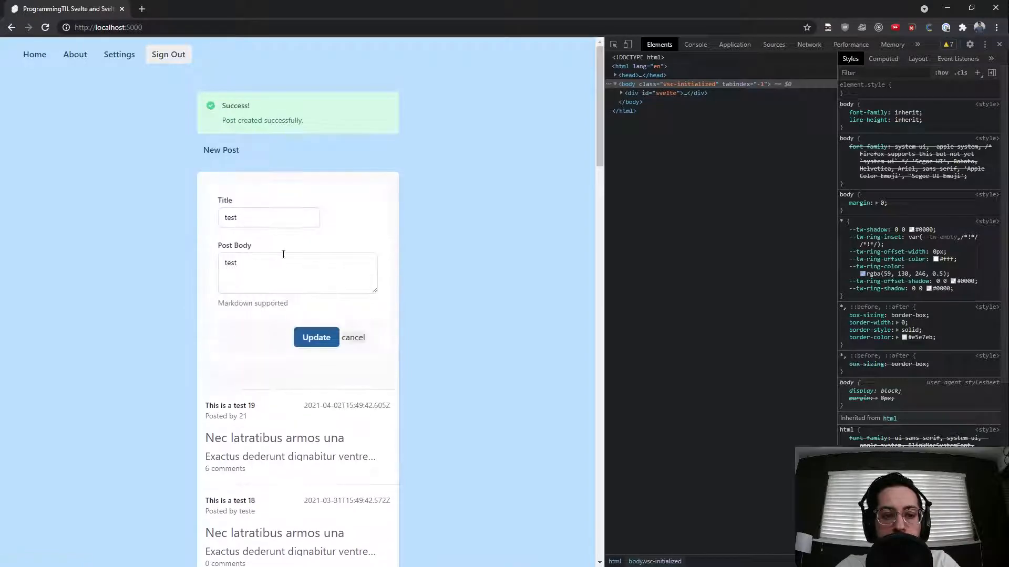
{"action": "type", "text": "xxexexe"}
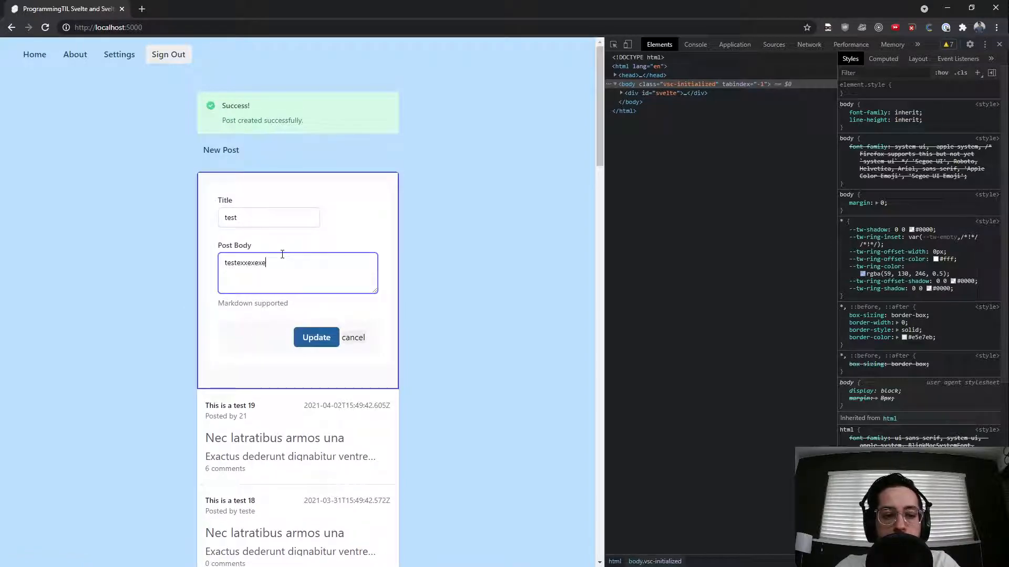
{"action": "left_click", "coordinate": [315, 337]}
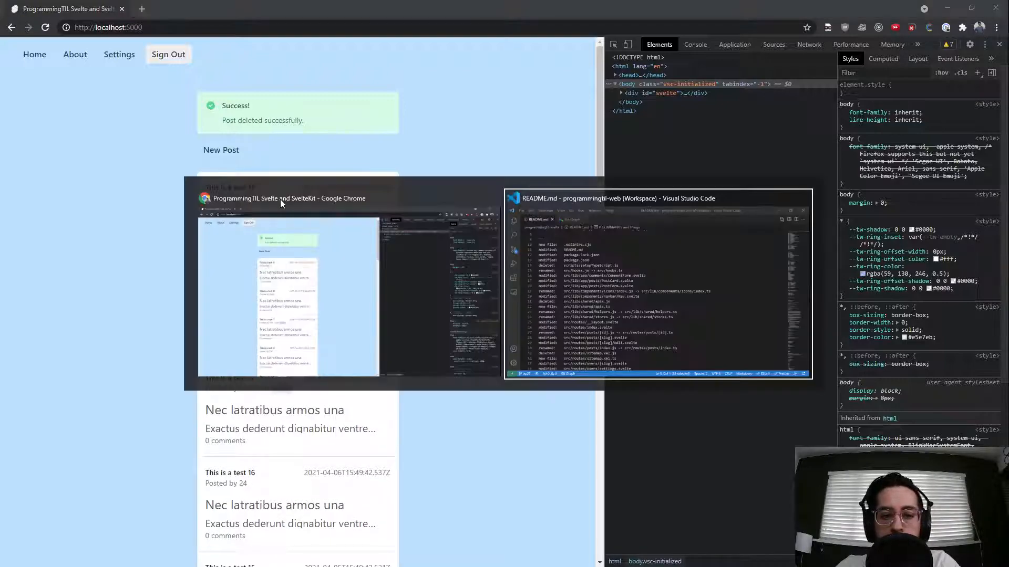
Switch to VS Code and scroll through the README's renamed, modified, deleted and new files.
{"action": "left_click", "coordinate": [658, 283]}
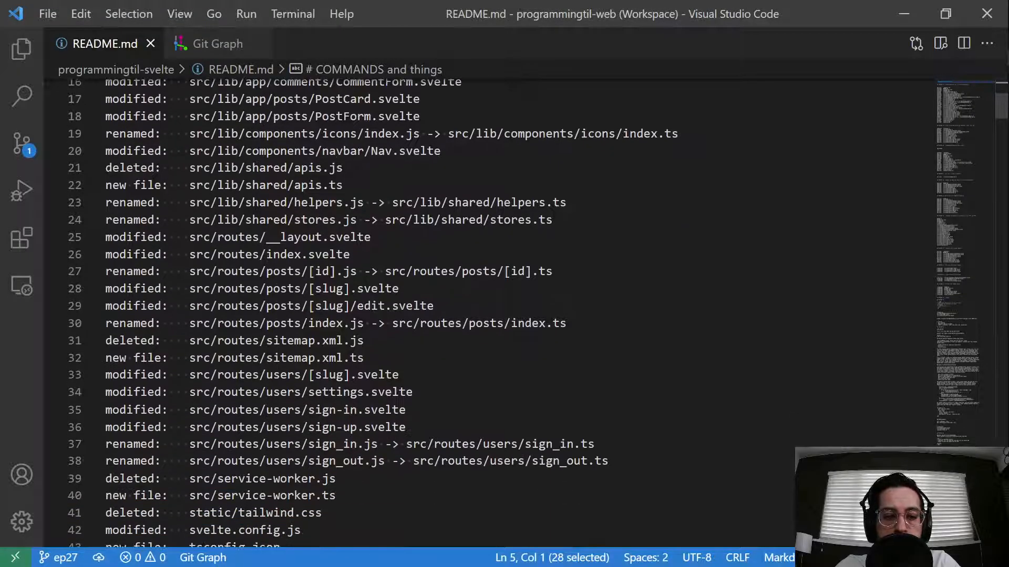
{"action": "scroll", "scroll_direction": "down", "scroll_amount": 3}
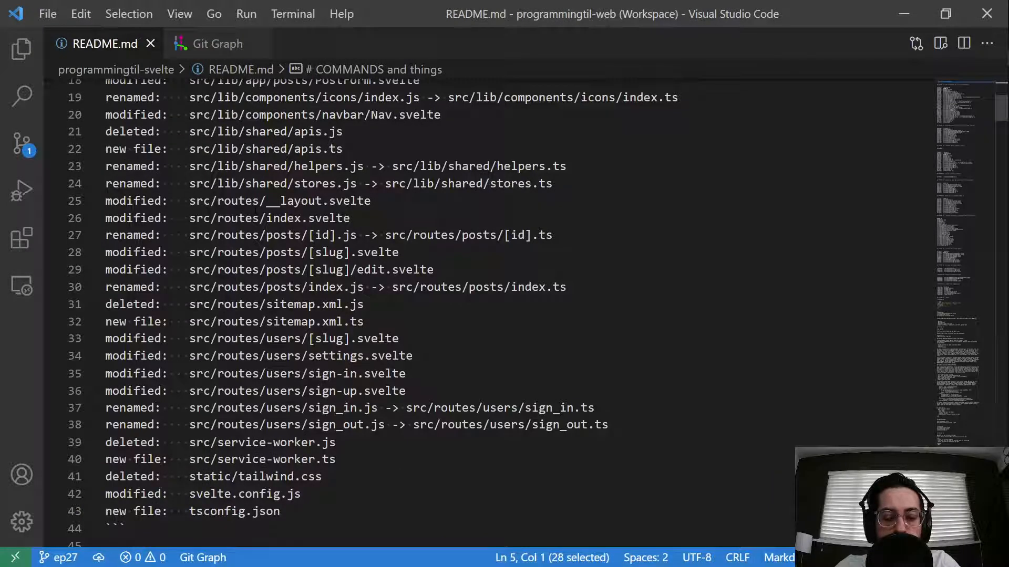
{"action": "scroll", "scroll_direction": "up", "scroll_amount": 3}
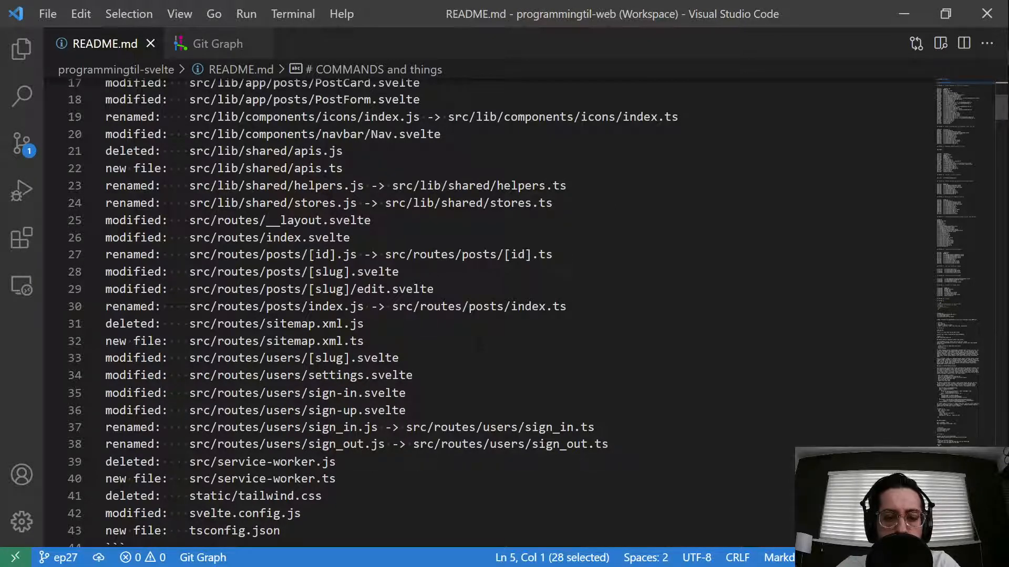
{"action": "scroll", "scroll_direction": "down", "scroll_amount": 3}
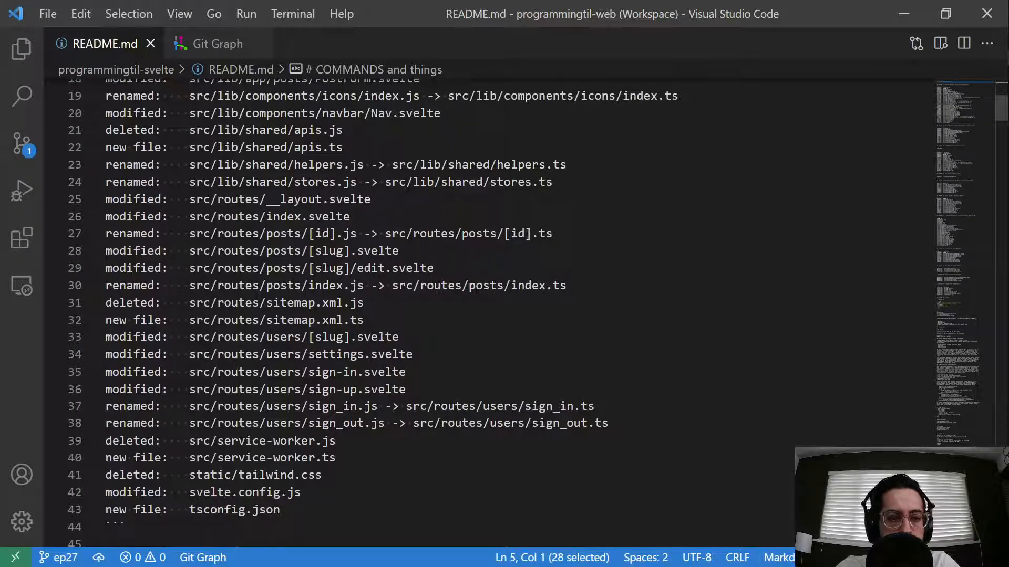
{"action": "scroll", "scroll_direction": "up", "scroll_amount": 3}
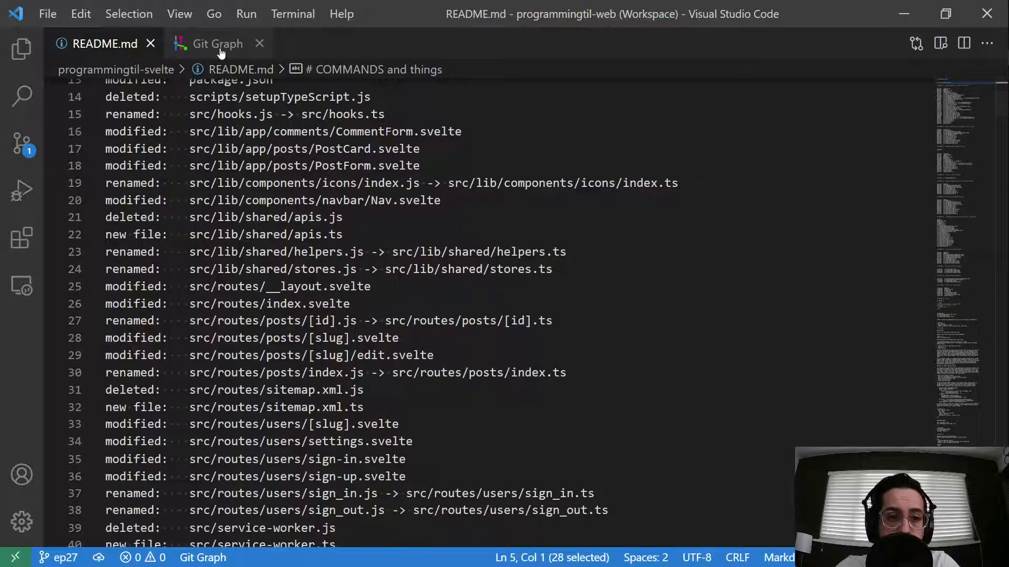
Browse the Episode 27 commit's changed files in Git Graph, then show the Explorer.
{"action": "left_click", "coordinate": [215, 43]}
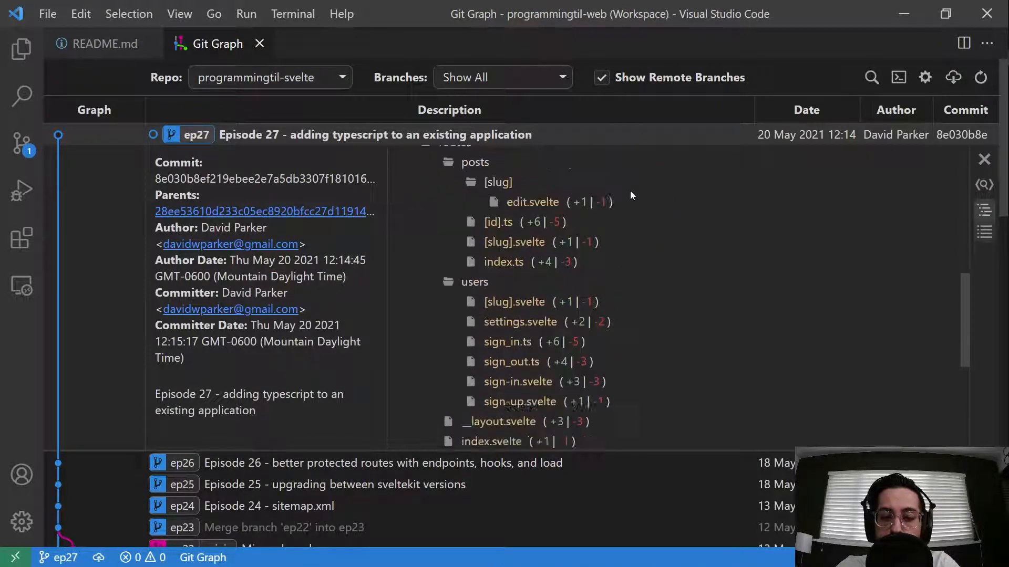
{"action": "scroll", "scroll_direction": "down", "scroll_amount": 3}
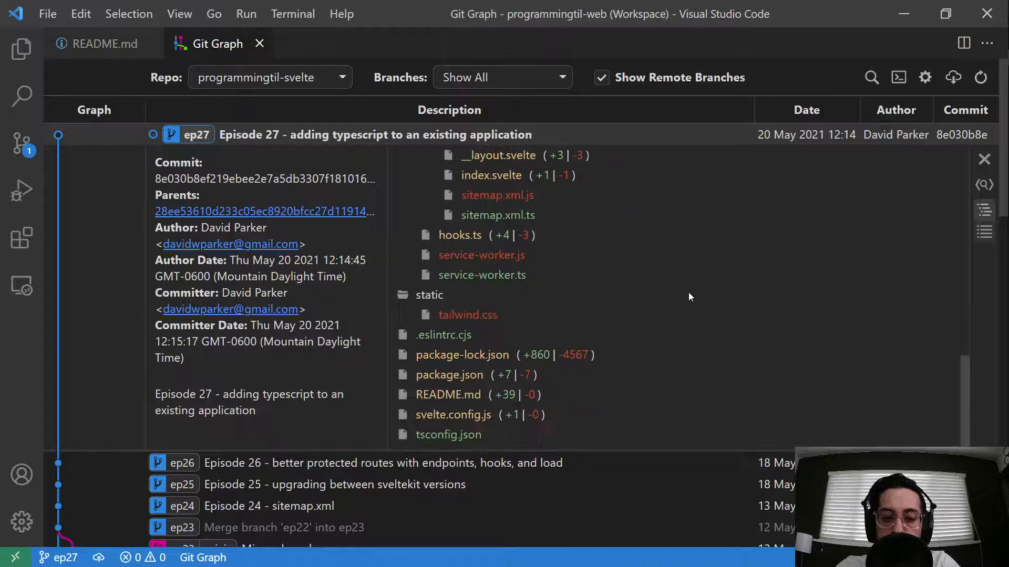
{"action": "mouse_move", "coordinate": [448, 435]}
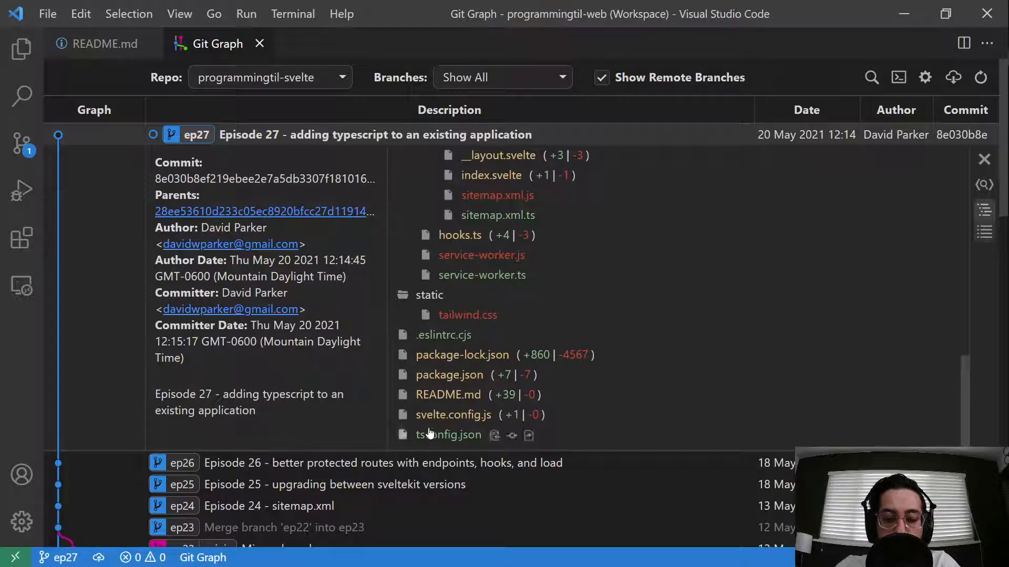
{"action": "mouse_move", "coordinate": [453, 415]}
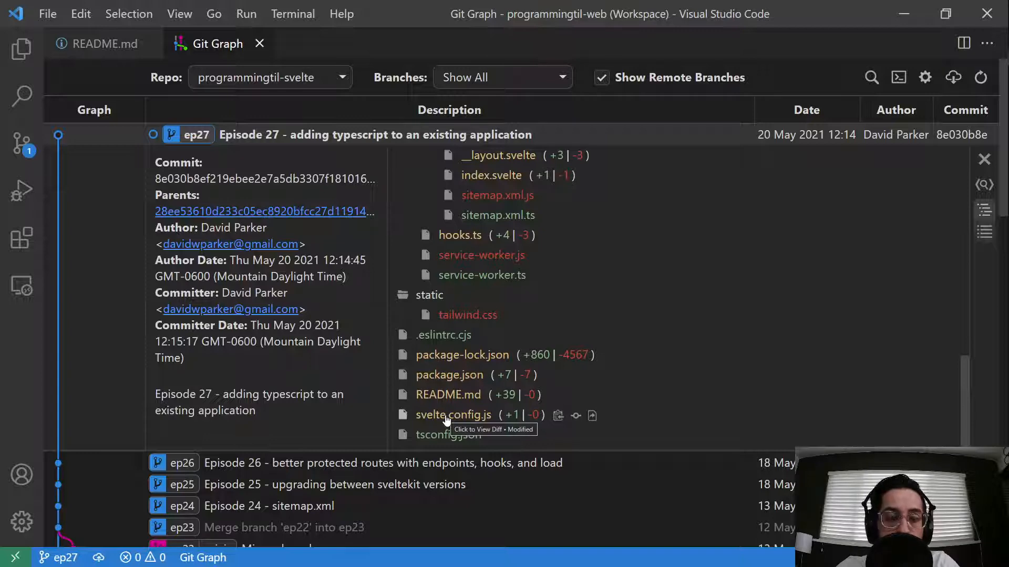
{"action": "mouse_move", "coordinate": [395, 316]}
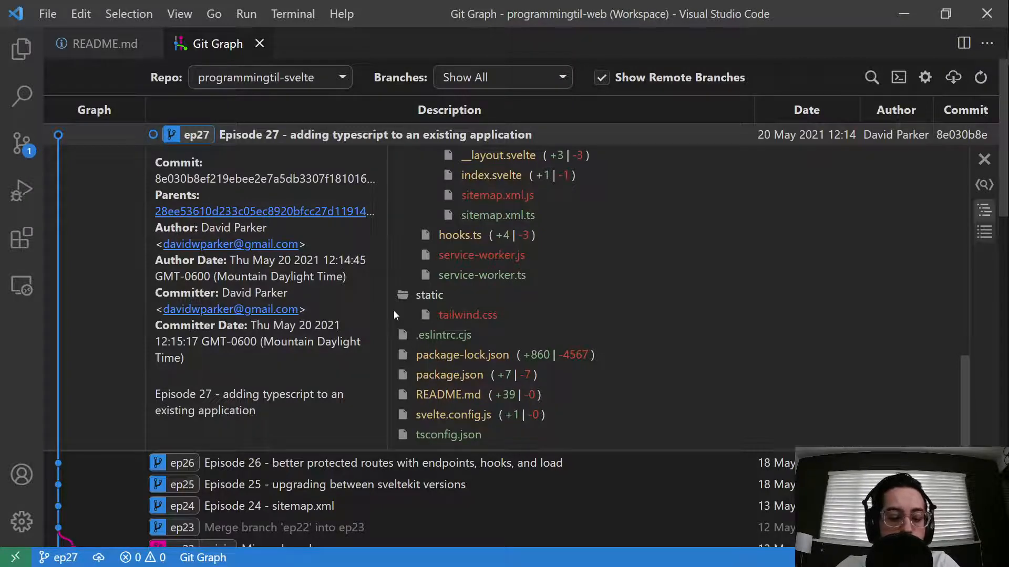
{"action": "left_click", "coordinate": [21, 50]}
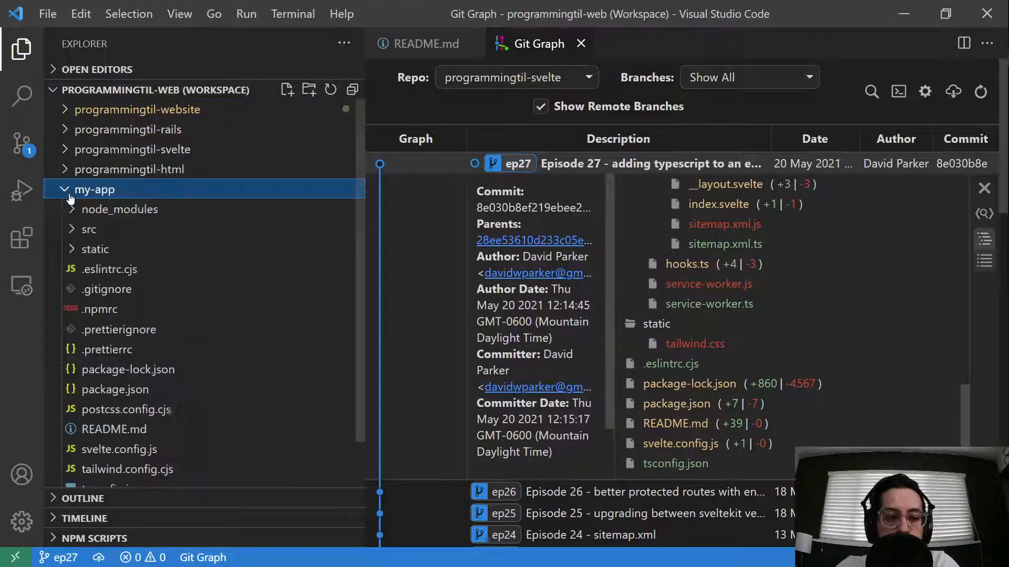
Scroll through my-app's tsconfig.json and close it.
{"action": "scroll", "scroll_direction": "down", "scroll_amount": 3}
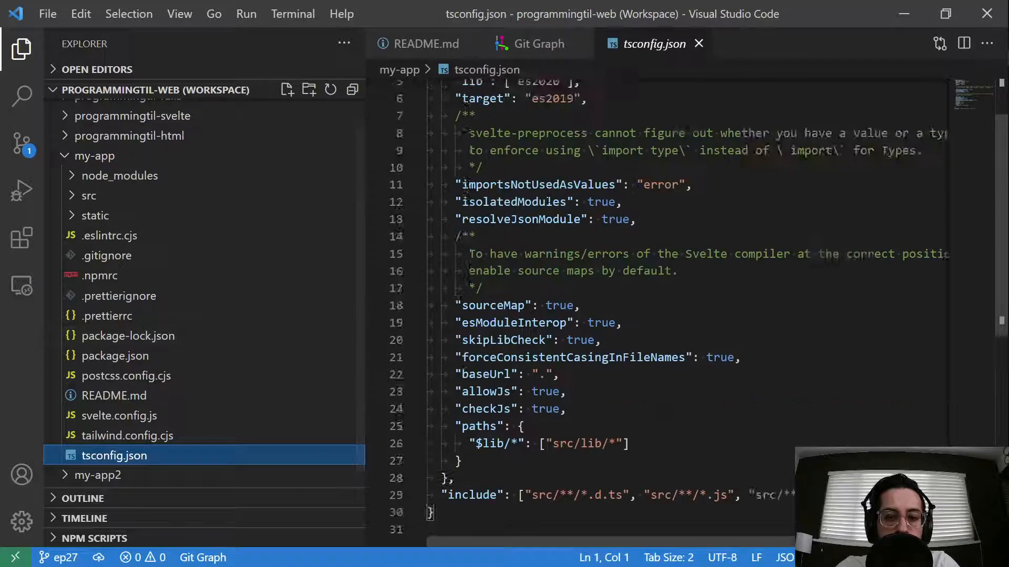
{"action": "scroll", "scroll_direction": "up", "scroll_amount": 3}
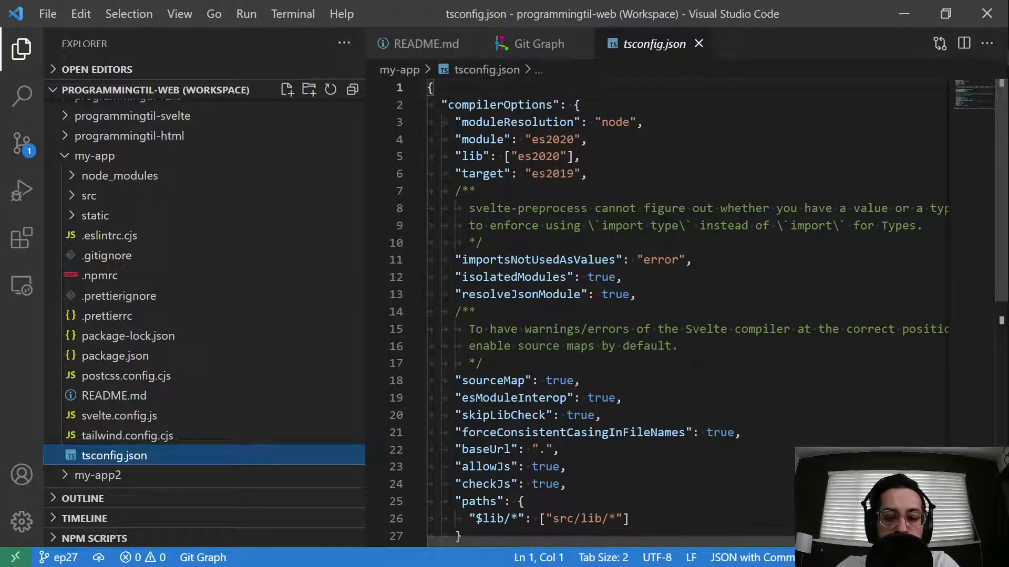
{"action": "left_click", "coordinate": [531, 43]}
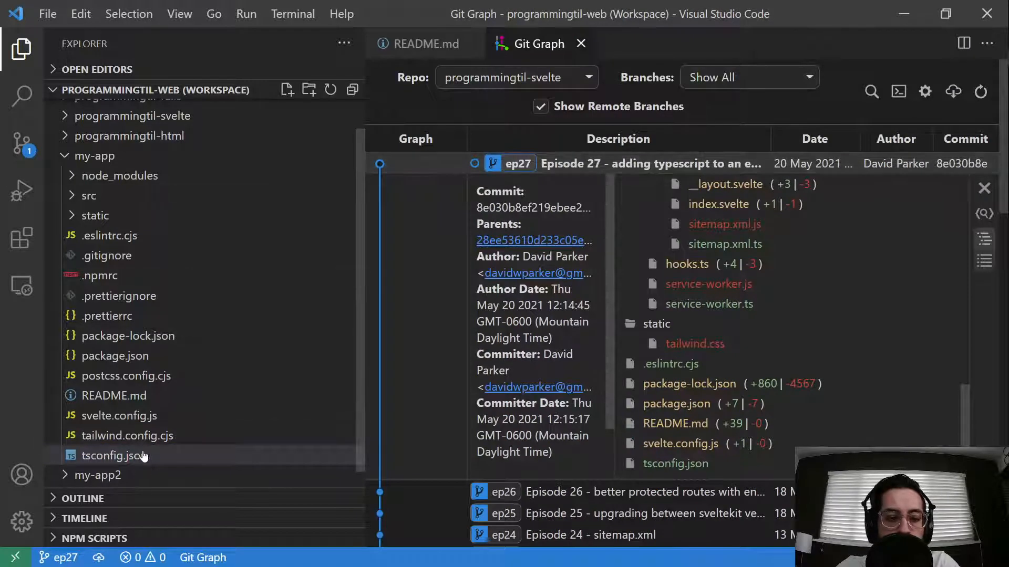
Open my-app's package.json and review its TypeScript devDependencies.
{"action": "left_click", "coordinate": [119, 415]}
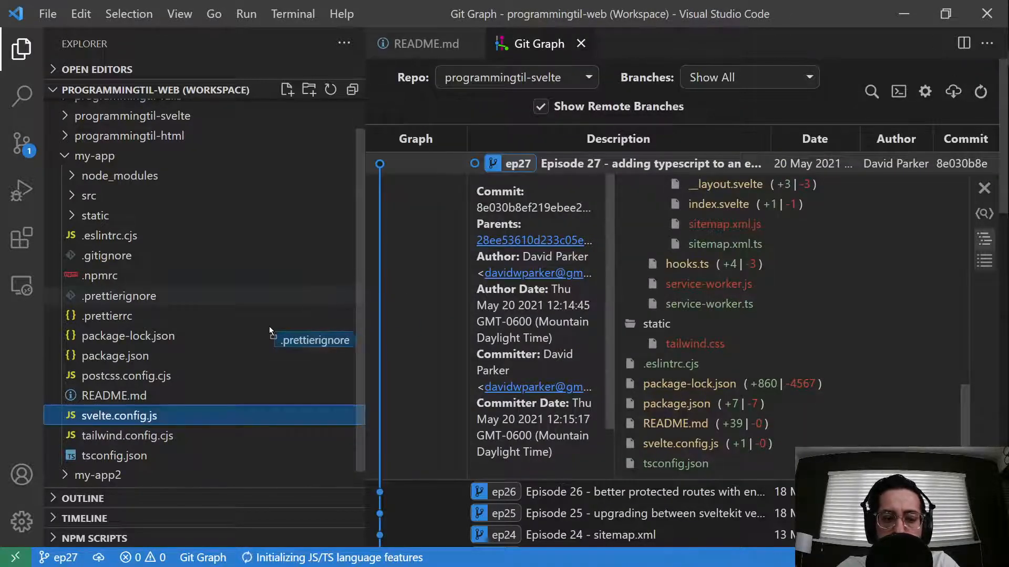
{"action": "left_click", "coordinate": [115, 356]}
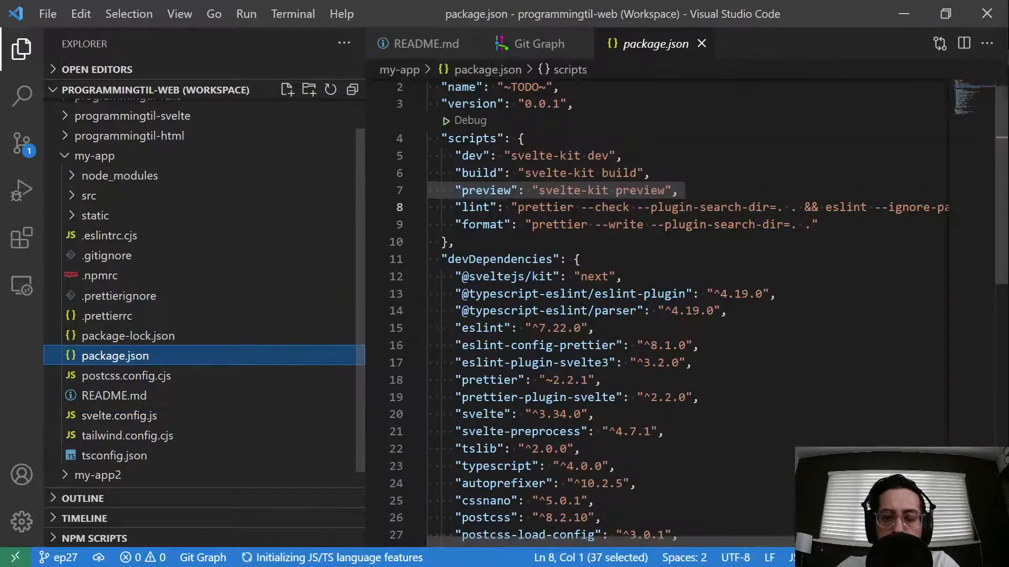
{"action": "scroll", "scroll_direction": "down", "scroll_amount": 3}
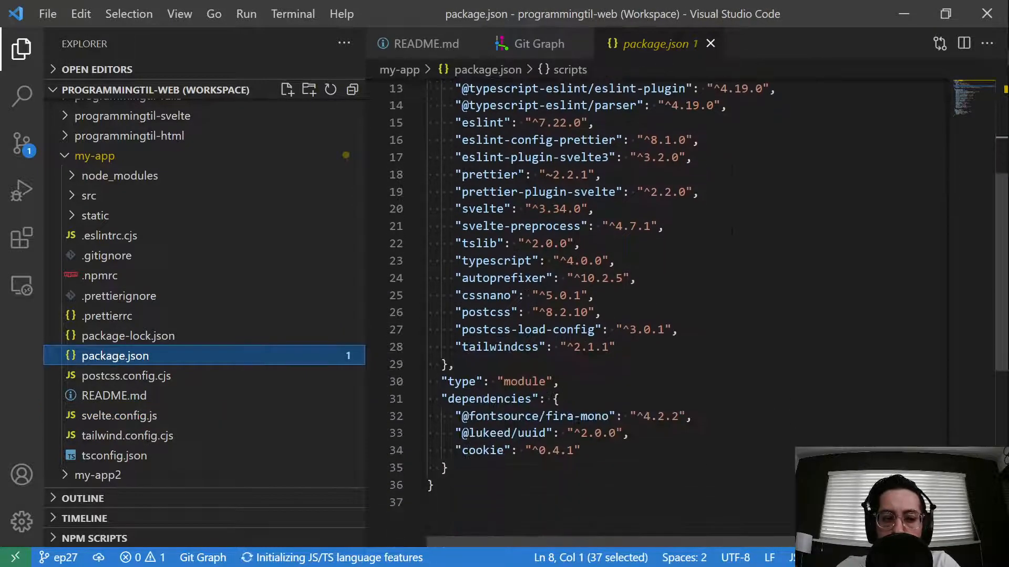
{"action": "scroll", "scroll_direction": "up", "scroll_amount": 3}
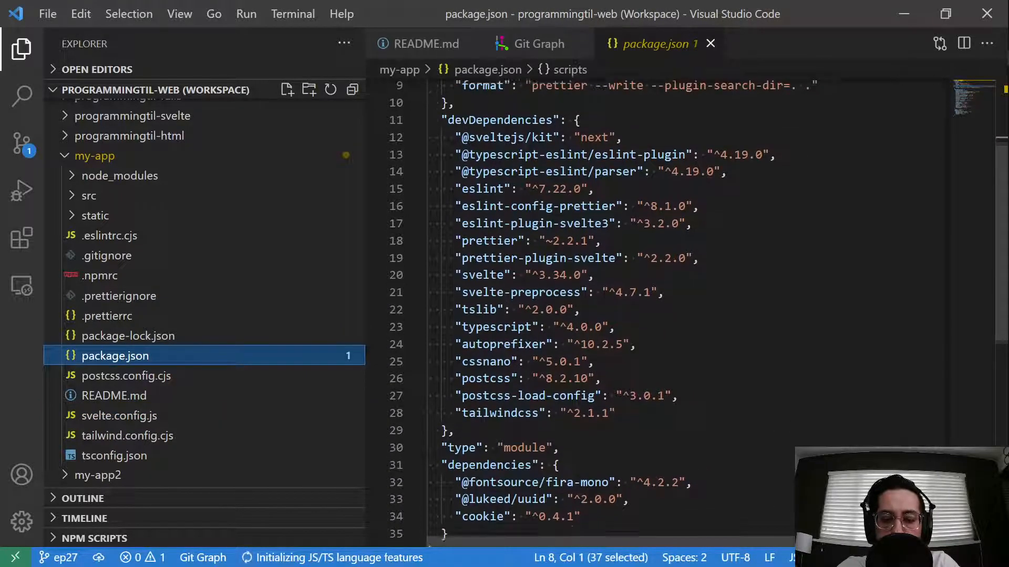
{"action": "scroll", "scroll_direction": "up", "scroll_amount": 3}
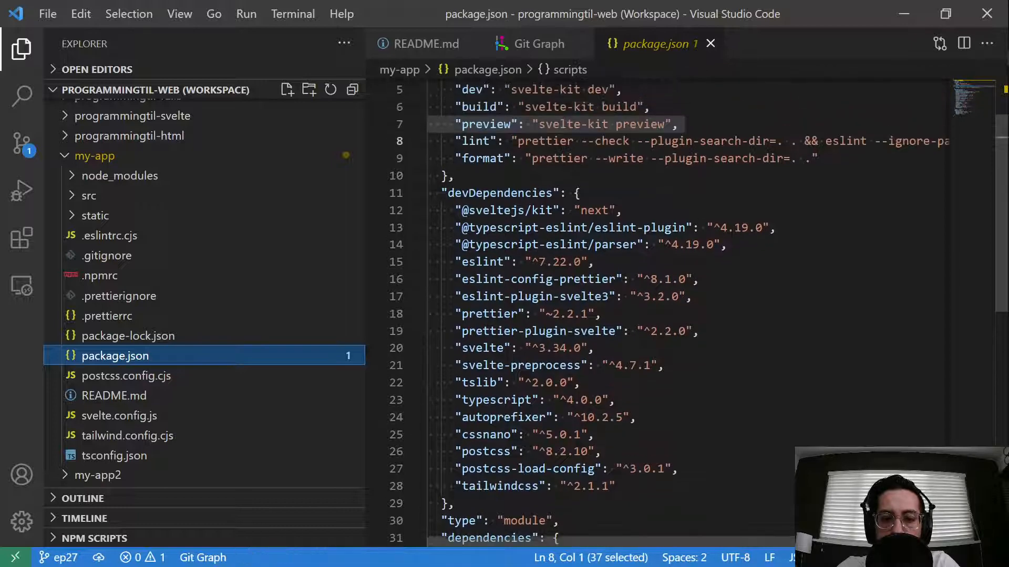
{"action": "scroll", "scroll_direction": "down", "scroll_amount": 3}
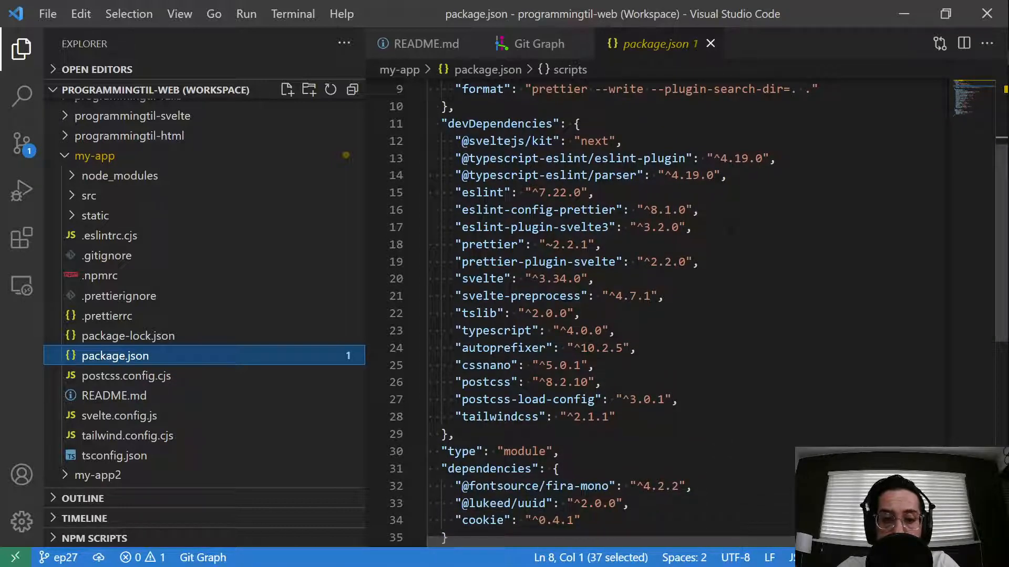
{"action": "mouse_move", "coordinate": [710, 43]}
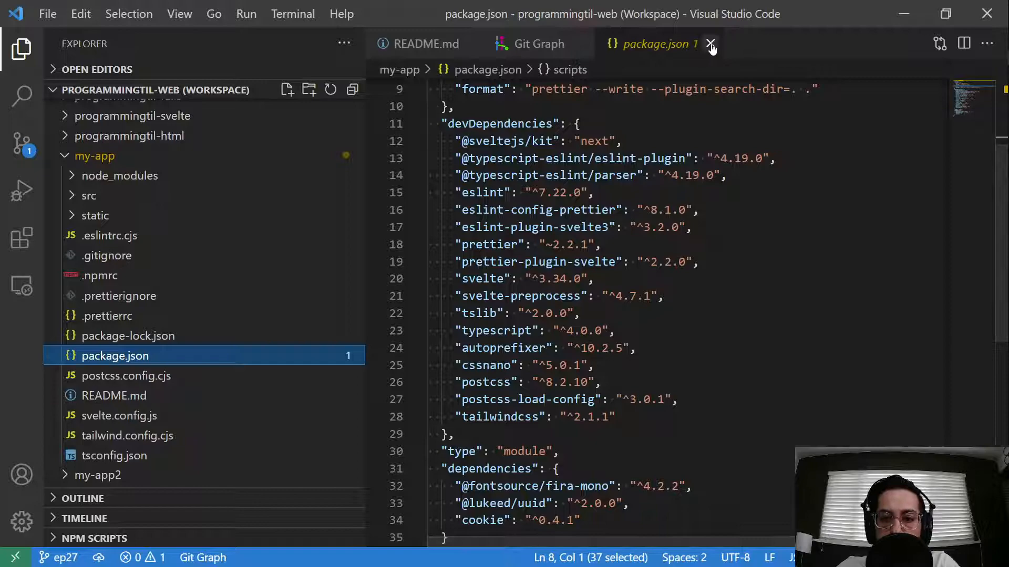
{"action": "left_click", "coordinate": [711, 44]}
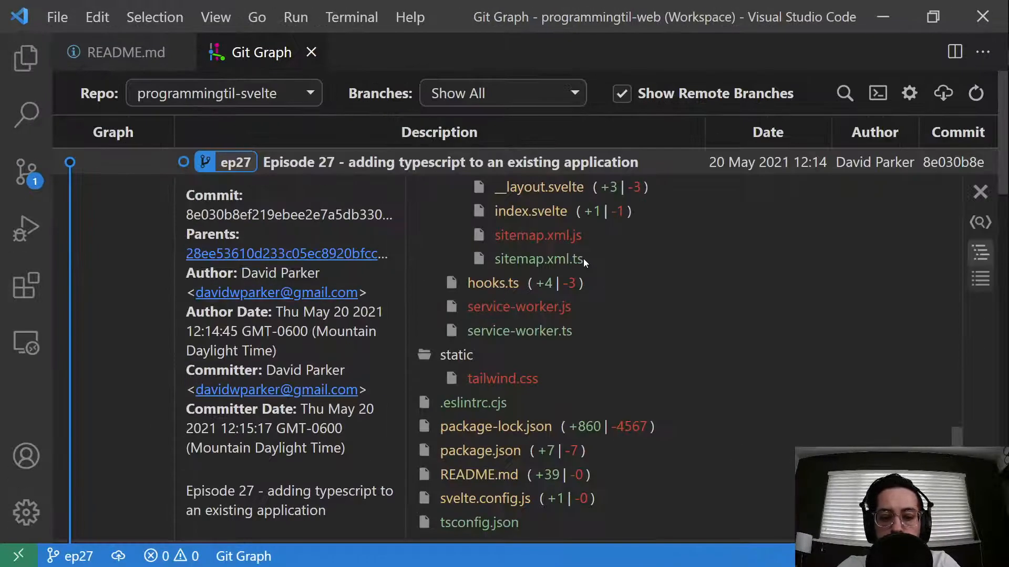
{"action": "scroll", "scroll_direction": "down", "scroll_amount": 3}
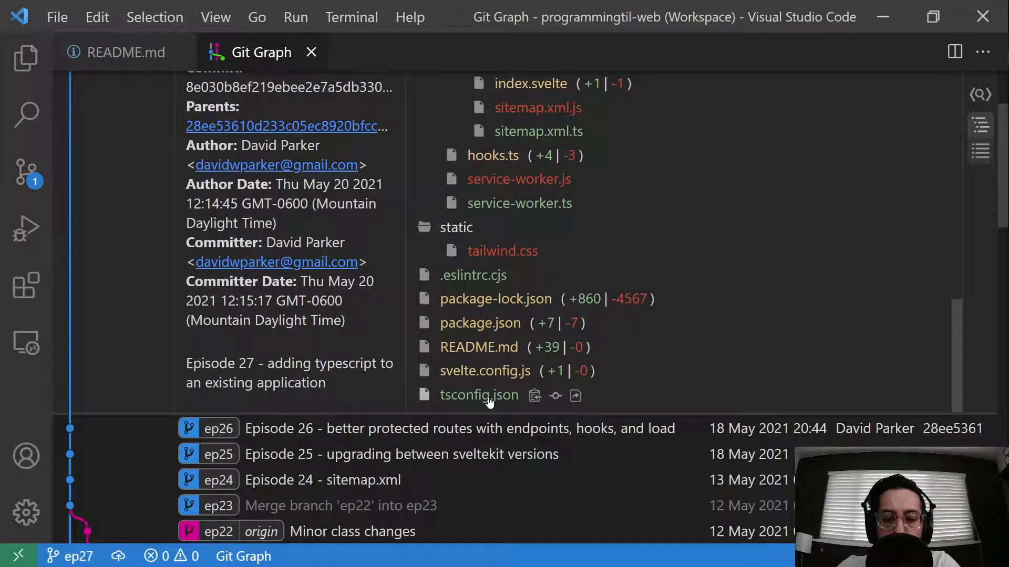
{"action": "left_click", "coordinate": [479, 395]}
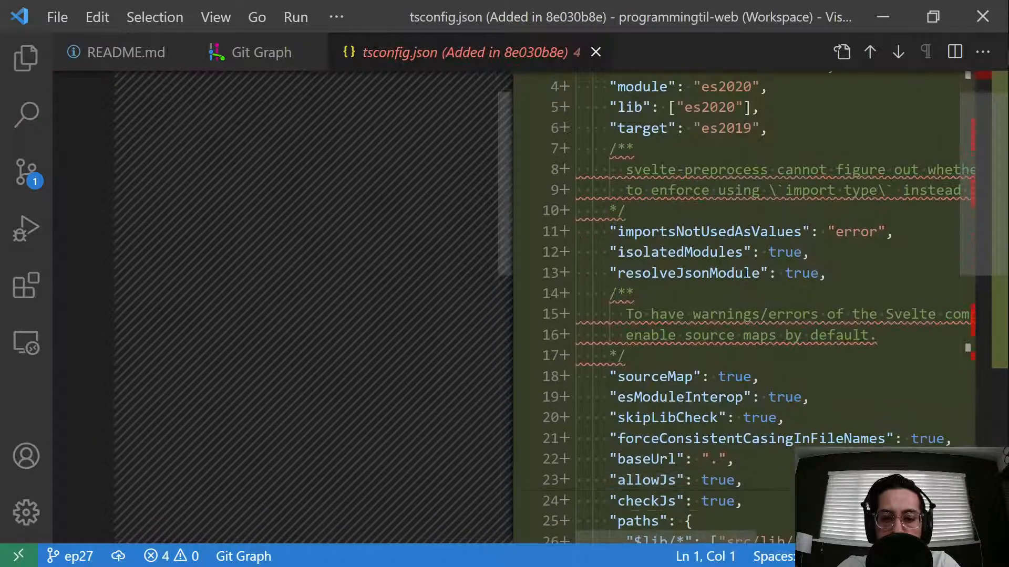
{"action": "scroll", "scroll_direction": "up", "scroll_amount": 3}
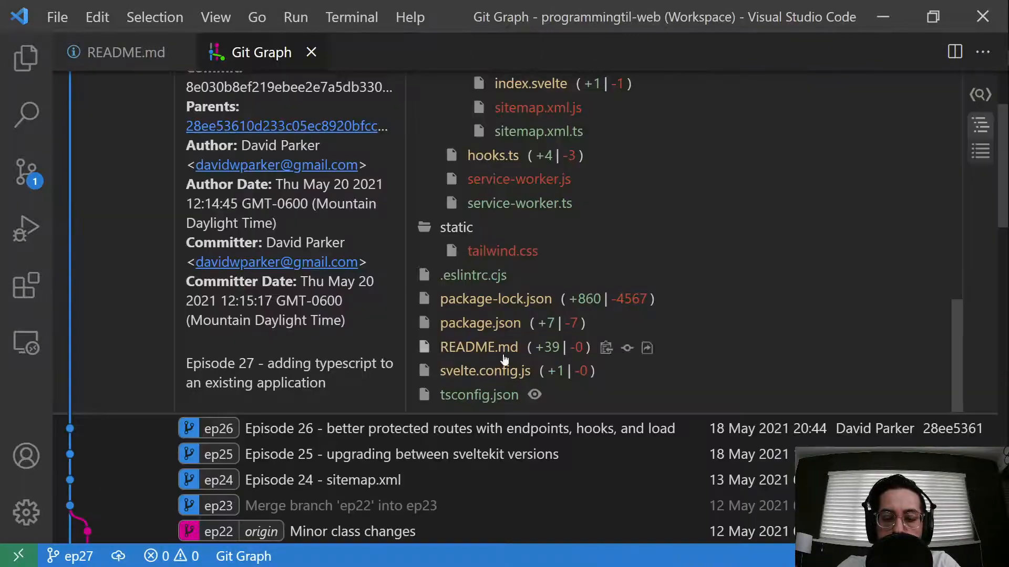
{"action": "left_click", "coordinate": [478, 394]}
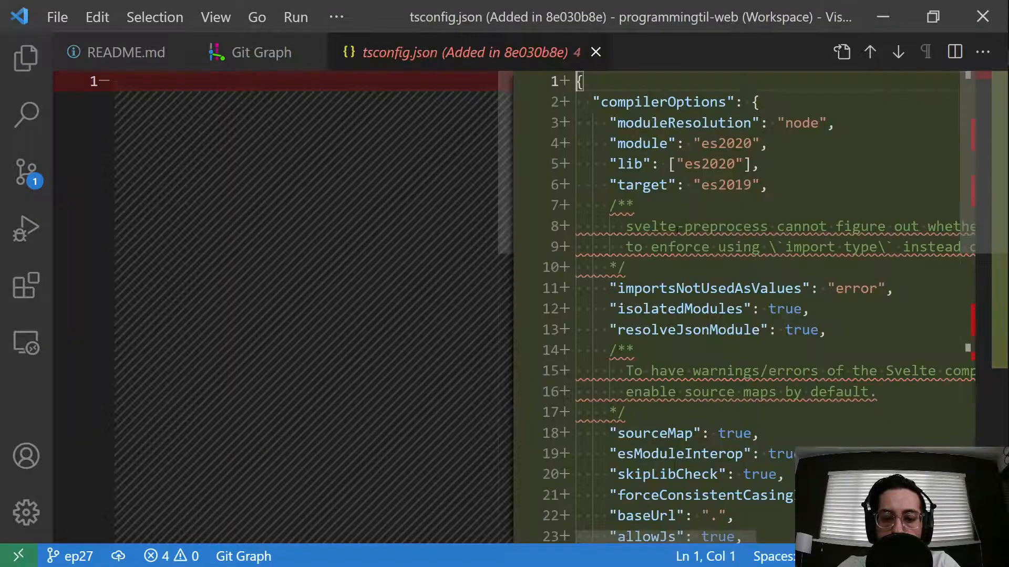
{"action": "scroll", "scroll_direction": "down", "scroll_amount": 3}
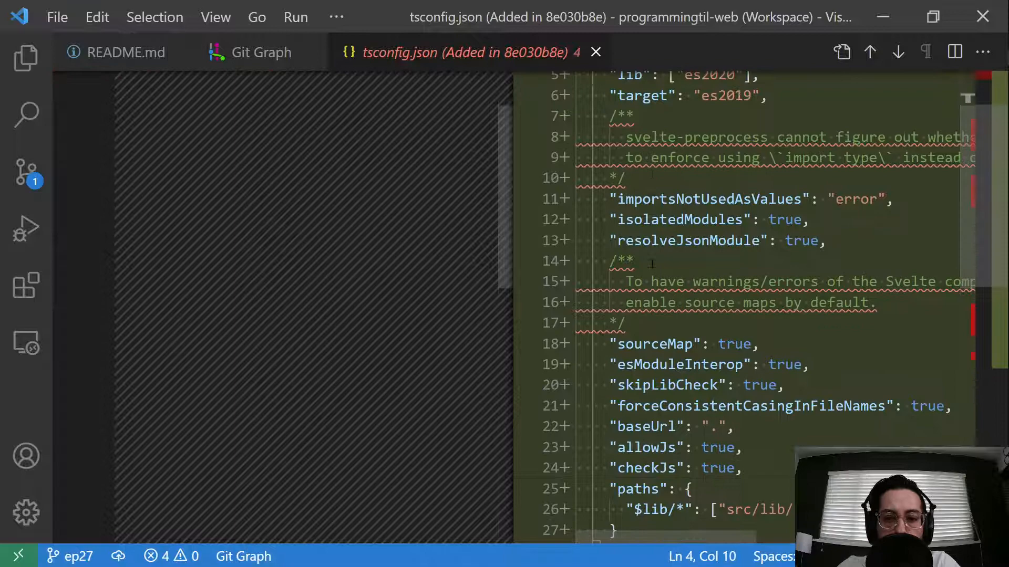
{"action": "scroll", "scroll_direction": "down", "scroll_amount": 3}
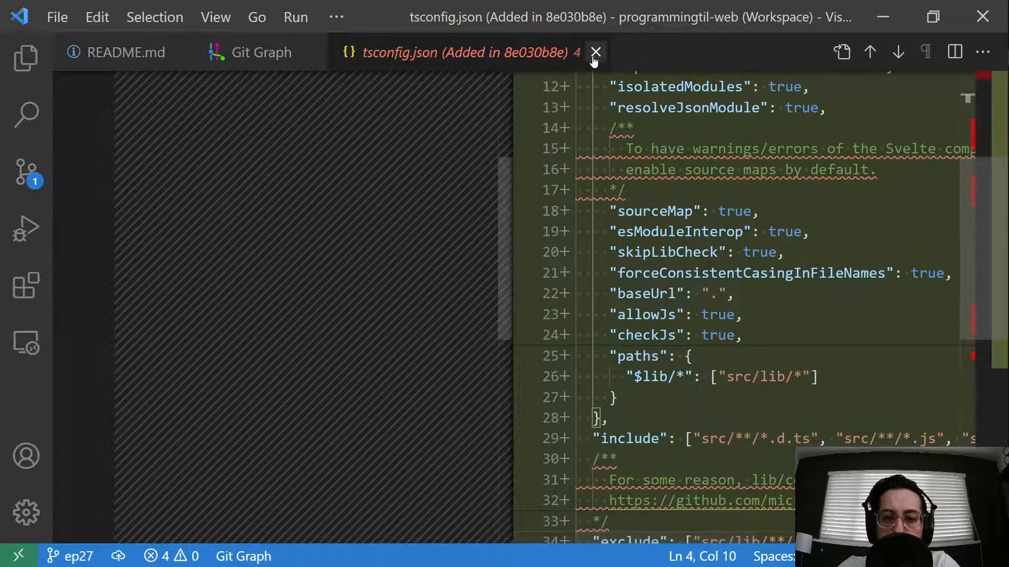
{"action": "left_click", "coordinate": [594, 52]}
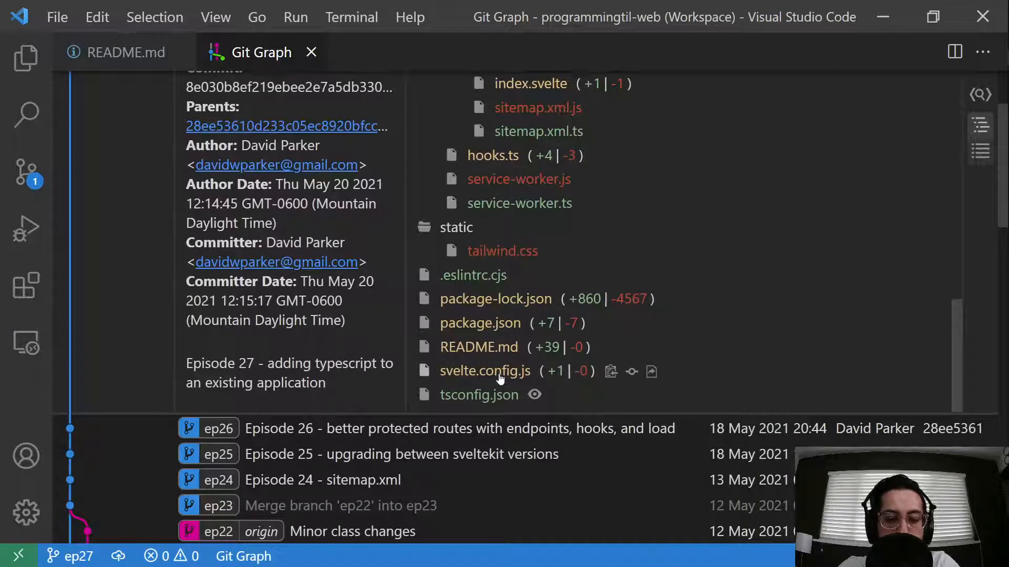
{"action": "left_click", "coordinate": [485, 371]}
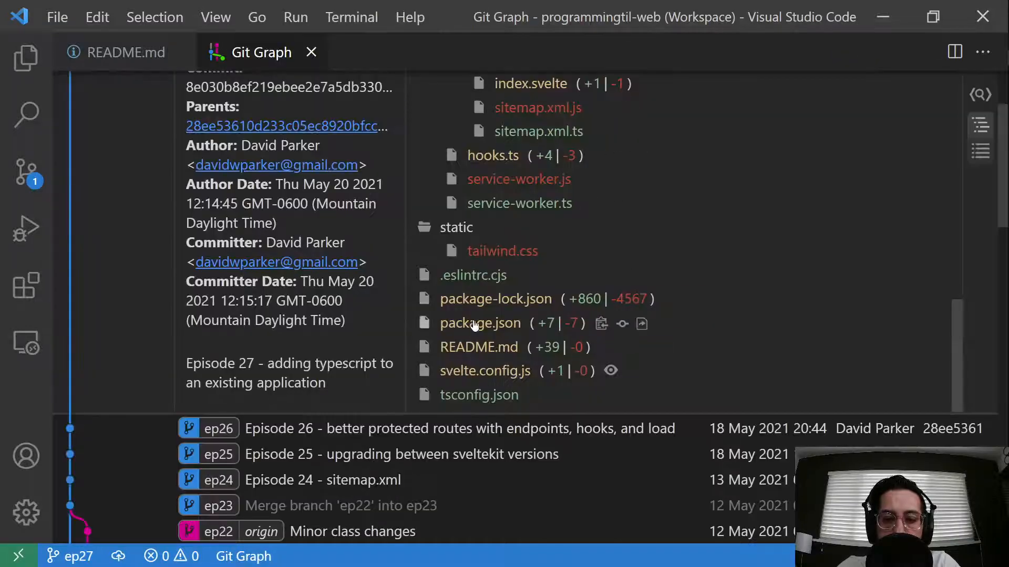
View the commit's package.json diff: added typescript-eslint, tslib and typescript packages.
{"action": "left_click", "coordinate": [479, 323]}
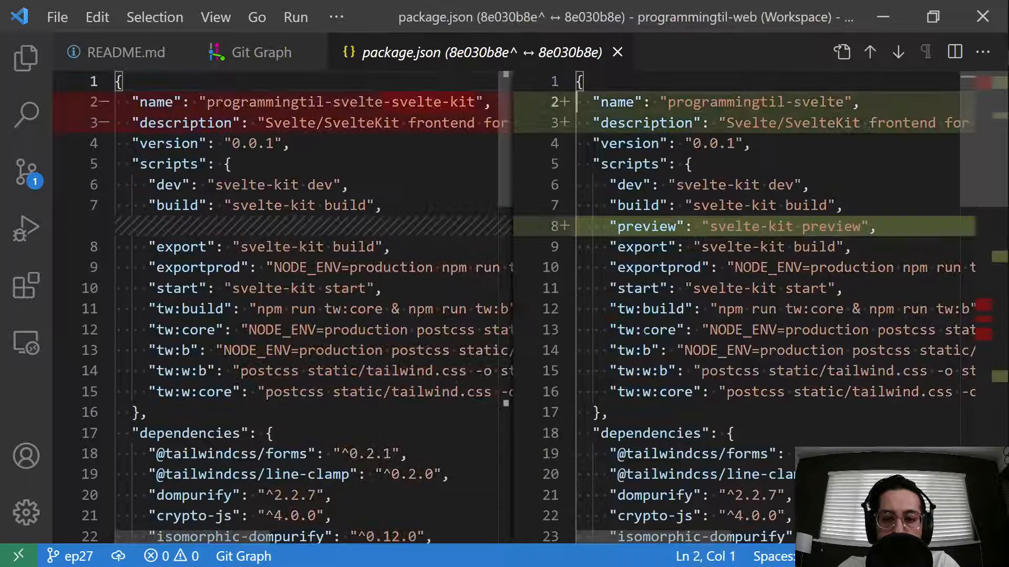
{"action": "scroll", "scroll_direction": "down", "scroll_amount": 3}
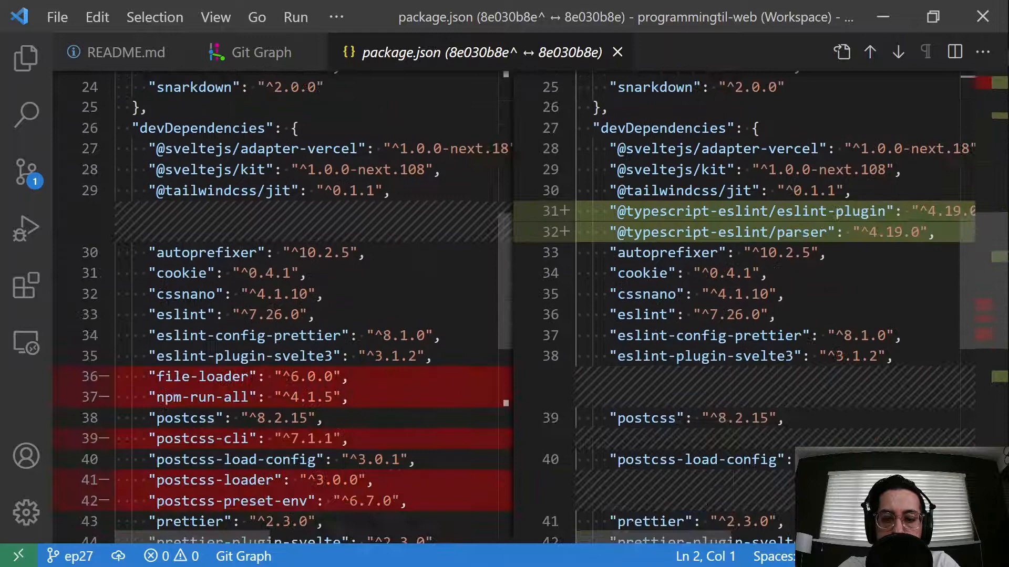
{"action": "scroll", "scroll_direction": "down", "scroll_amount": 3}
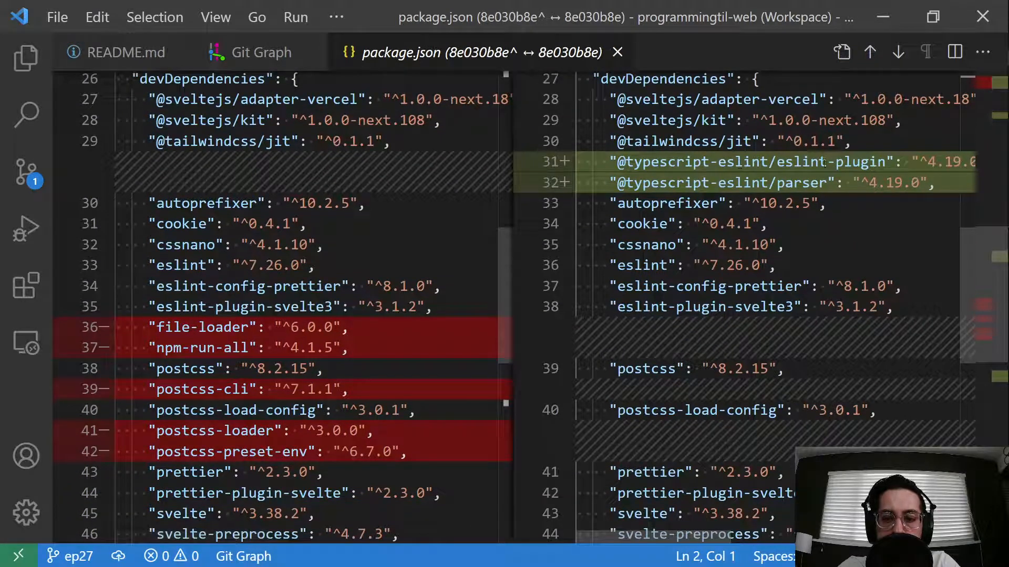
{"action": "left_click", "coordinate": [794, 183]}
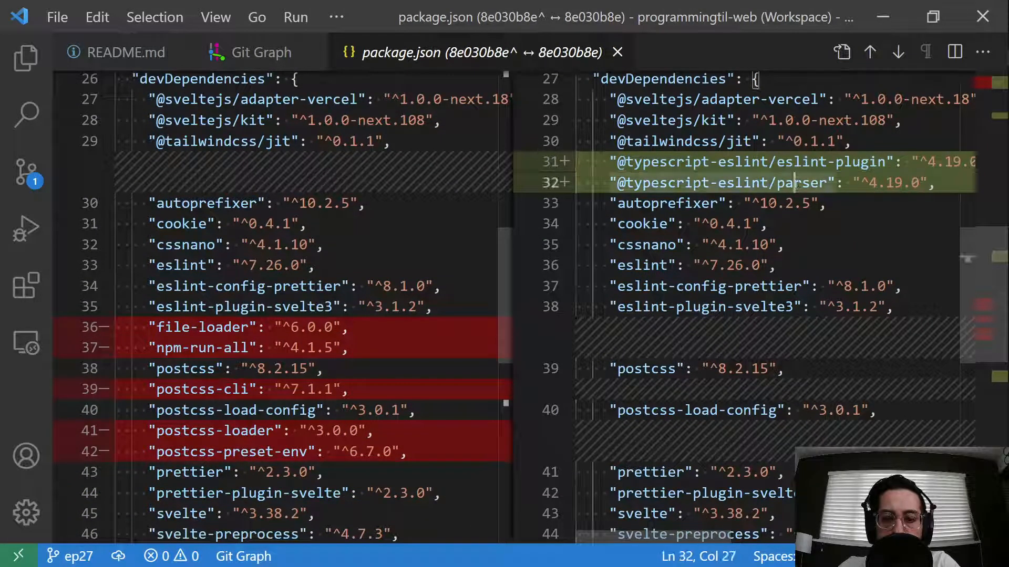
{"action": "scroll", "scroll_direction": "down", "scroll_amount": 3}
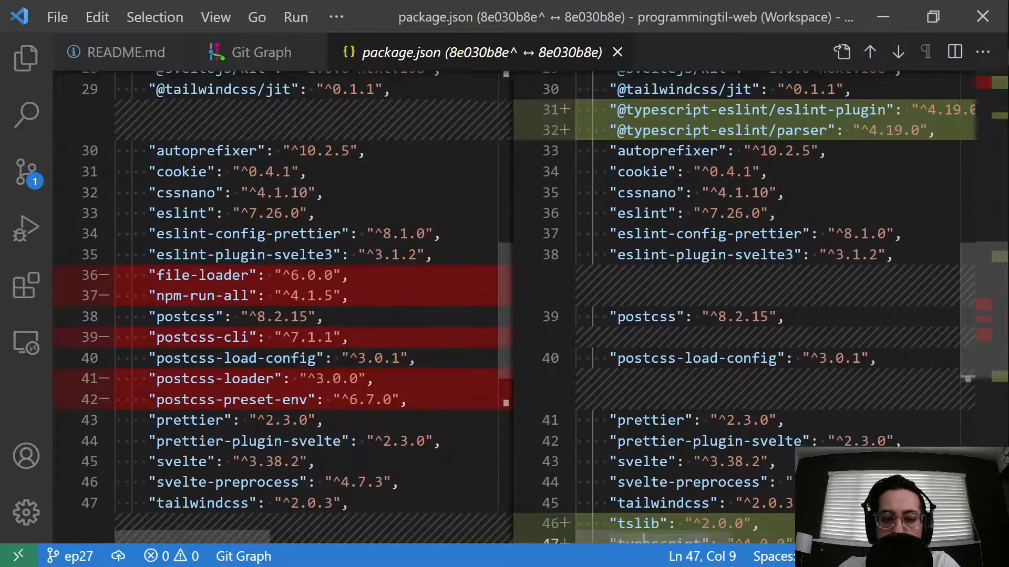
{"action": "scroll", "scroll_direction": "down", "scroll_amount": 3}
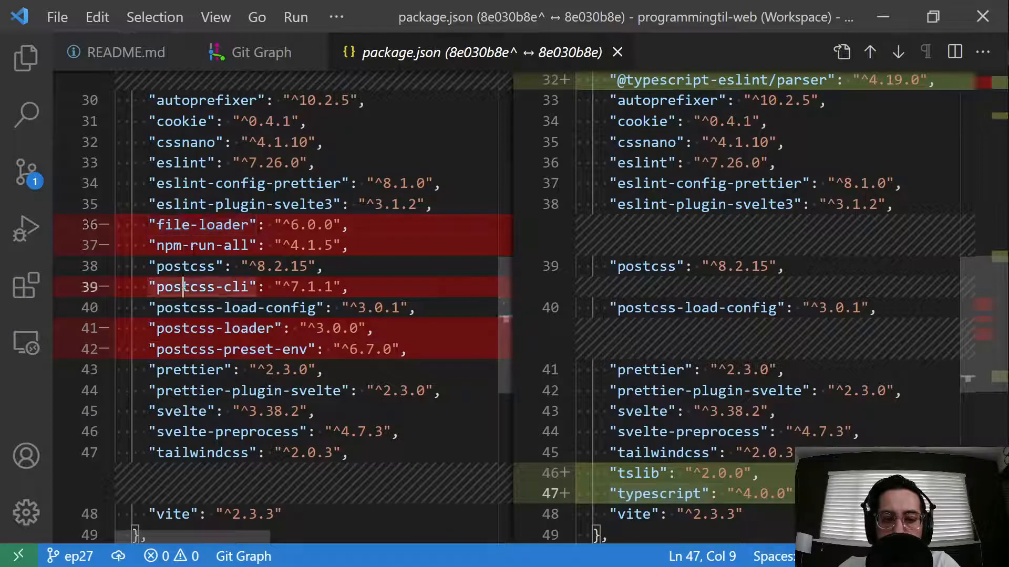
{"action": "scroll", "scroll_direction": "up", "scroll_amount": 3}
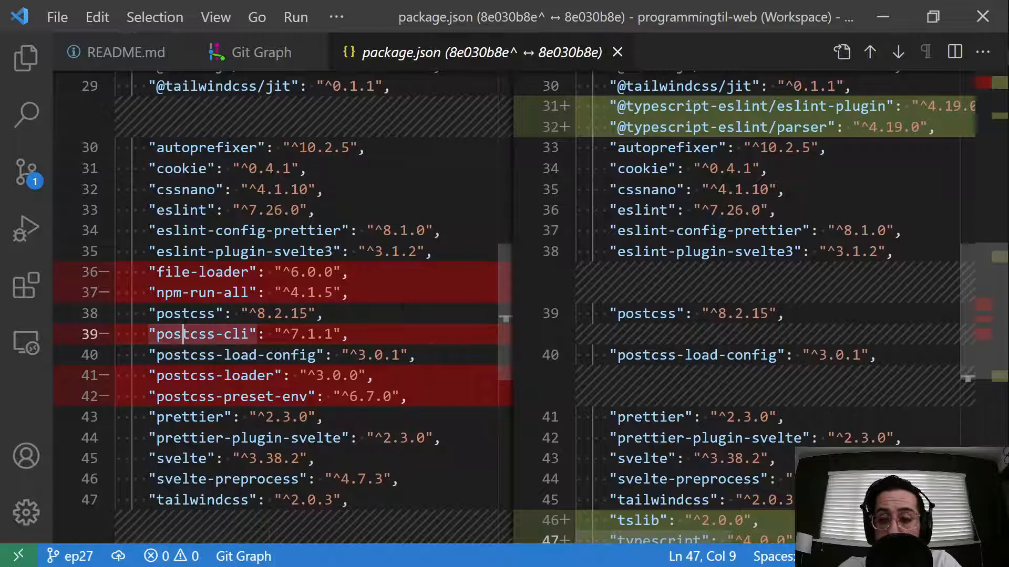
{"action": "mouse_move", "coordinate": [616, 52]}
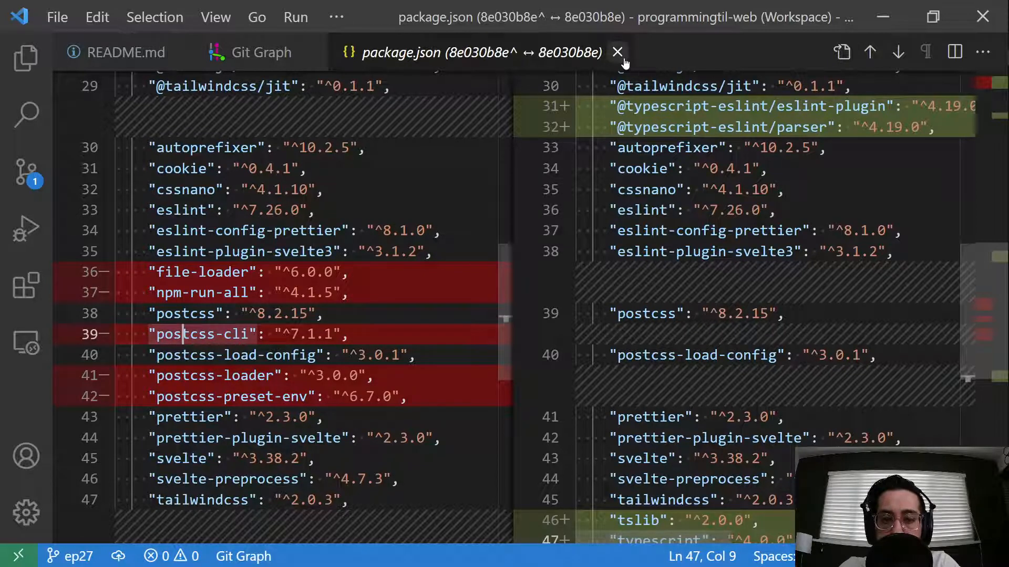
Close the package.json diff and view the new .eslintrc.cjs diff.
{"action": "left_click", "coordinate": [617, 52]}
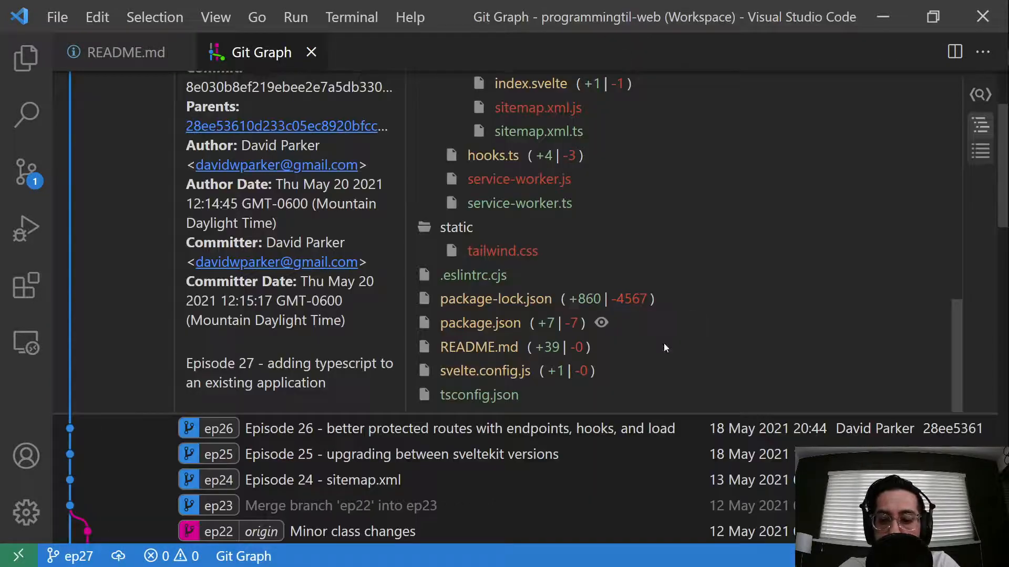
{"action": "mouse_move", "coordinate": [544, 347]}
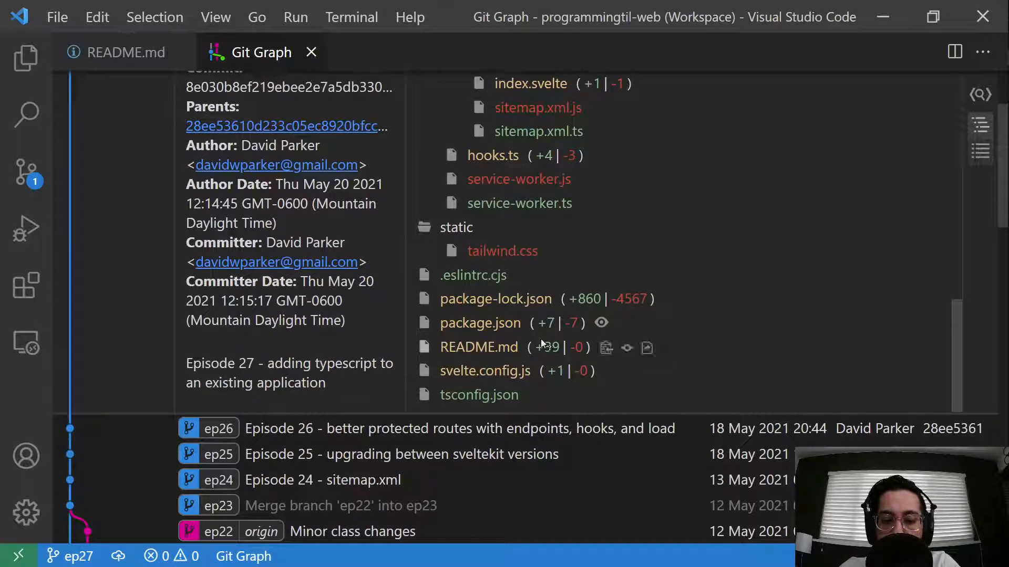
{"action": "scroll", "scroll_direction": "up", "scroll_amount": 3}
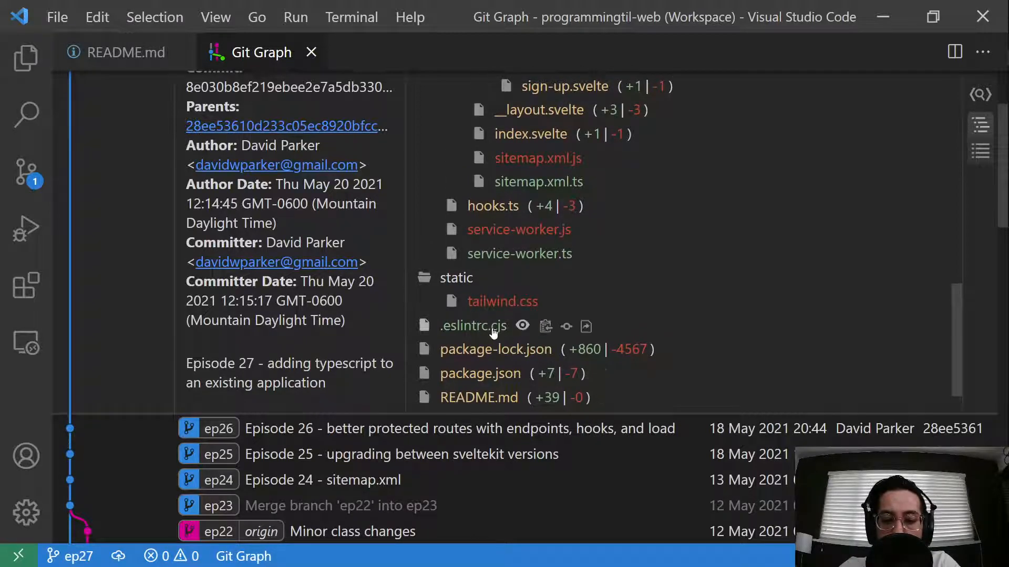
{"action": "left_click", "coordinate": [473, 326]}
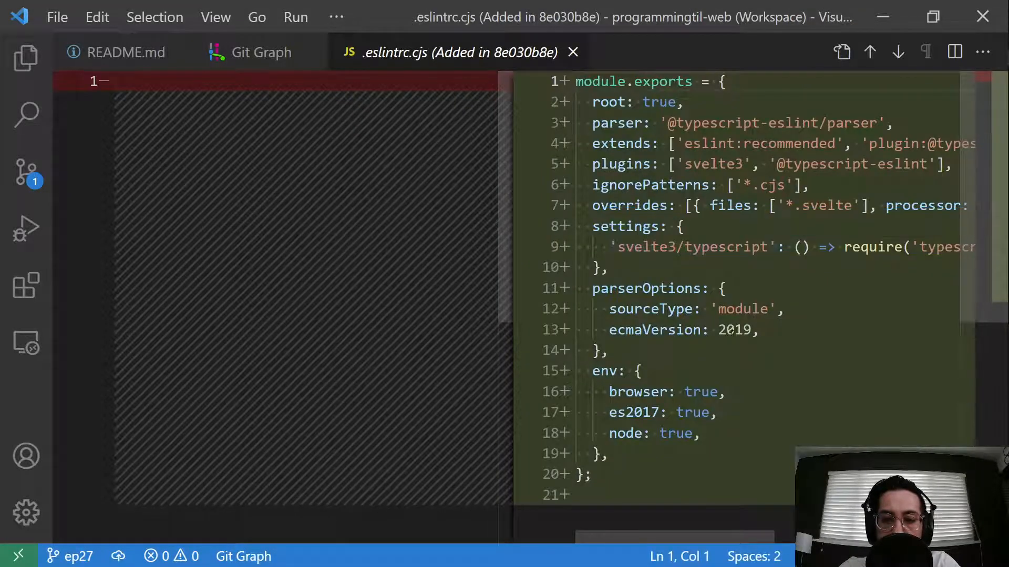
Open the project's .eslintrc.cjs file, then close it to return to the commit.
{"action": "left_click", "coordinate": [26, 58]}
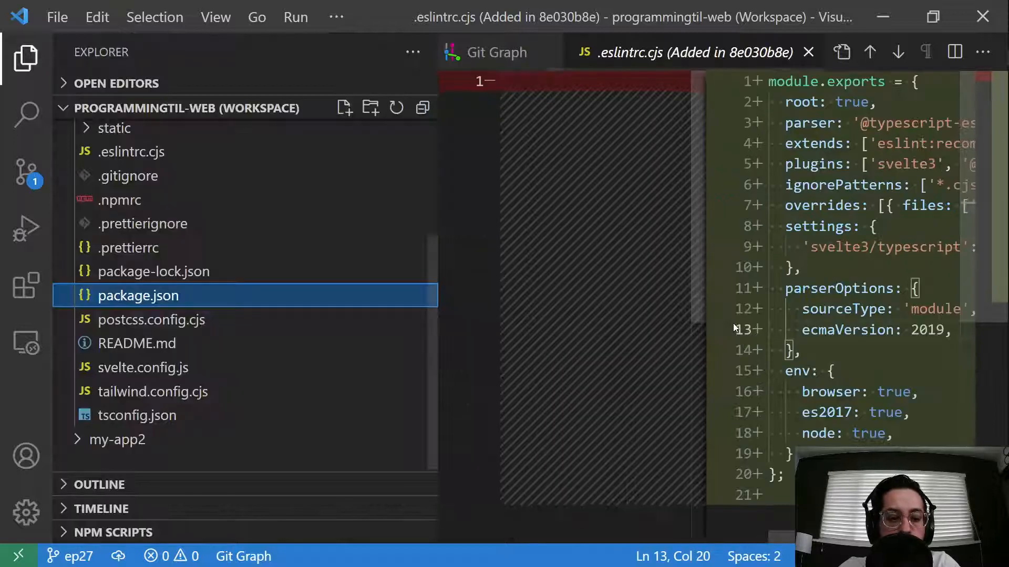
{"action": "scroll", "scroll_direction": "up", "scroll_amount": 3}
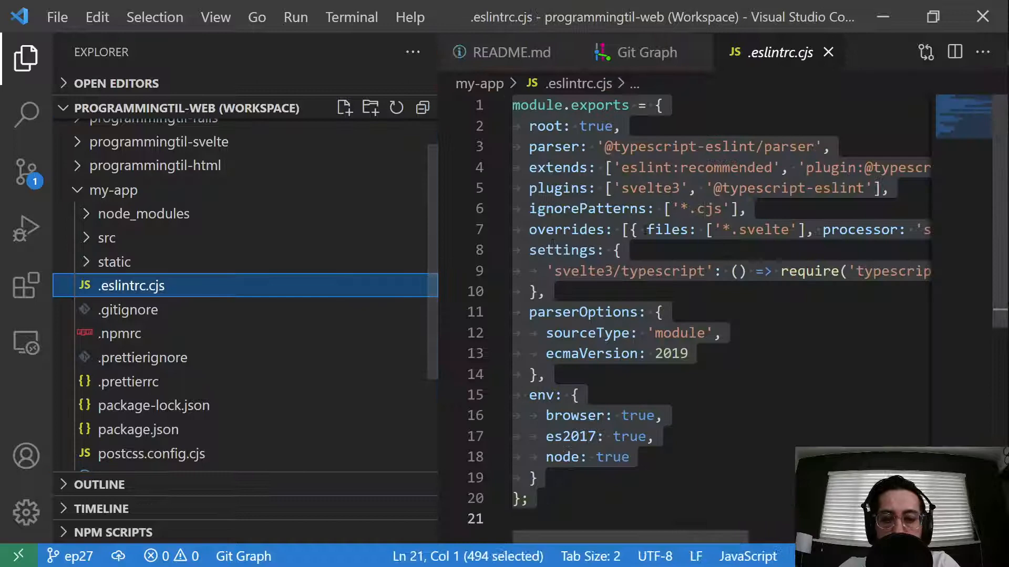
{"action": "left_click", "coordinate": [647, 52]}
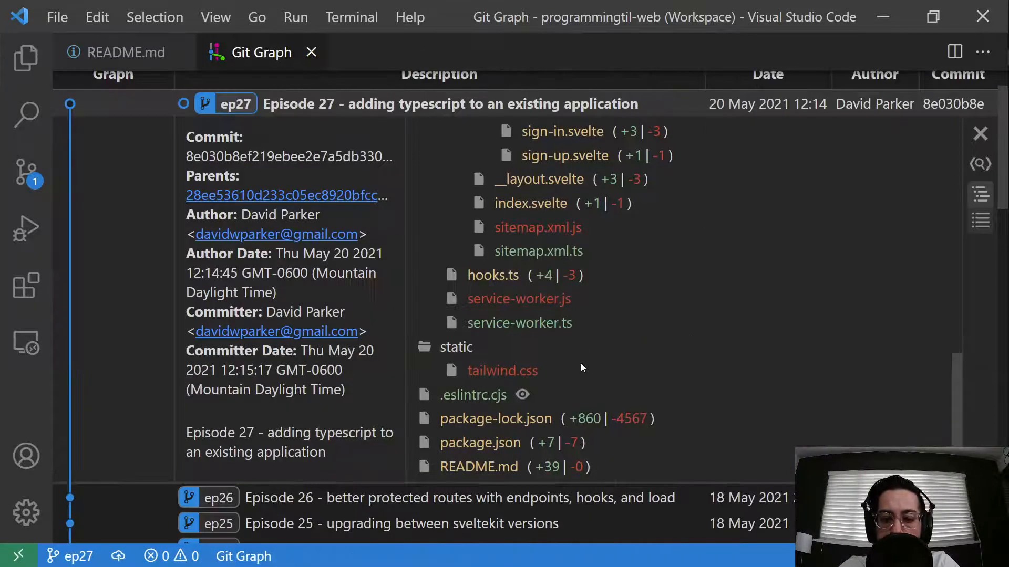
{"action": "mouse_move", "coordinate": [585, 395]}
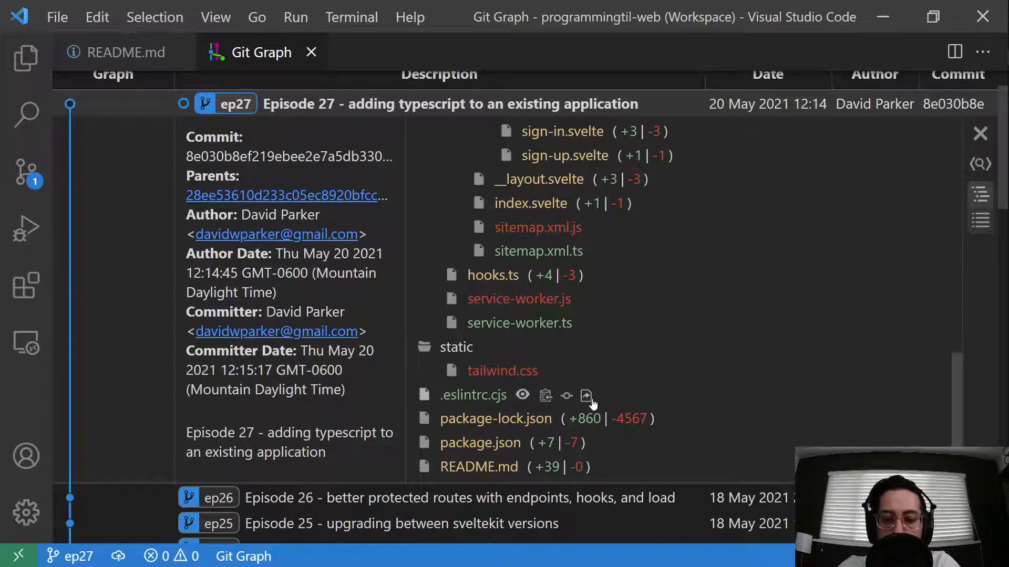
{"action": "left_click", "coordinate": [585, 395]}
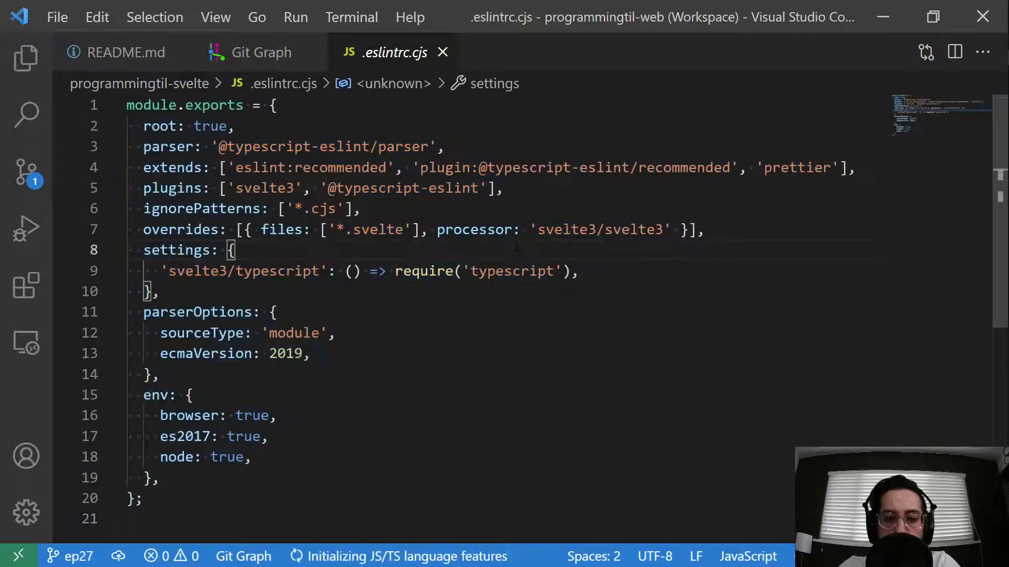
{"action": "left_click", "coordinate": [261, 52]}
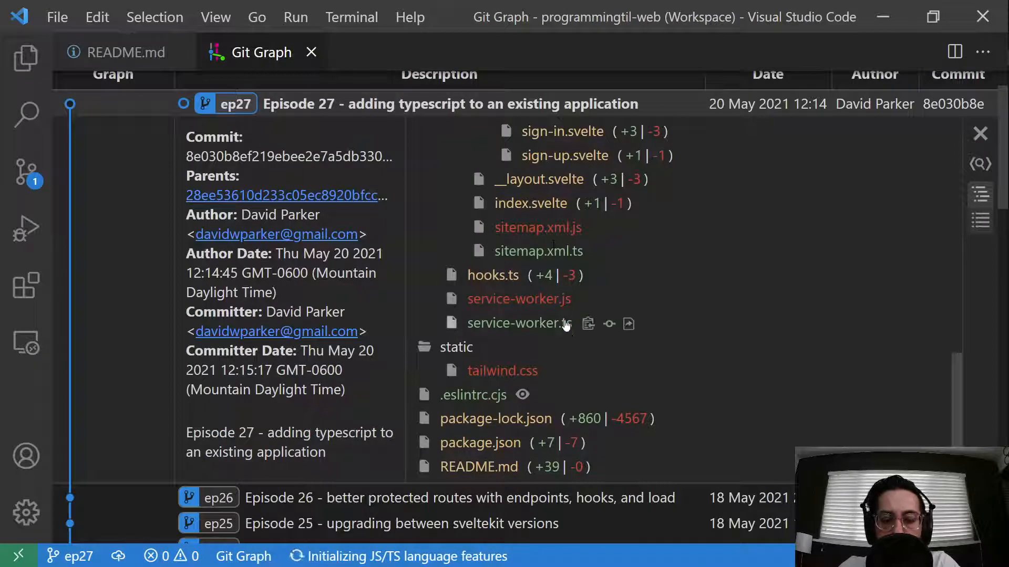
{"action": "mouse_move", "coordinate": [518, 299]}
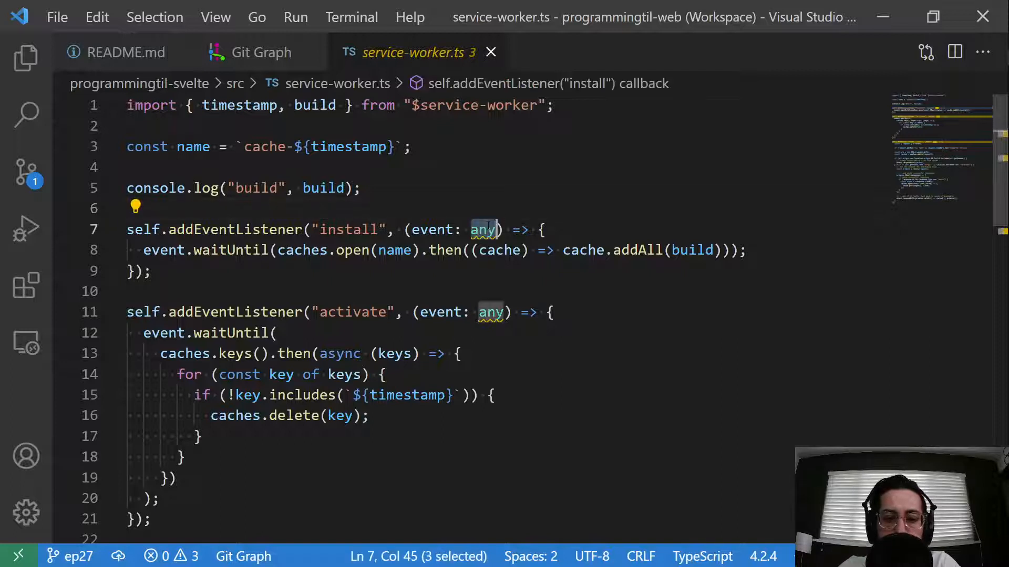
Open service-worker.ts and read its install, activate and fetch listeners typed as any.
{"action": "left_click", "coordinate": [490, 312]}
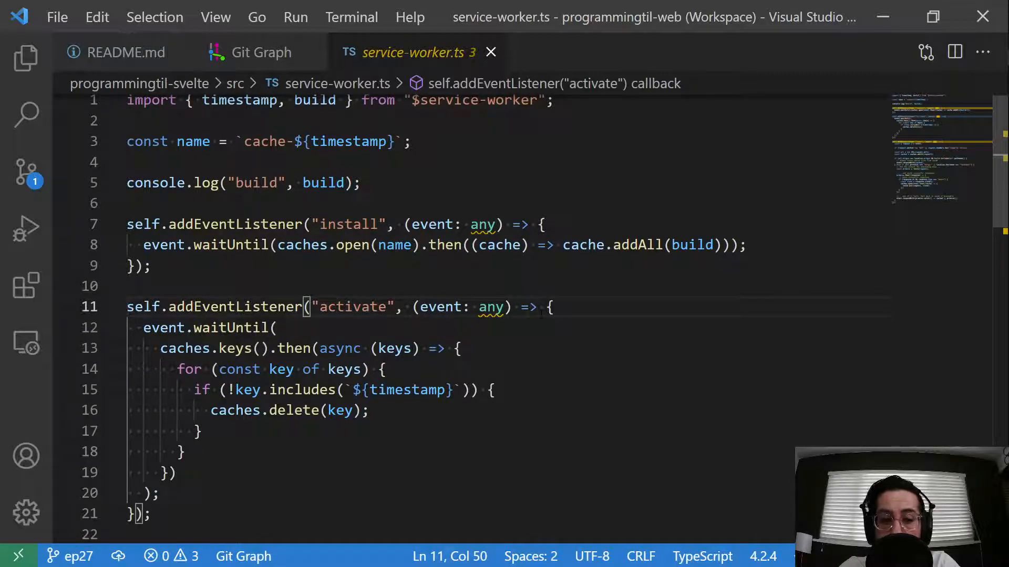
{"action": "scroll", "scroll_direction": "down", "scroll_amount": 3}
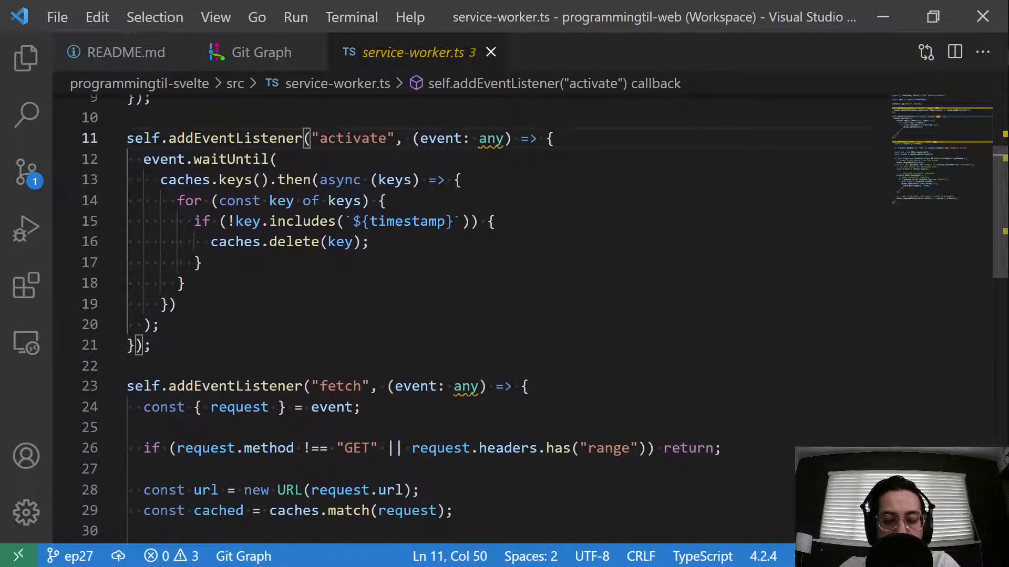
{"action": "scroll", "scroll_direction": "down", "scroll_amount": 3}
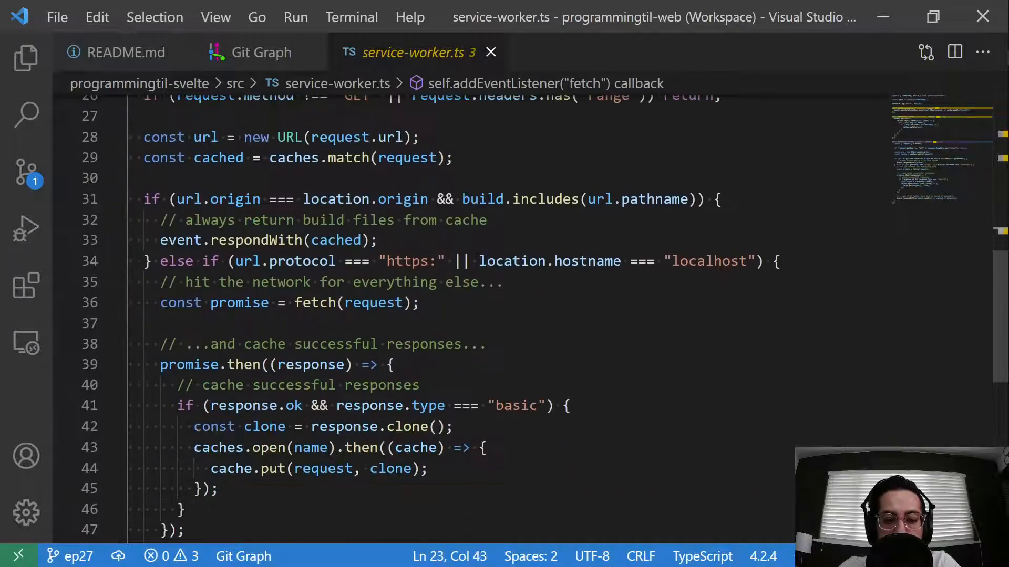
{"action": "left_click", "coordinate": [261, 52]}
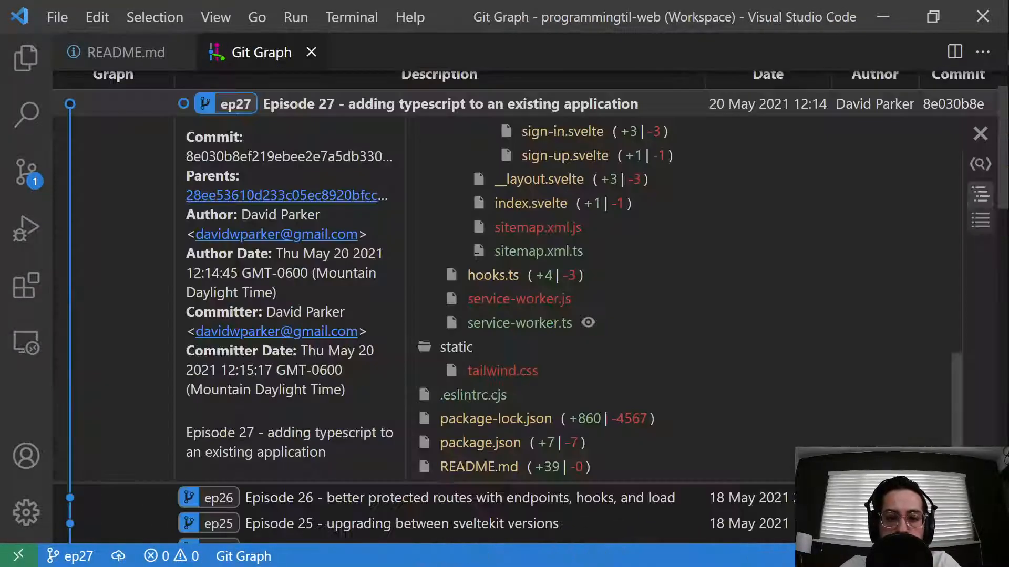
{"action": "scroll", "scroll_direction": "up", "scroll_amount": 3}
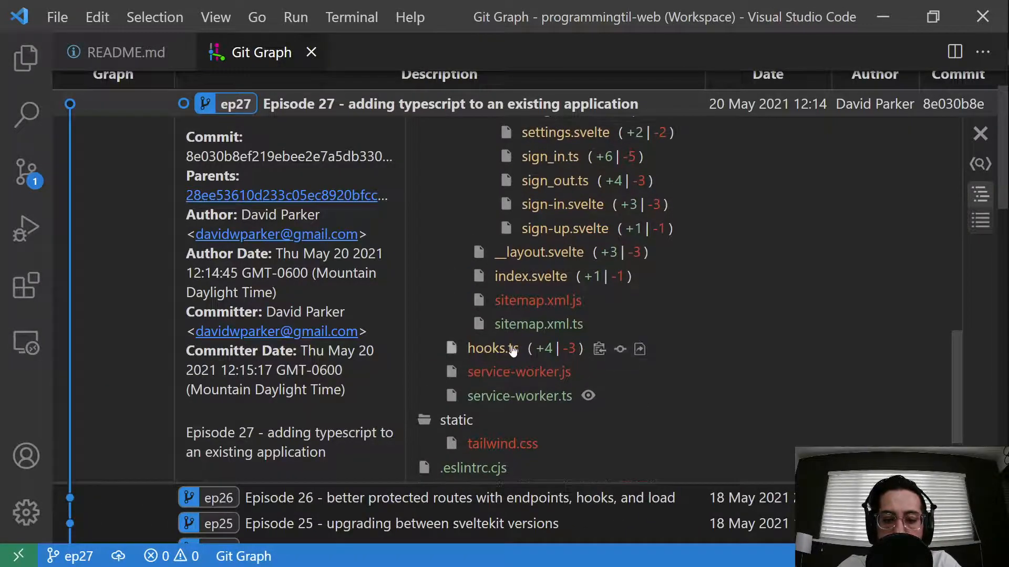
{"action": "mouse_move", "coordinate": [566, 289]}
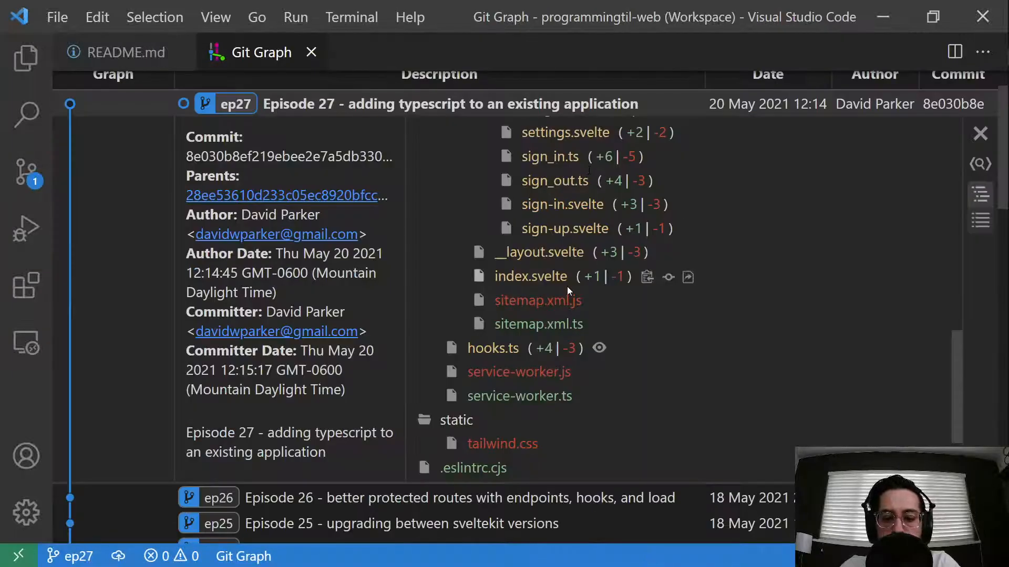
{"action": "left_click", "coordinate": [492, 348]}
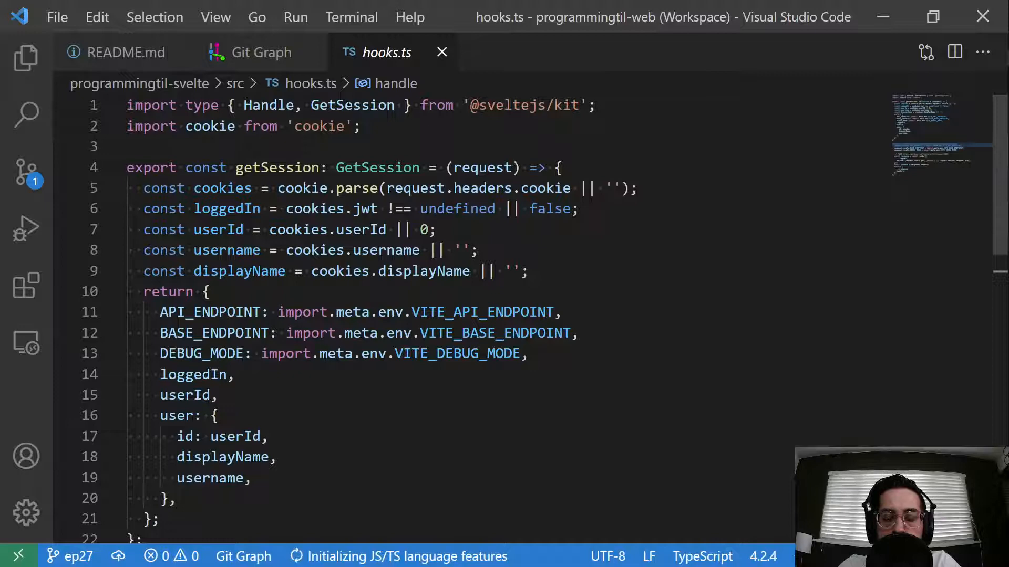
{"action": "double_click", "coordinate": [524, 105]}
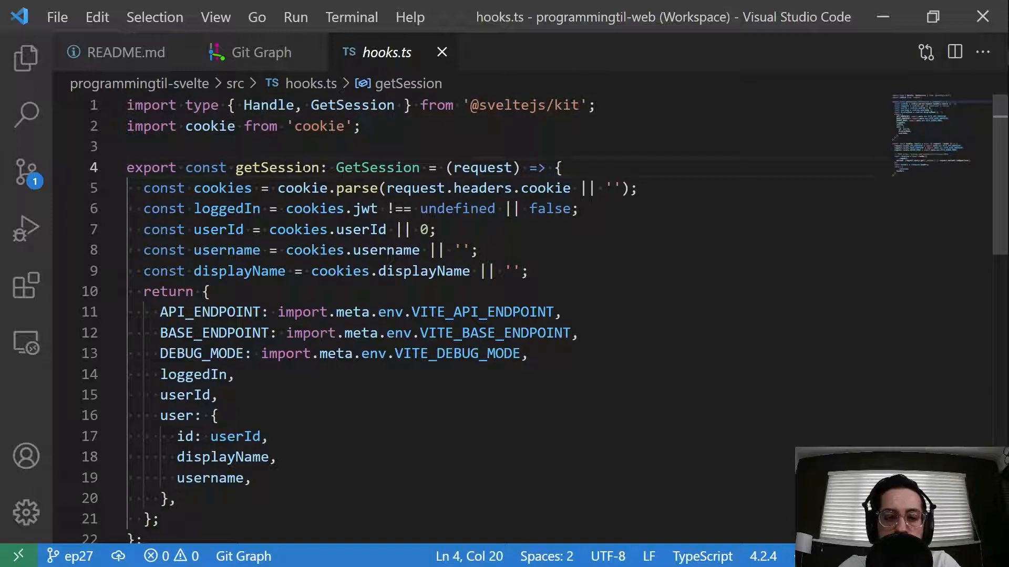
{"action": "double_click", "coordinate": [376, 169]}
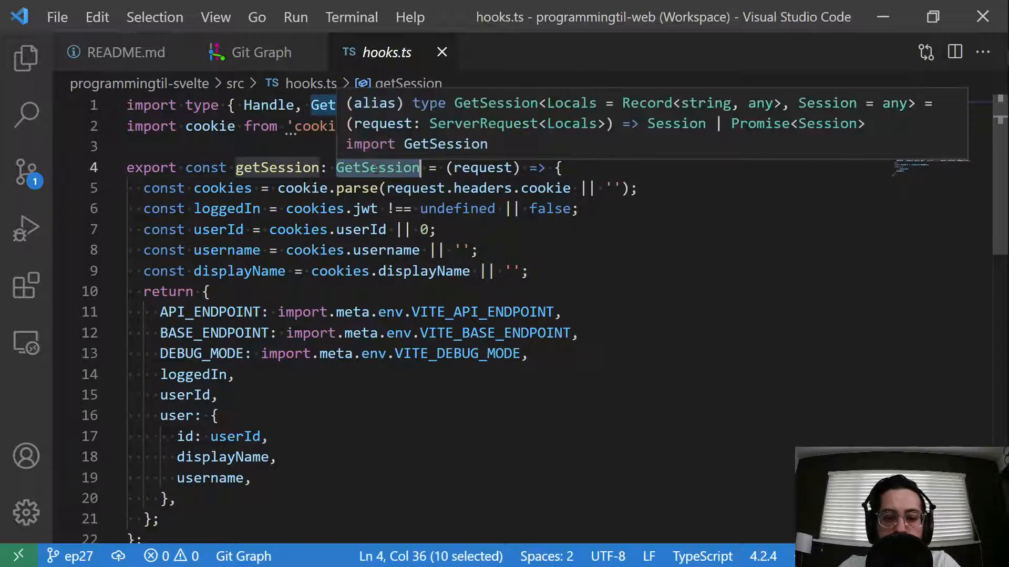
{"action": "scroll", "scroll_direction": "down", "scroll_amount": 3}
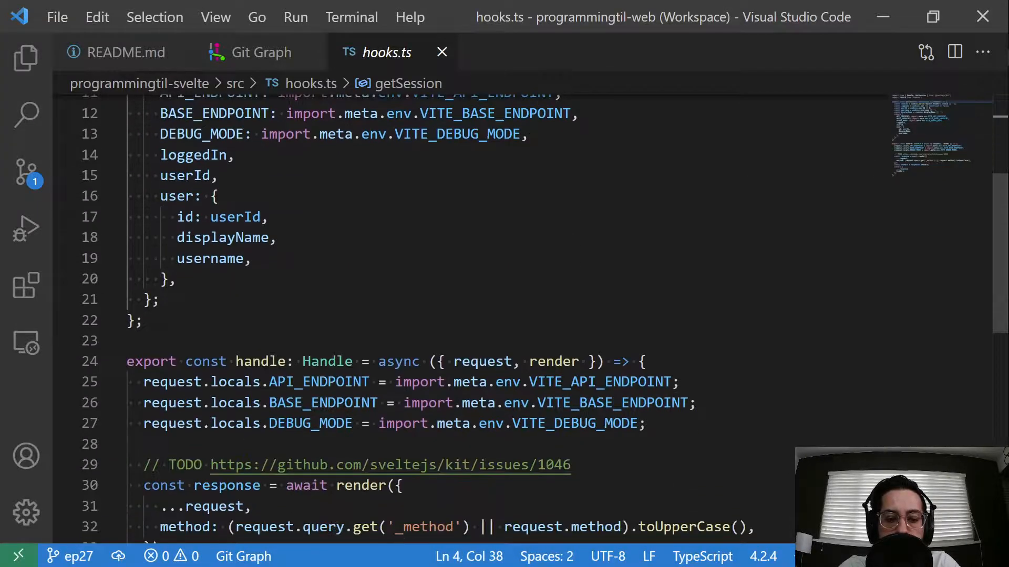
{"action": "scroll", "scroll_direction": "up", "scroll_amount": 3}
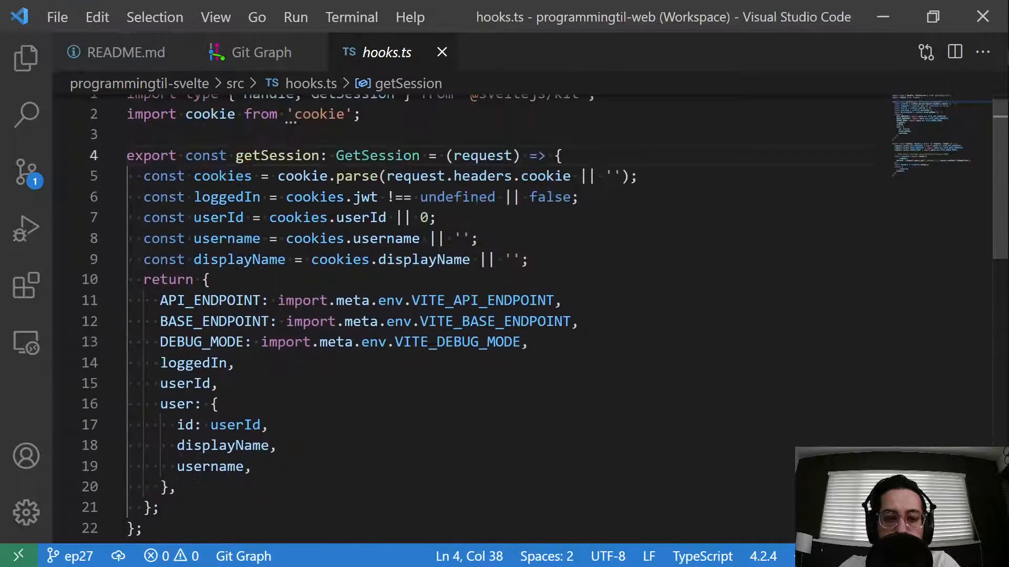
{"action": "left_click", "coordinate": [261, 52]}
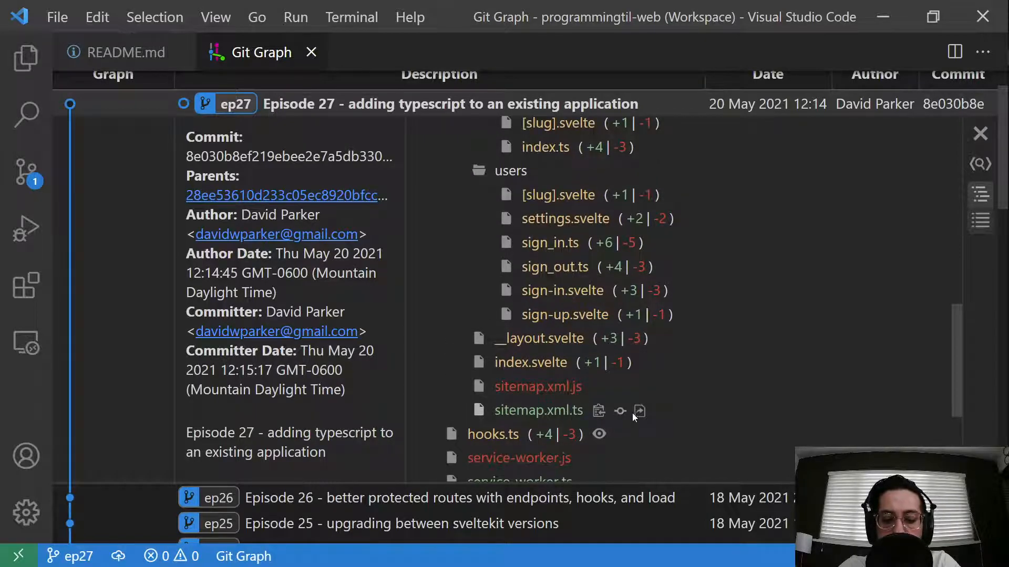
{"action": "left_click", "coordinate": [639, 411]}
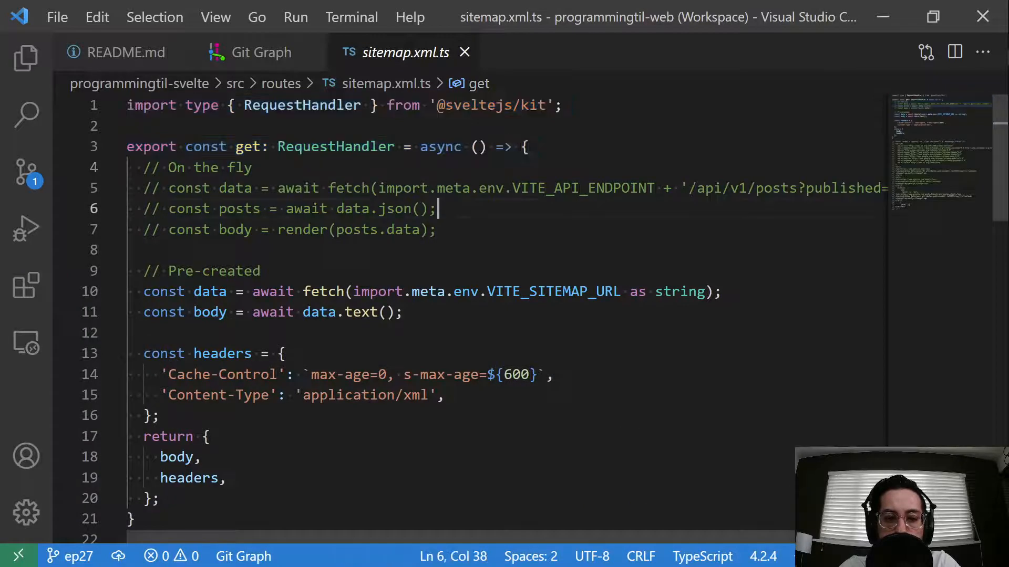
{"action": "double_click", "coordinate": [335, 147]}
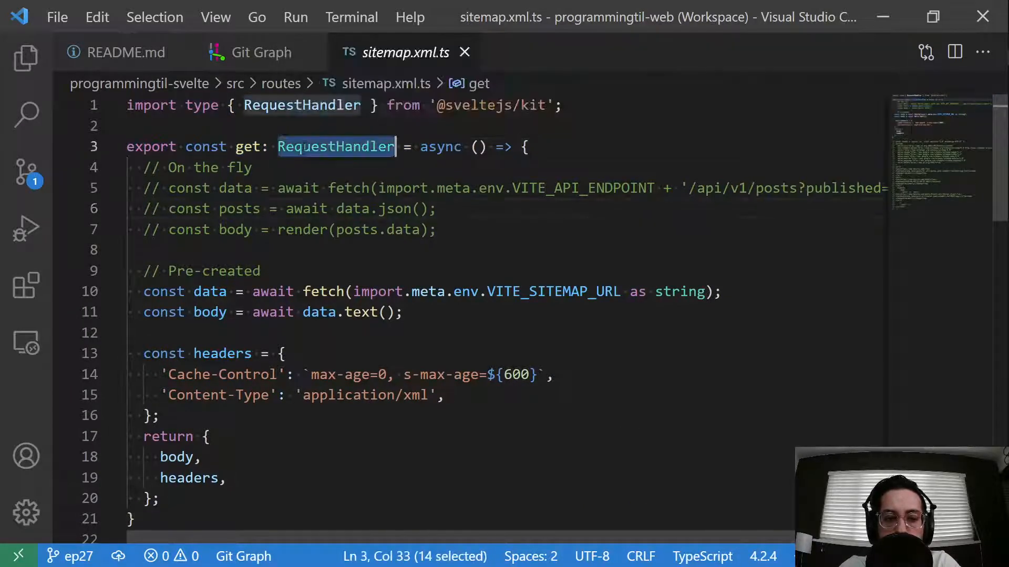
{"action": "left_click", "coordinate": [247, 146]}
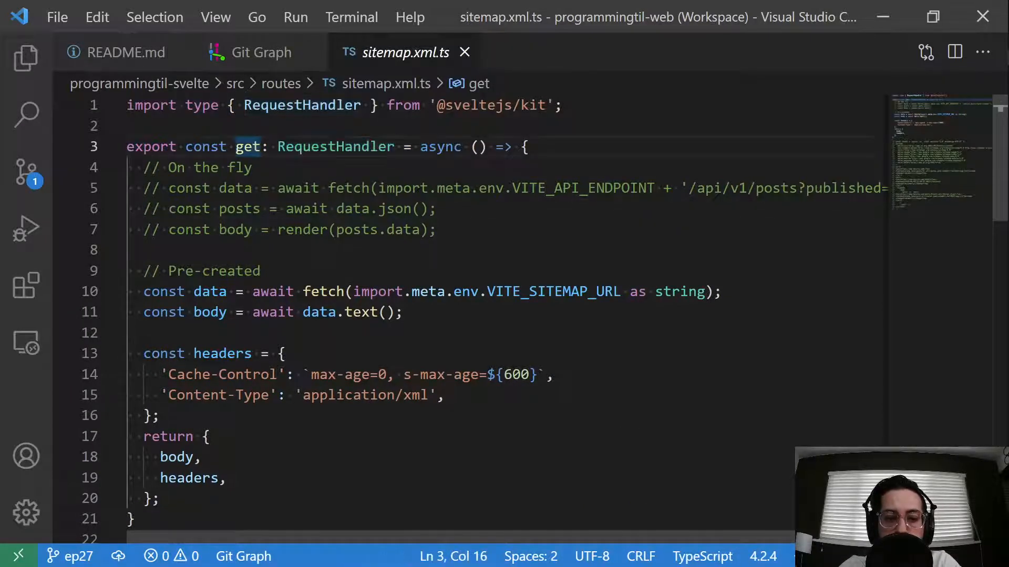
{"action": "double_click", "coordinate": [335, 146]}
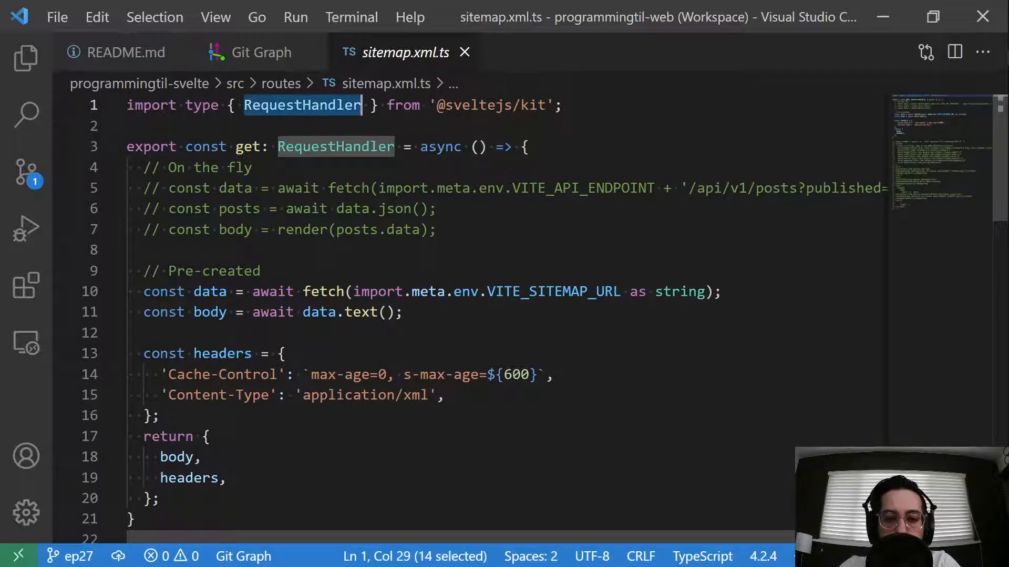
{"action": "left_click", "coordinate": [251, 52]}
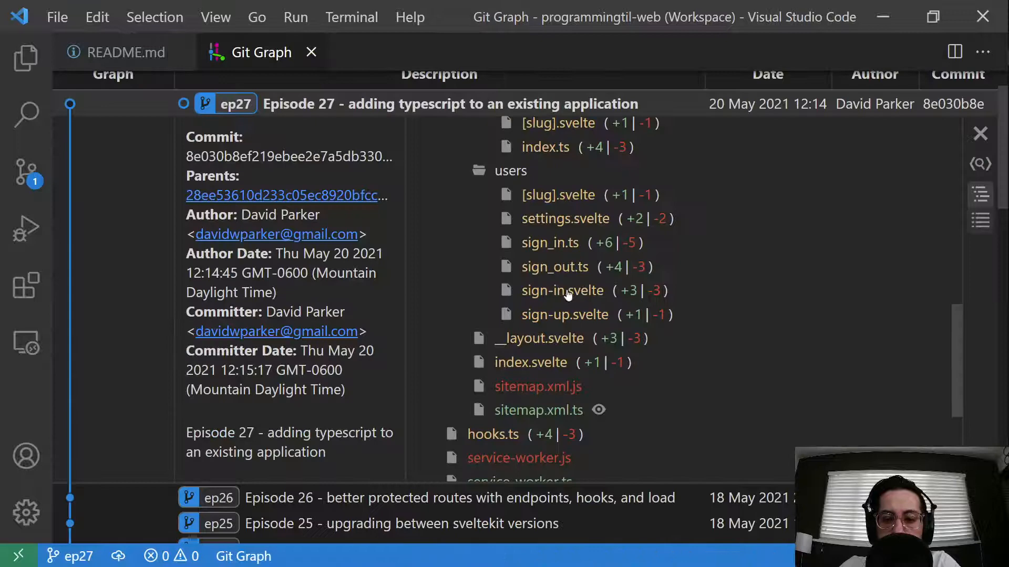
Review and close the index.svelte, __layout.svelte, sign-up.svelte and sign-in.svelte diffs.
{"action": "left_click", "coordinate": [530, 362]}
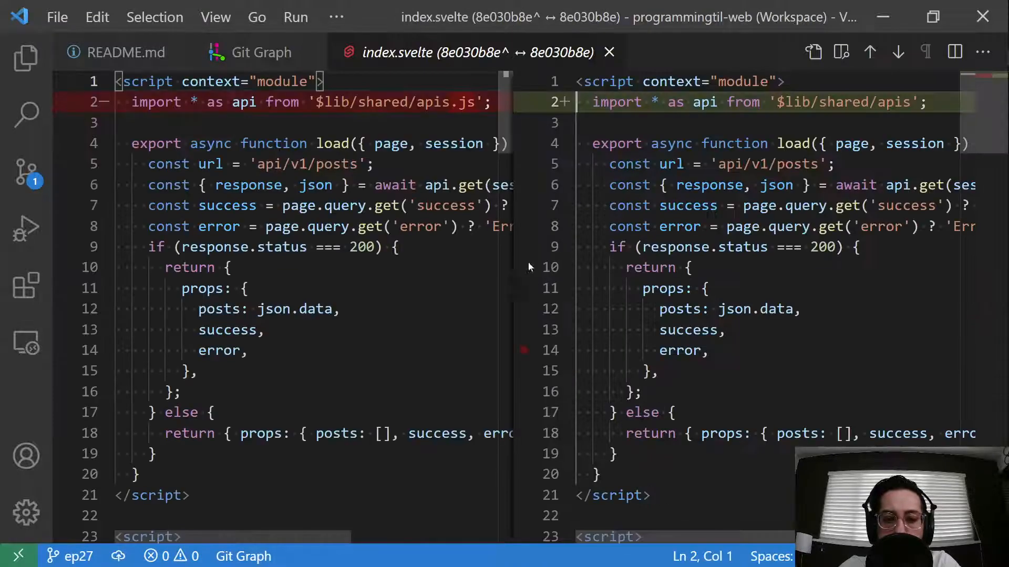
{"action": "left_click", "coordinate": [794, 143]}
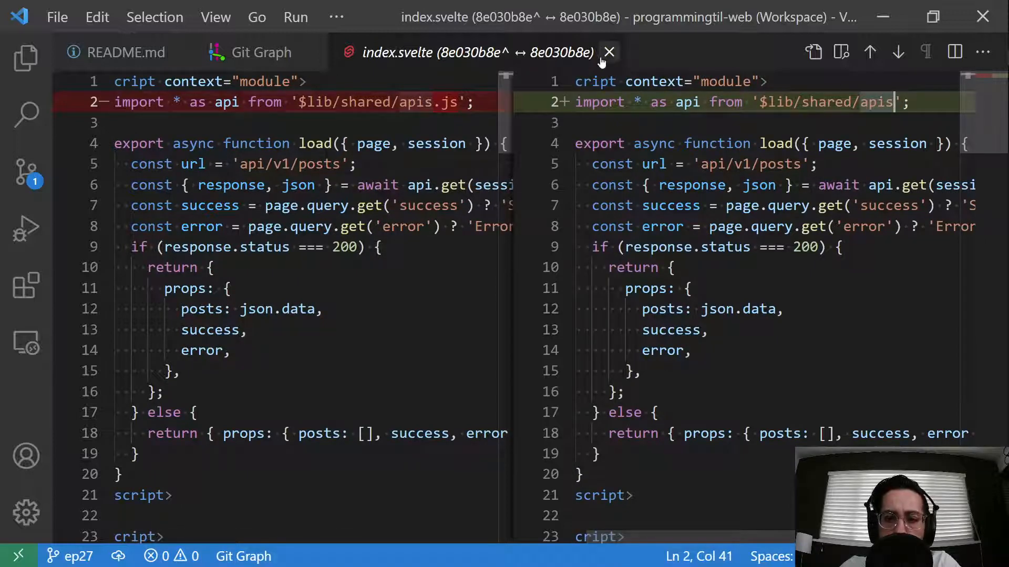
{"action": "left_click", "coordinate": [608, 52]}
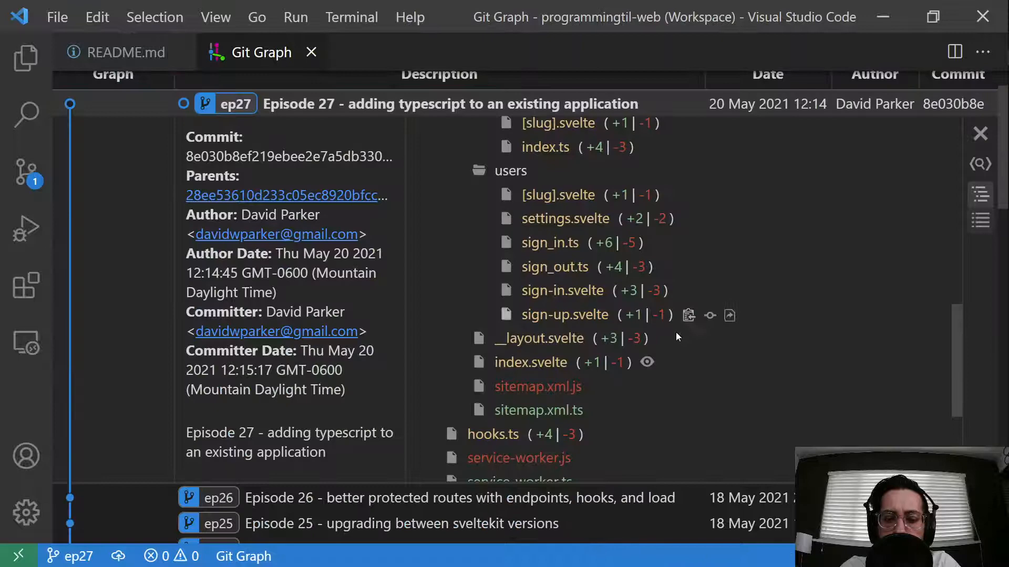
{"action": "left_click", "coordinate": [539, 338]}
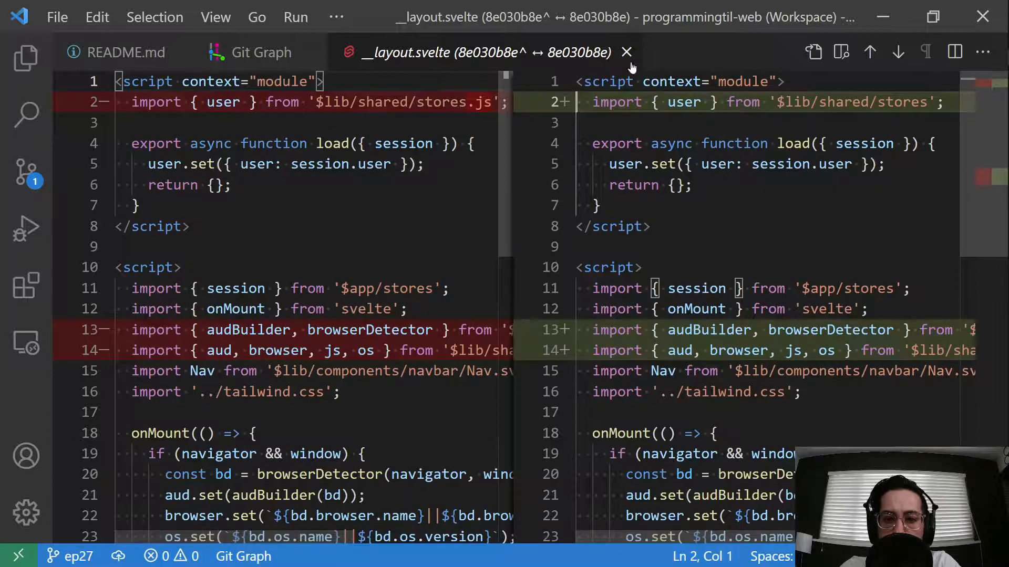
{"action": "left_click", "coordinate": [625, 52]}
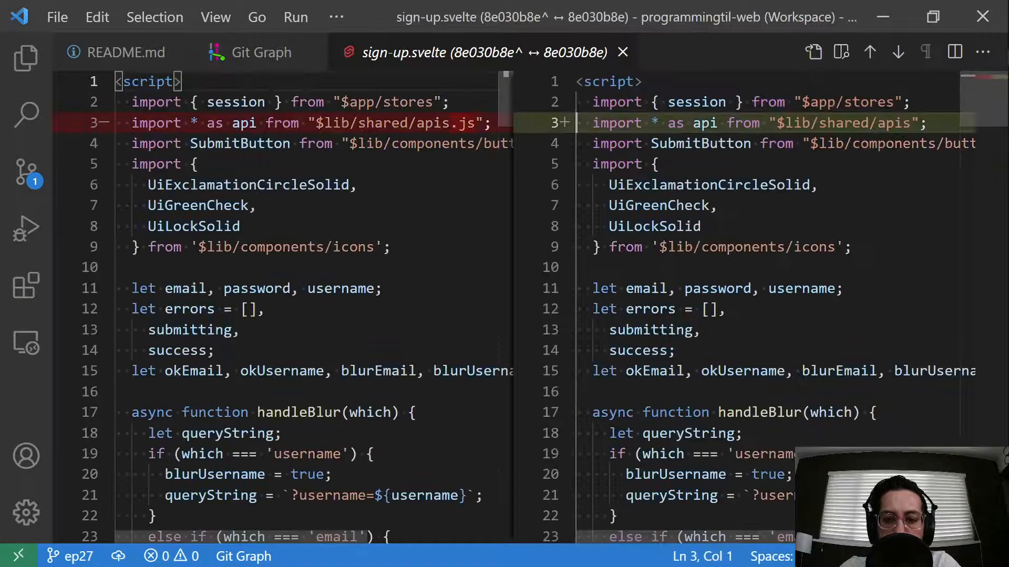
{"action": "left_click", "coordinate": [261, 52]}
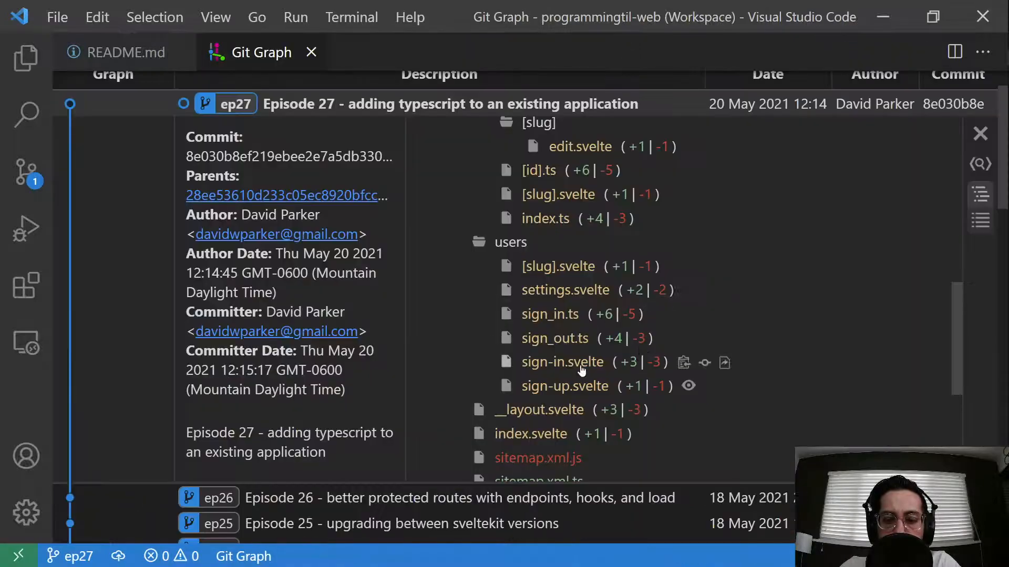
{"action": "left_click", "coordinate": [562, 362]}
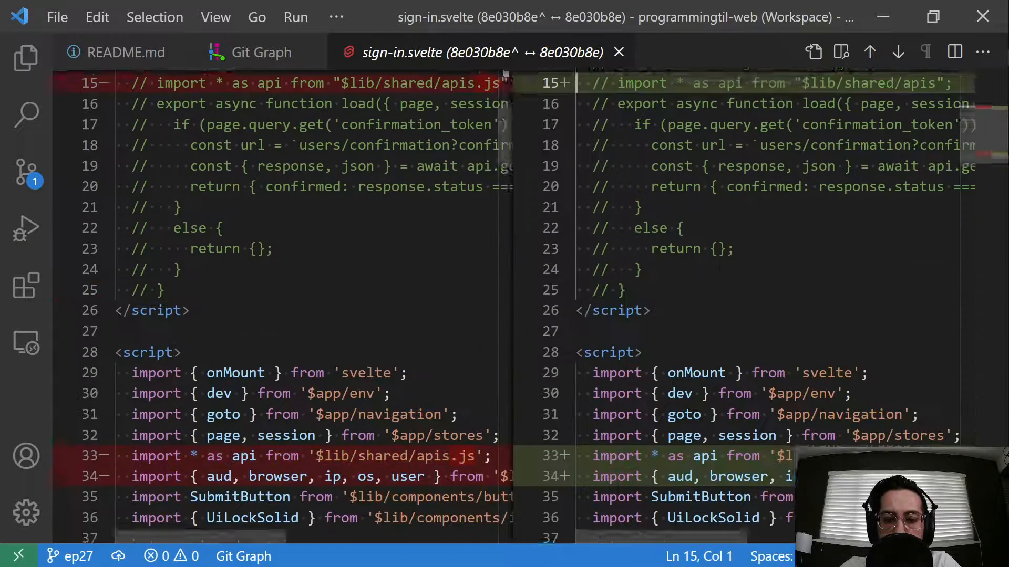
{"action": "scroll", "scroll_direction": "down", "scroll_amount": 3}
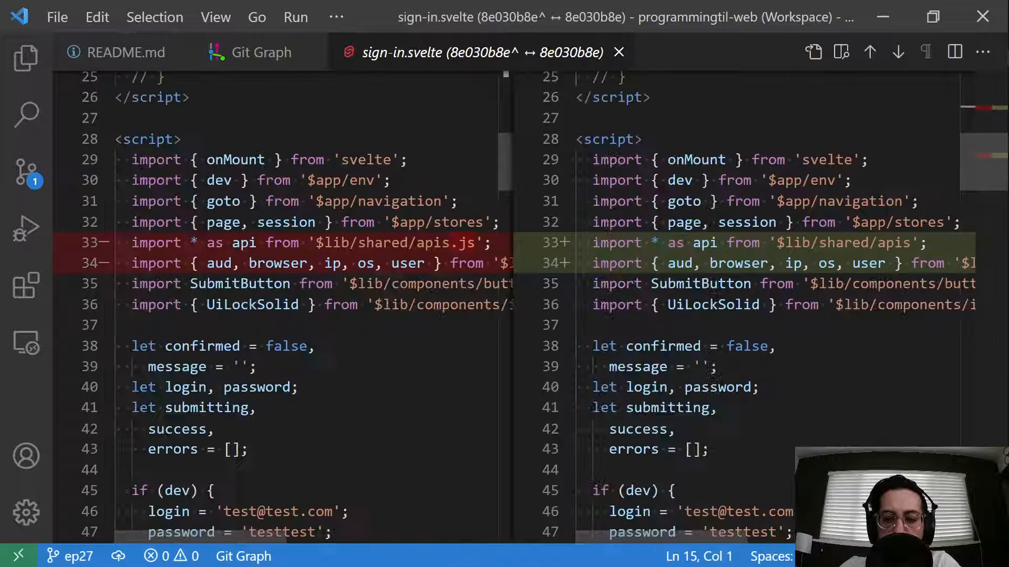
{"action": "left_click", "coordinate": [262, 52]}
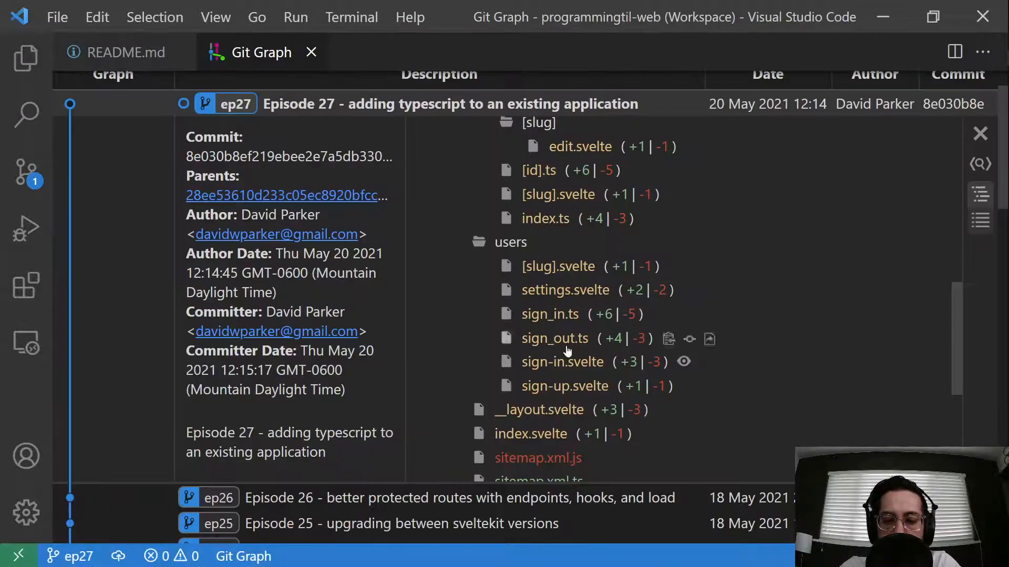
Review and close the settings, users [slug], posts [slug] and edit.svelte diffs.
{"action": "left_click", "coordinate": [565, 290]}
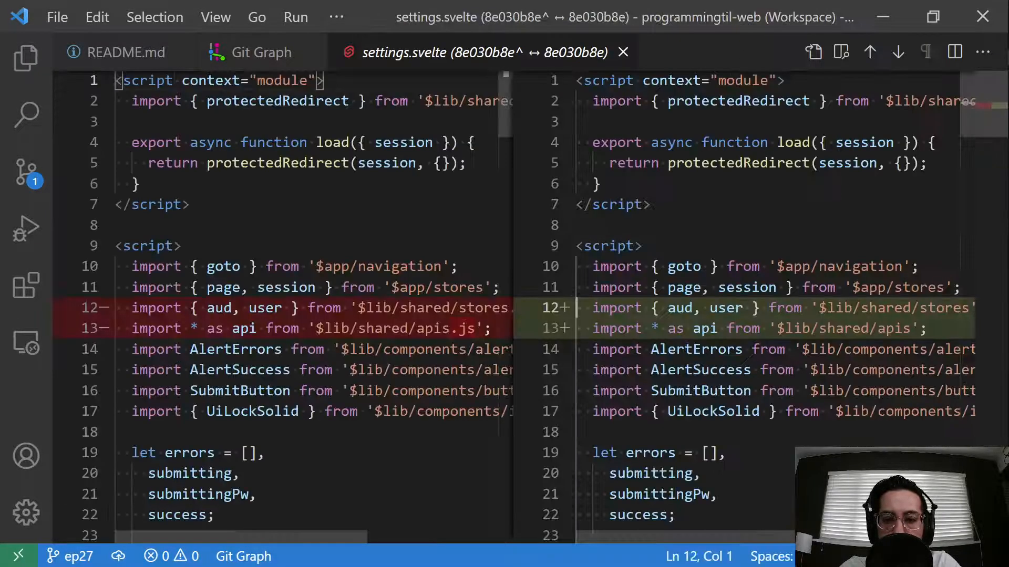
{"action": "scroll", "scroll_direction": "down", "scroll_amount": 3}
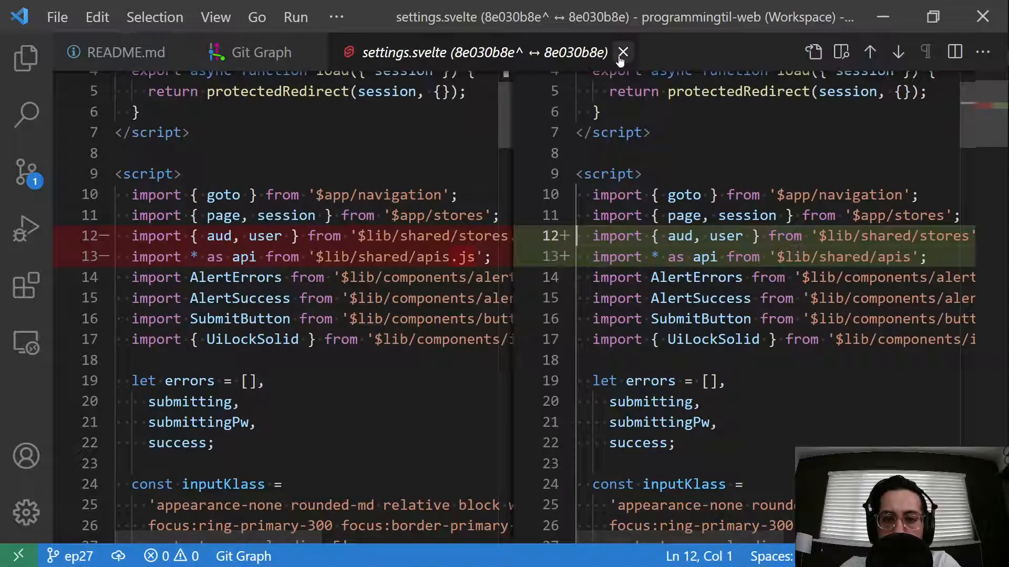
{"action": "left_click", "coordinate": [622, 52]}
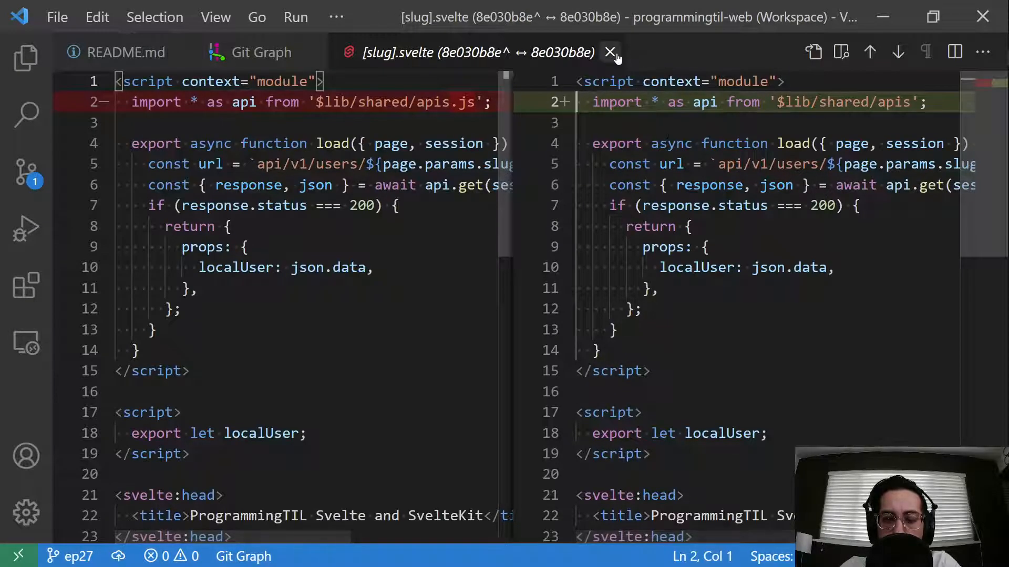
{"action": "left_click", "coordinate": [610, 52]}
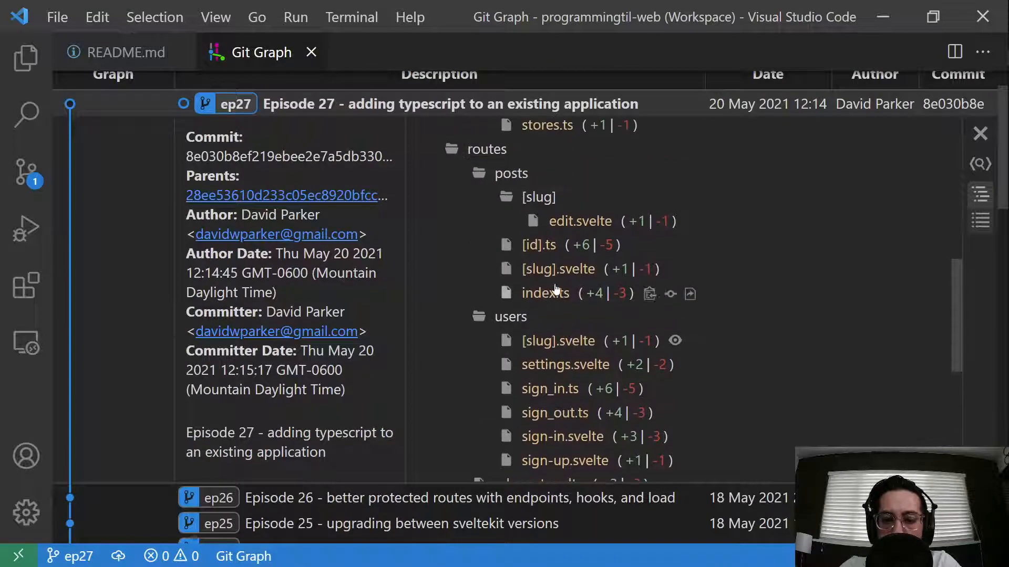
{"action": "left_click", "coordinate": [559, 269]}
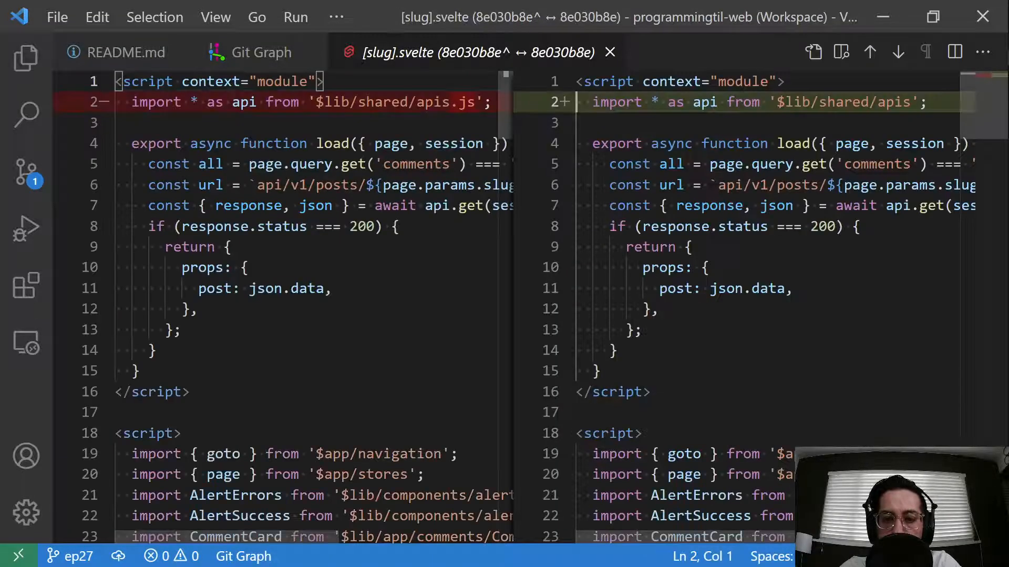
{"action": "left_click", "coordinate": [261, 52]}
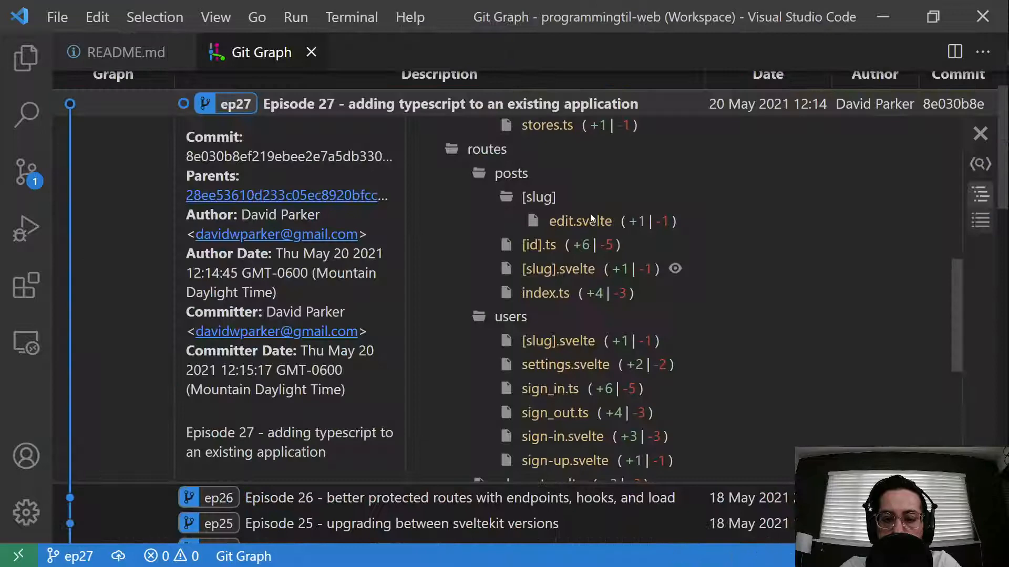
{"action": "left_click", "coordinate": [579, 220]}
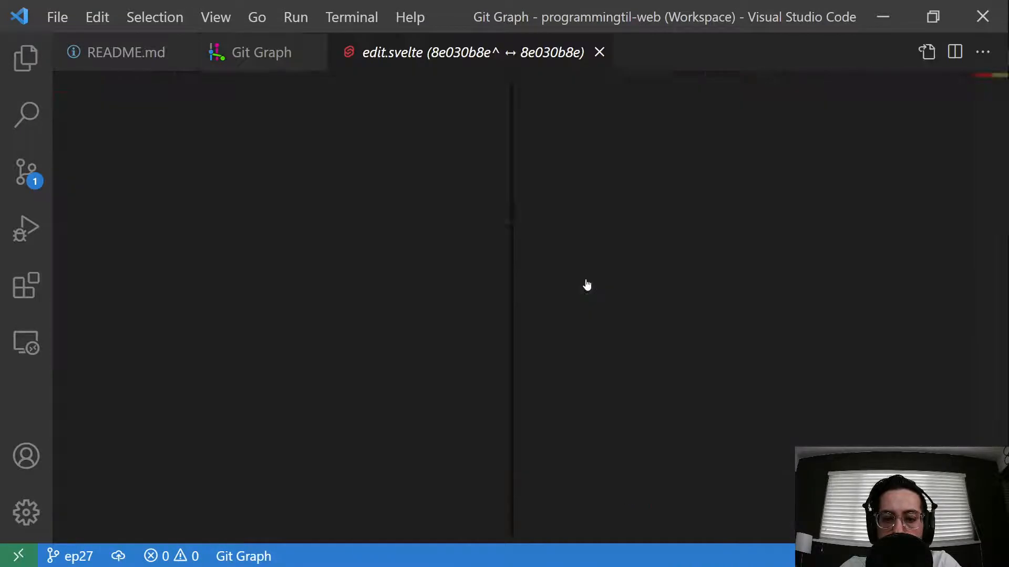
{"action": "left_click", "coordinate": [598, 52]}
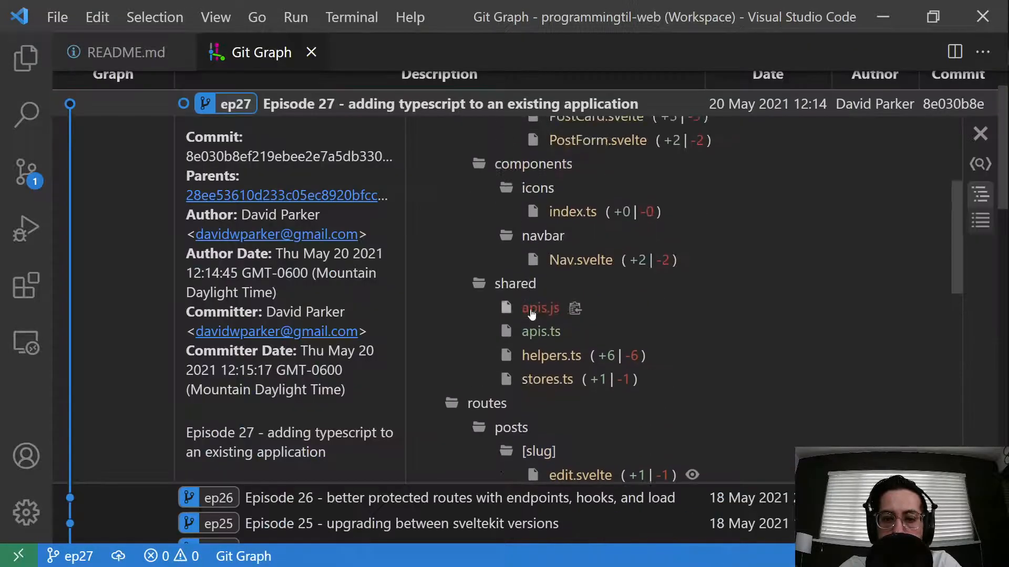
Review and close the Nav.svelte, PostCard.svelte and CommentForm.svelte diffs.
{"action": "left_click", "coordinate": [580, 259]}
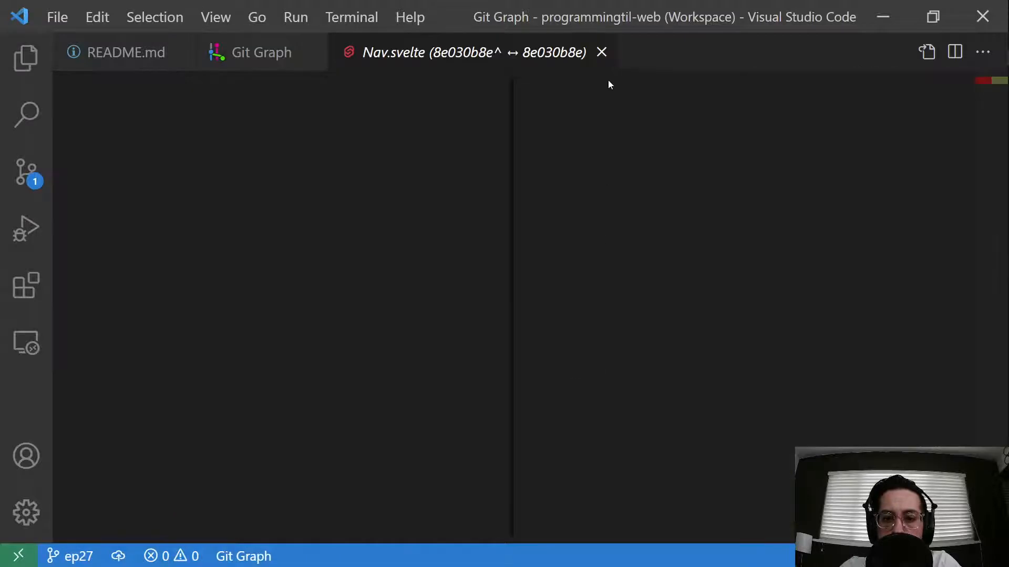
{"action": "left_click", "coordinate": [601, 52]}
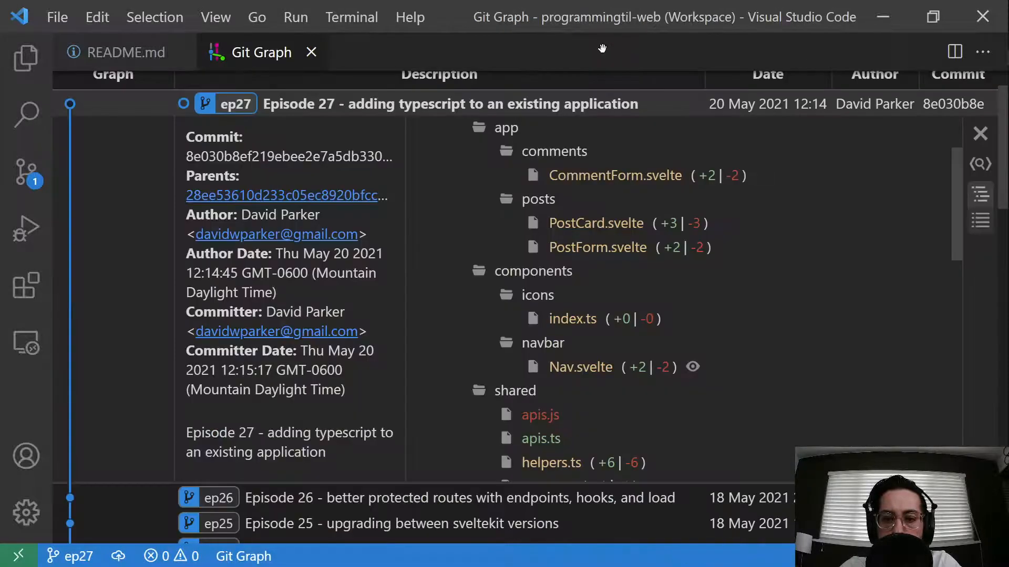
{"action": "left_click", "coordinate": [597, 247]}
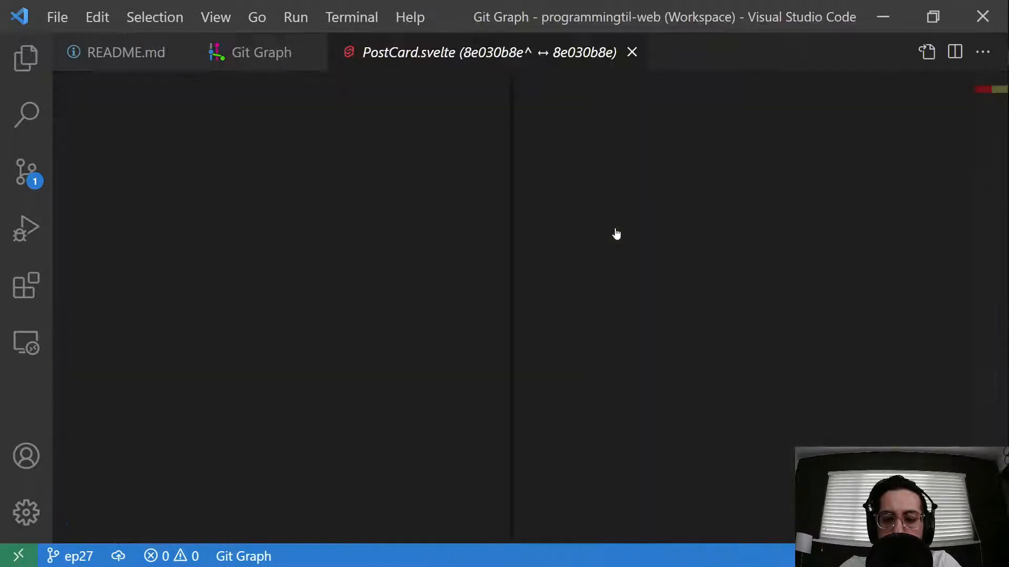
{"action": "left_click", "coordinate": [631, 52]}
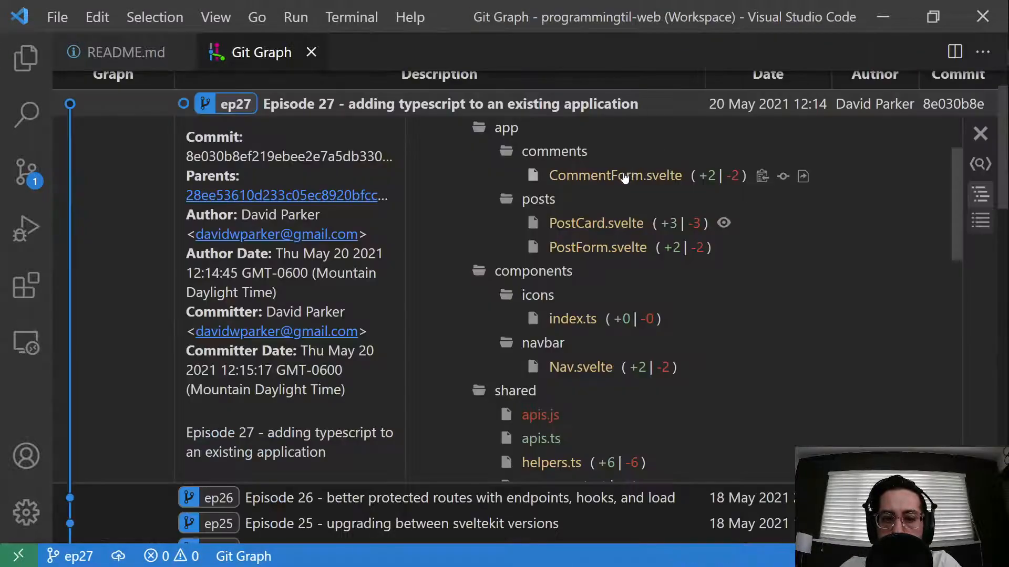
{"action": "left_click", "coordinate": [615, 175]}
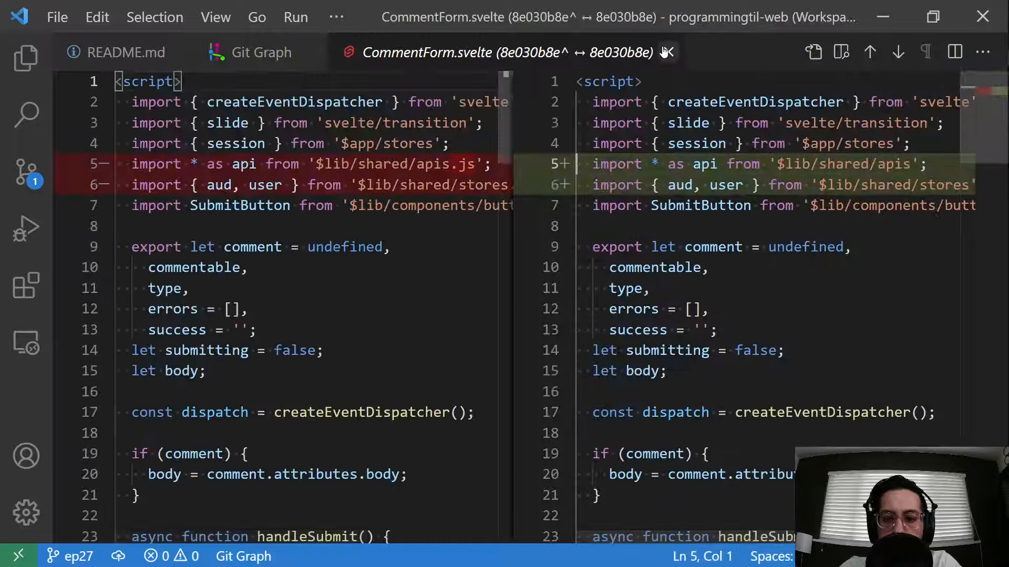
{"action": "left_click", "coordinate": [261, 52]}
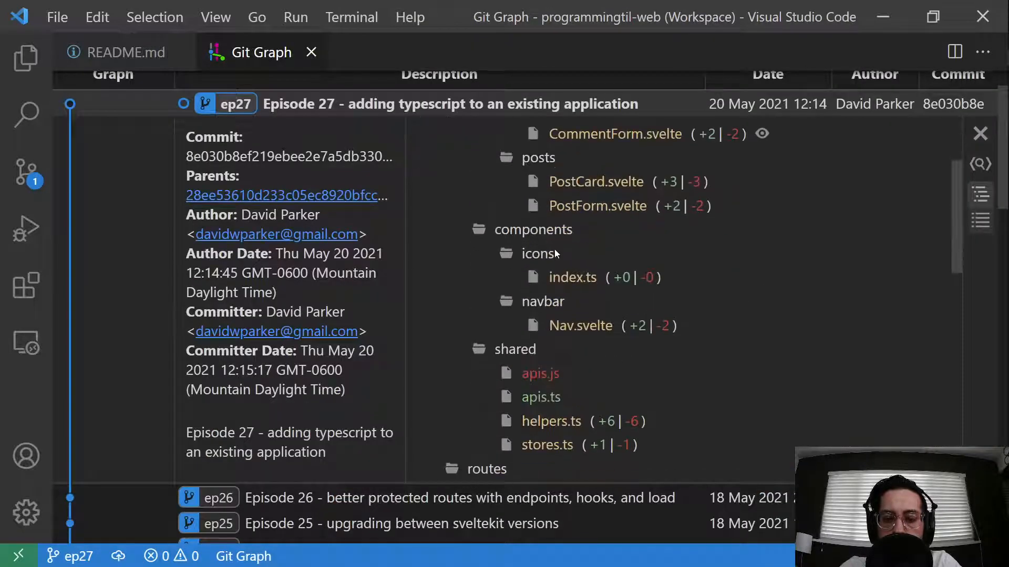
View the stores.ts diff with createWritableStore(key: string, startValue: any), then close it.
{"action": "scroll", "scroll_direction": "down", "scroll_amount": 3}
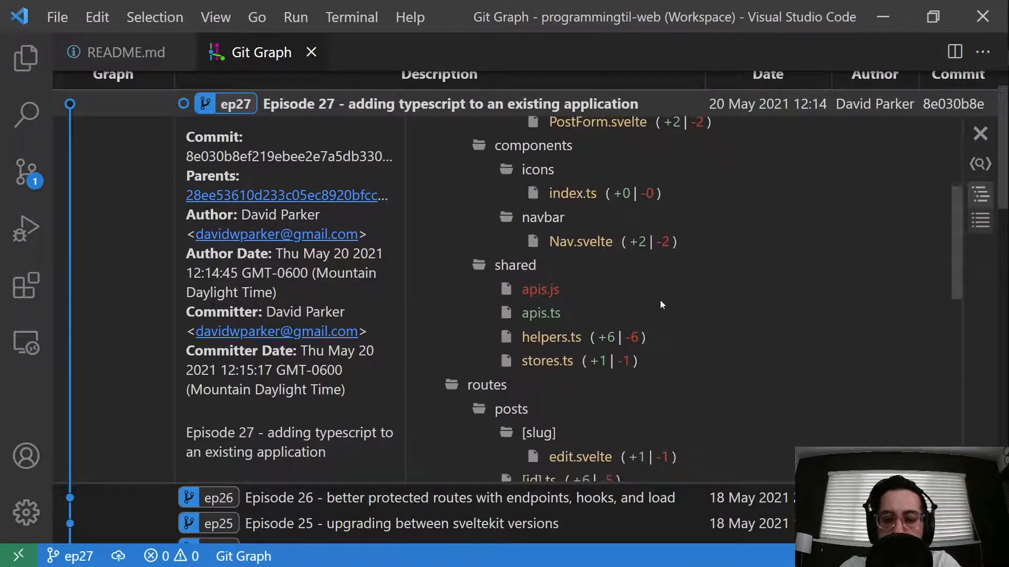
{"action": "mouse_move", "coordinate": [573, 193]}
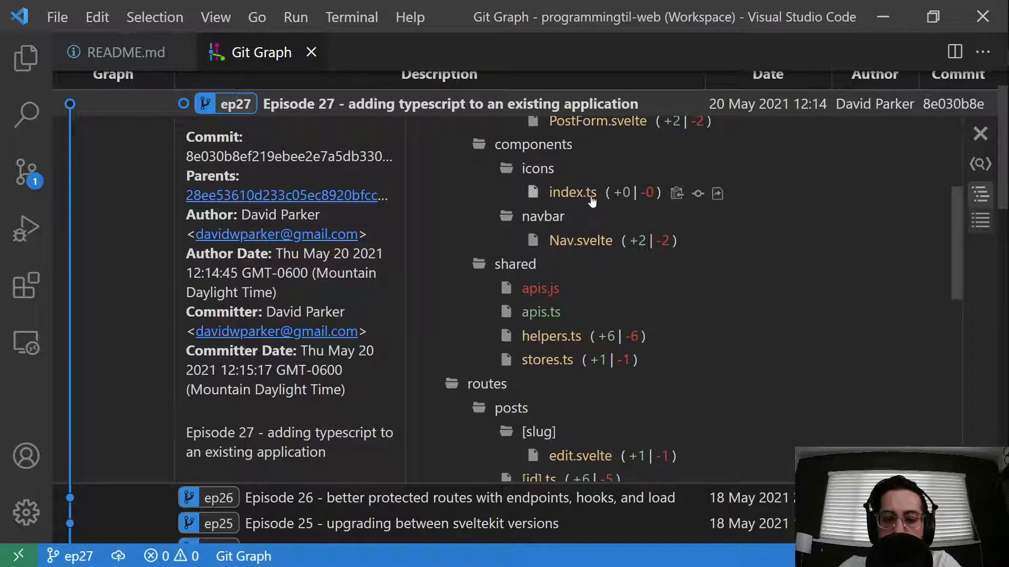
{"action": "scroll", "scroll_direction": "up", "scroll_amount": 3}
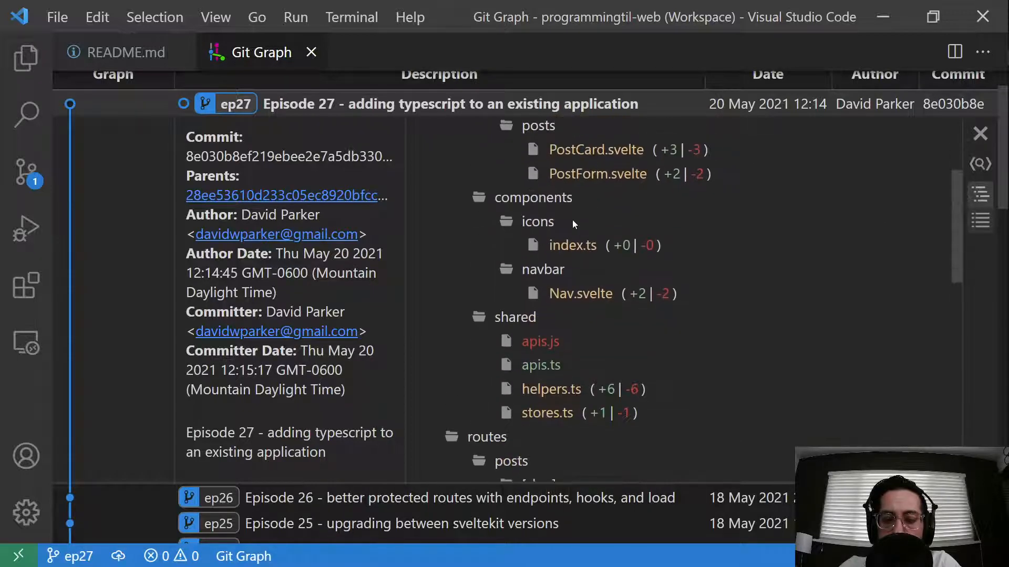
{"action": "mouse_move", "coordinate": [572, 246]}
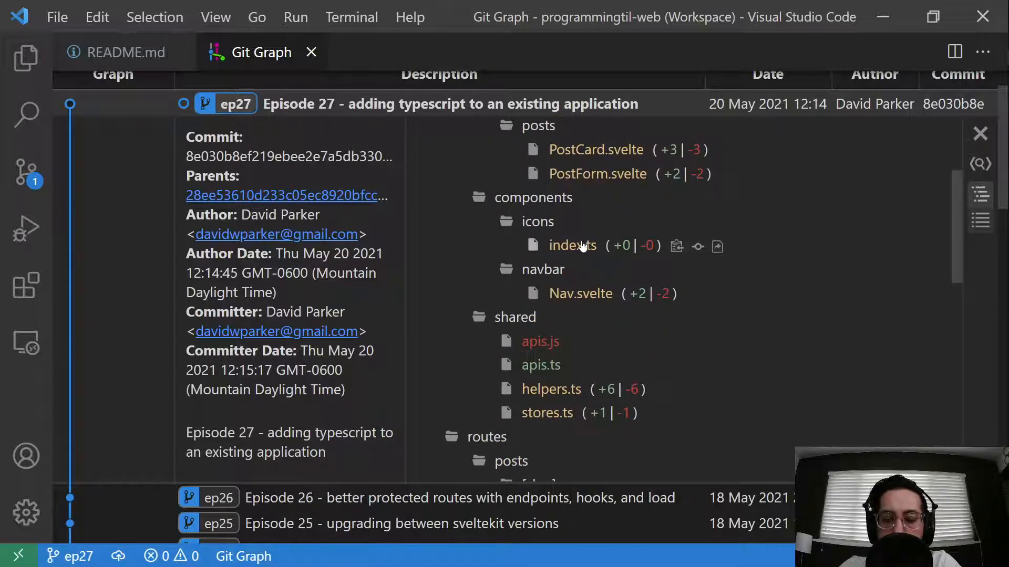
{"action": "scroll", "scroll_direction": "down", "scroll_amount": 3}
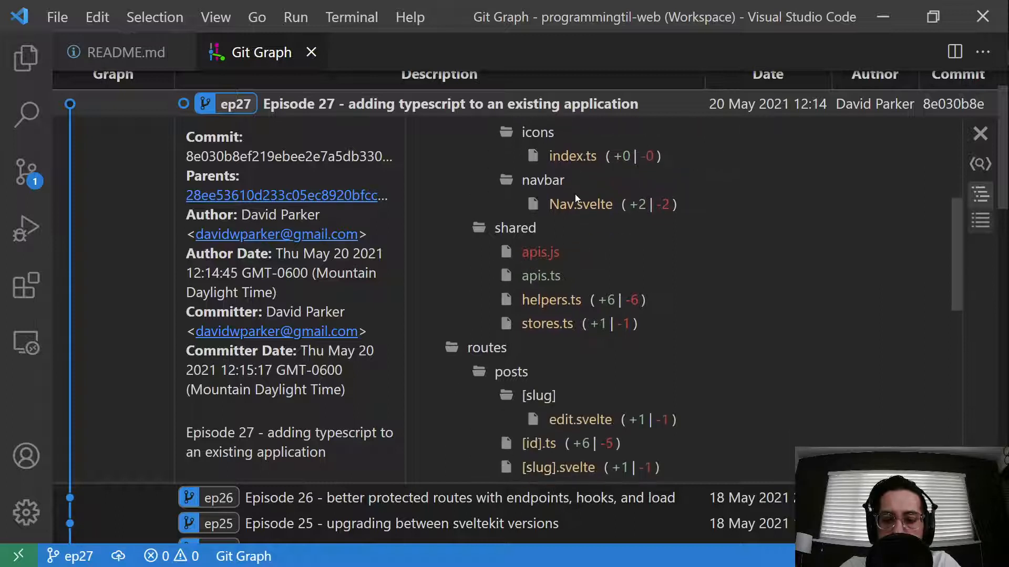
{"action": "scroll", "scroll_direction": "down", "scroll_amount": 3}
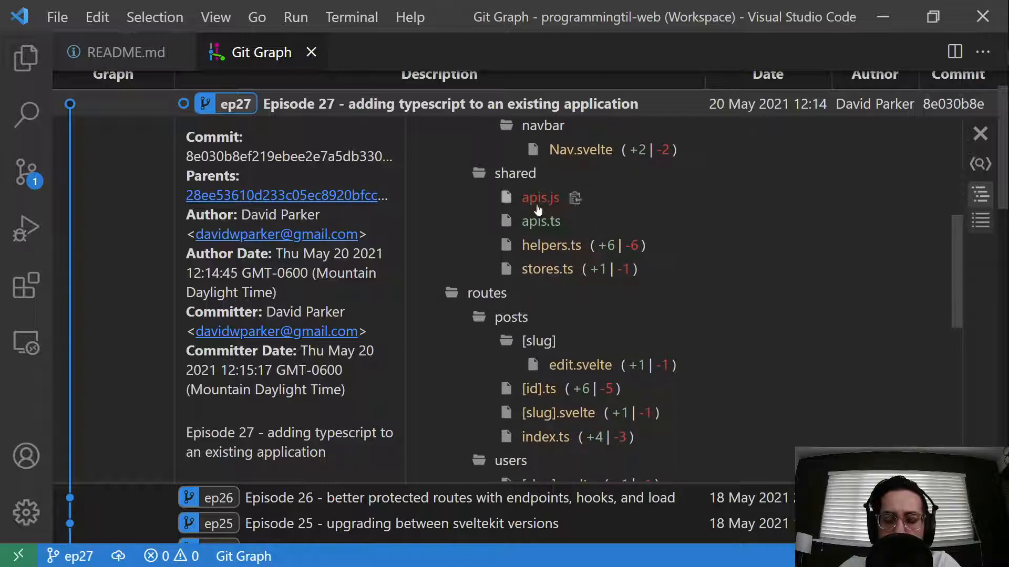
{"action": "scroll", "scroll_direction": "down", "scroll_amount": 3}
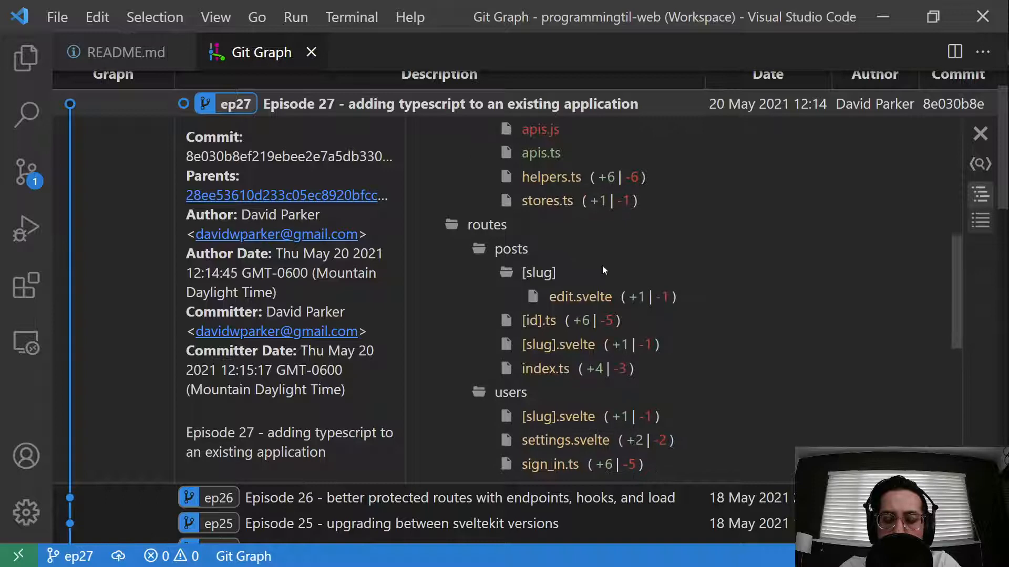
{"action": "left_click", "coordinate": [547, 201]}
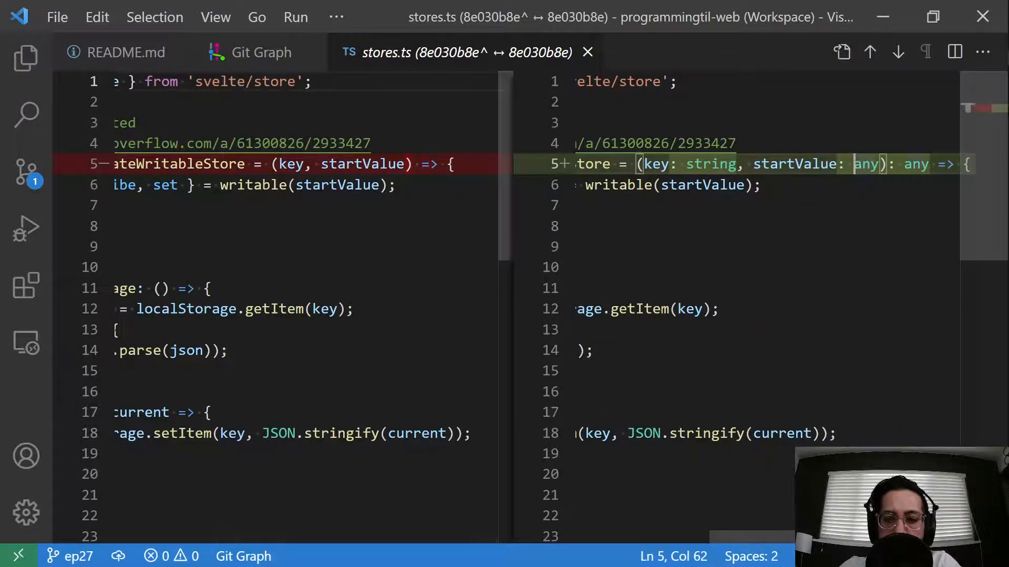
{"action": "scroll", "scroll_direction": "left", "scroll_amount": 3}
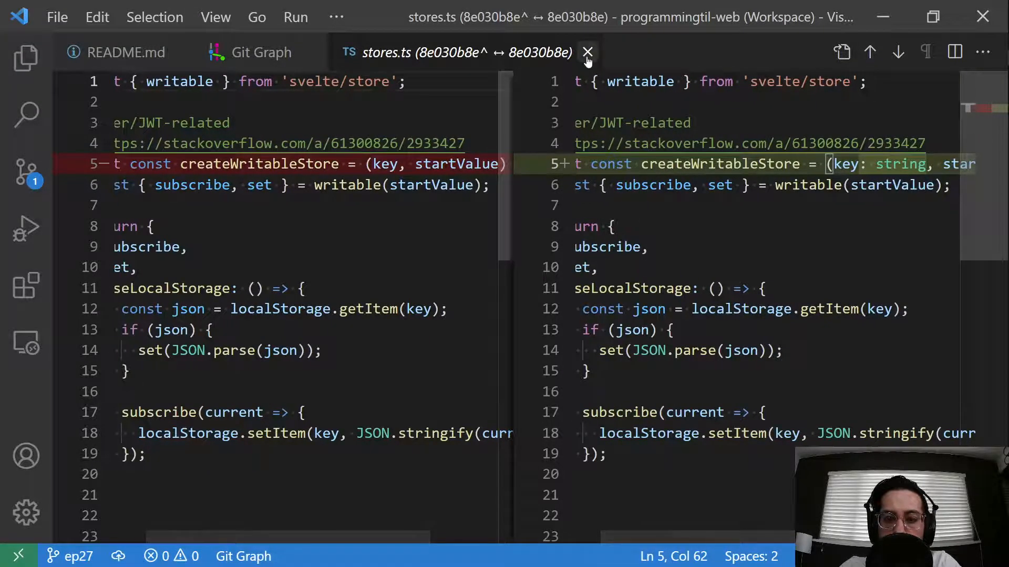
{"action": "left_click", "coordinate": [586, 52]}
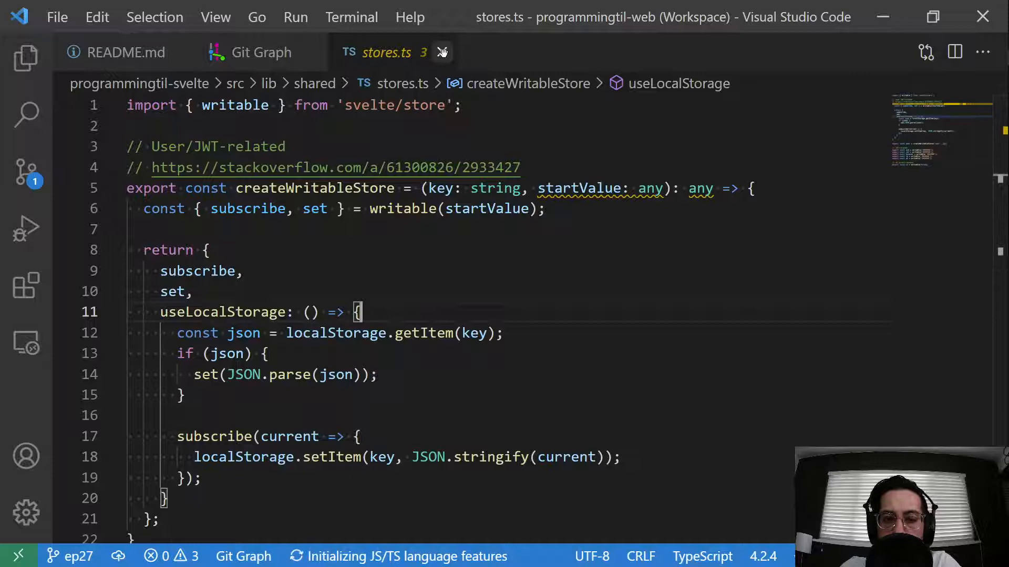
Close stores.ts and highlight sign_in.ts's Request parameter and Promise<Response> return type.
{"action": "left_click", "coordinate": [261, 52]}
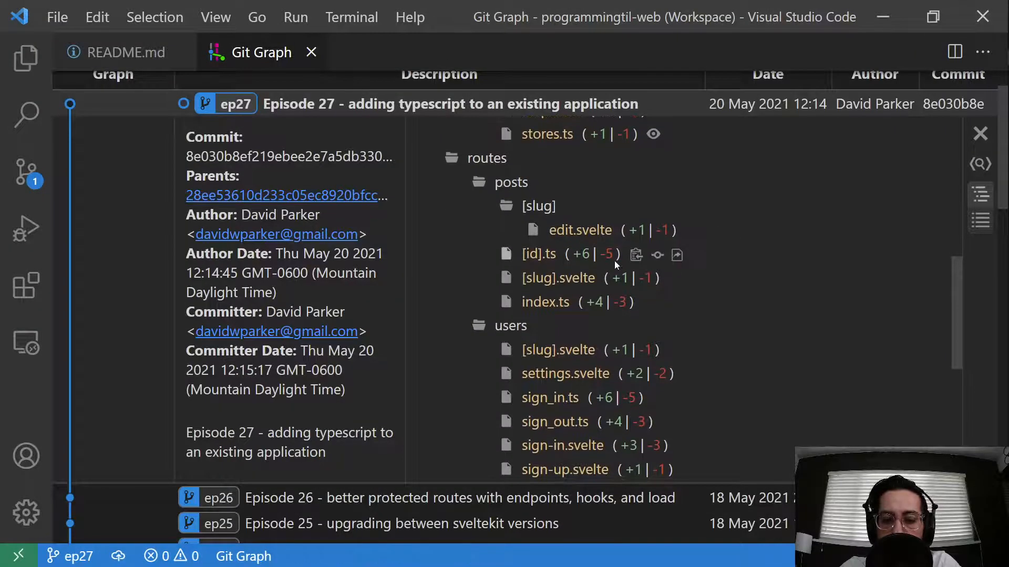
{"action": "mouse_move", "coordinate": [676, 255]}
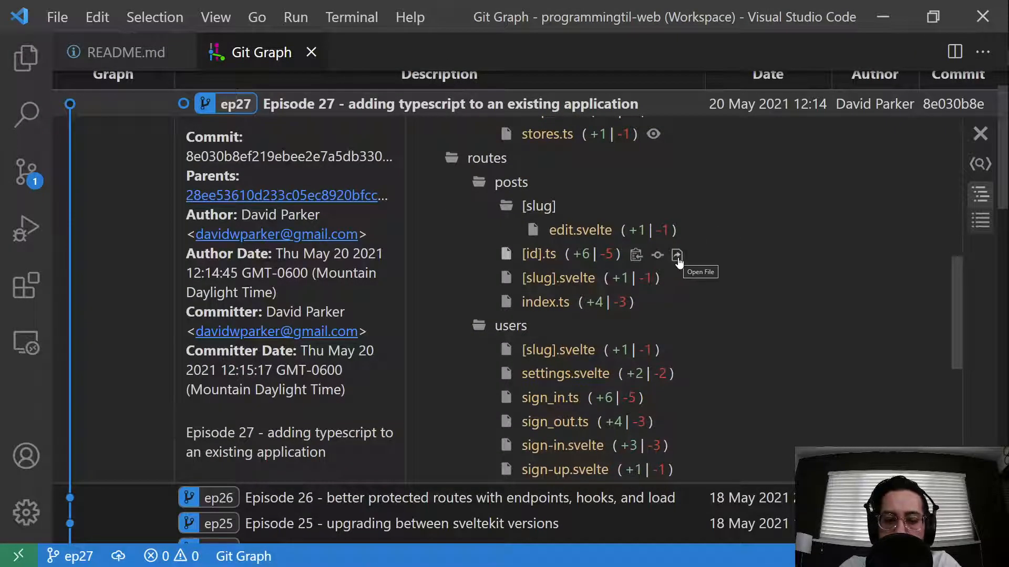
{"action": "scroll", "scroll_direction": "down", "scroll_amount": 3}
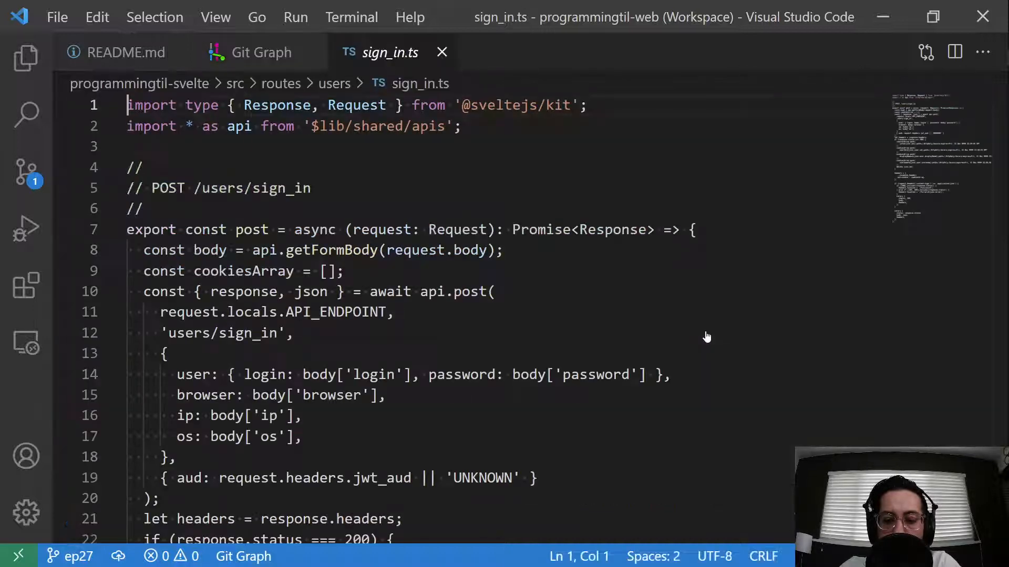
{"action": "double_click", "coordinate": [277, 105]}
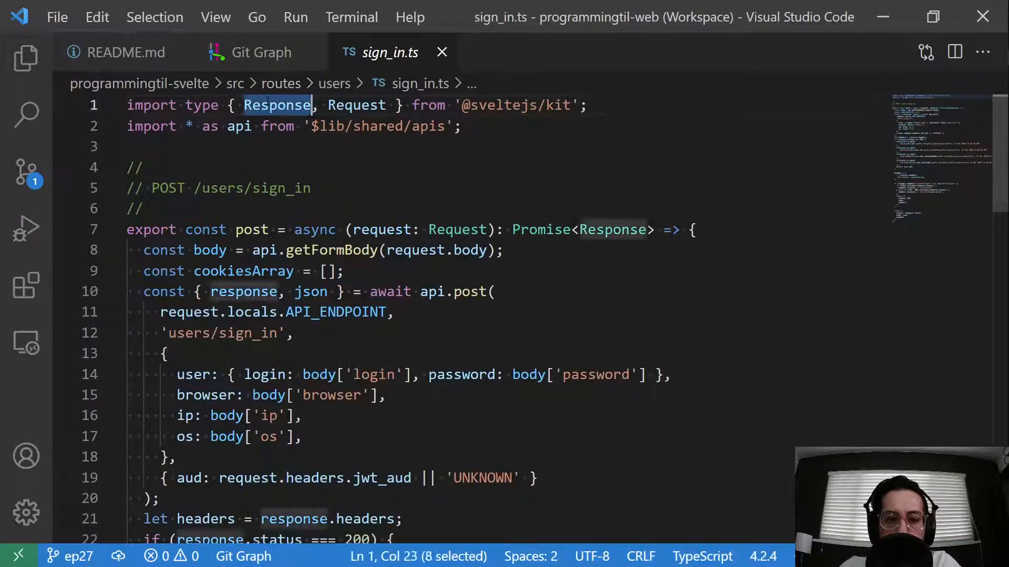
{"action": "double_click", "coordinate": [201, 105]}
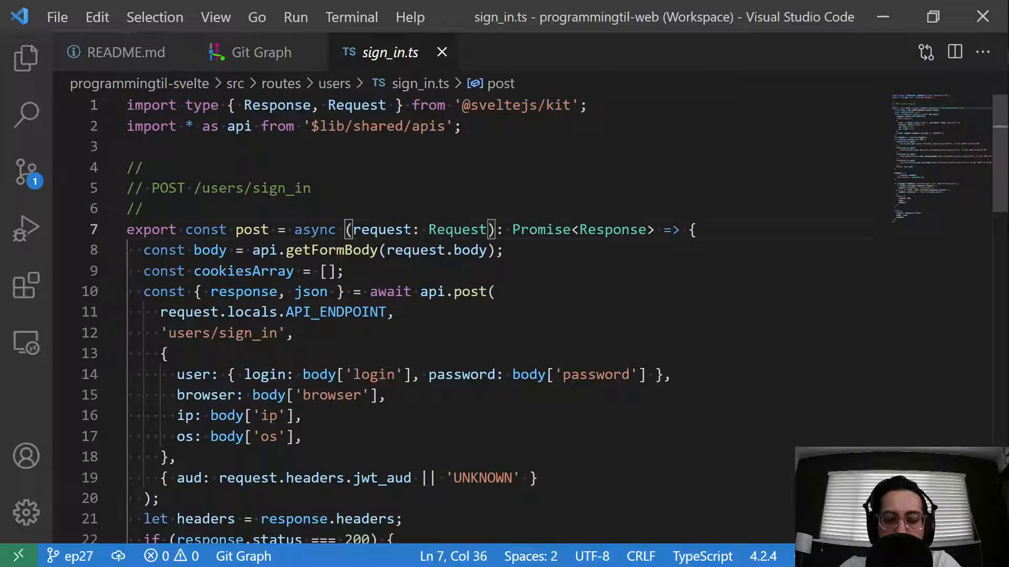
{"action": "double_click", "coordinate": [457, 229]}
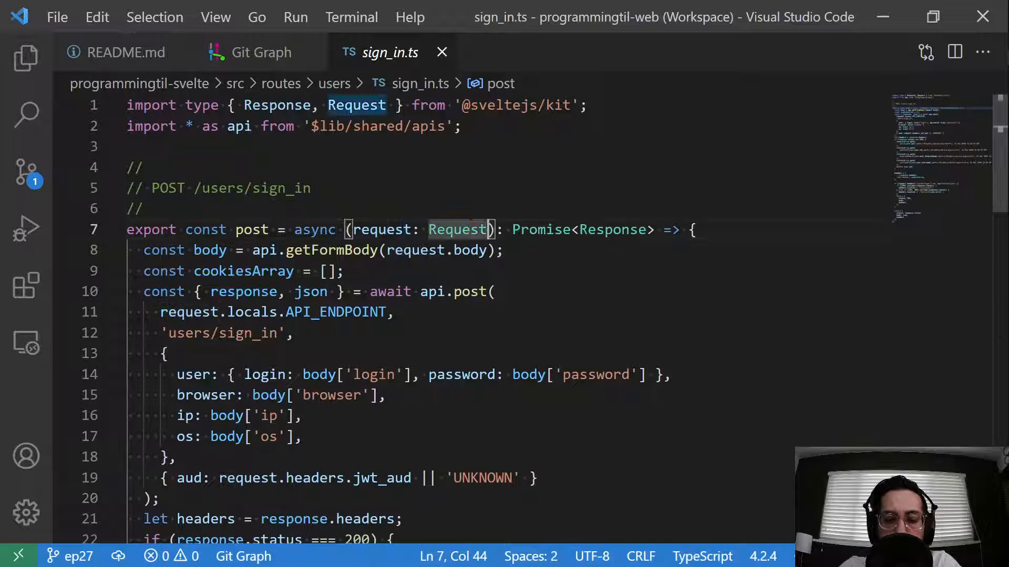
{"action": "double_click", "coordinate": [582, 229]}
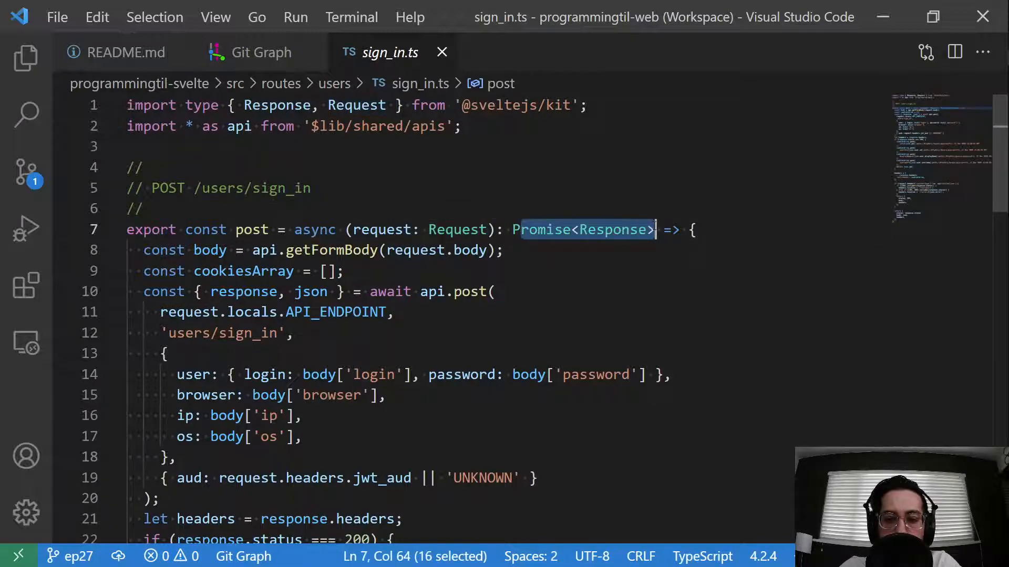
{"action": "scroll", "scroll_direction": "down", "scroll_amount": 3}
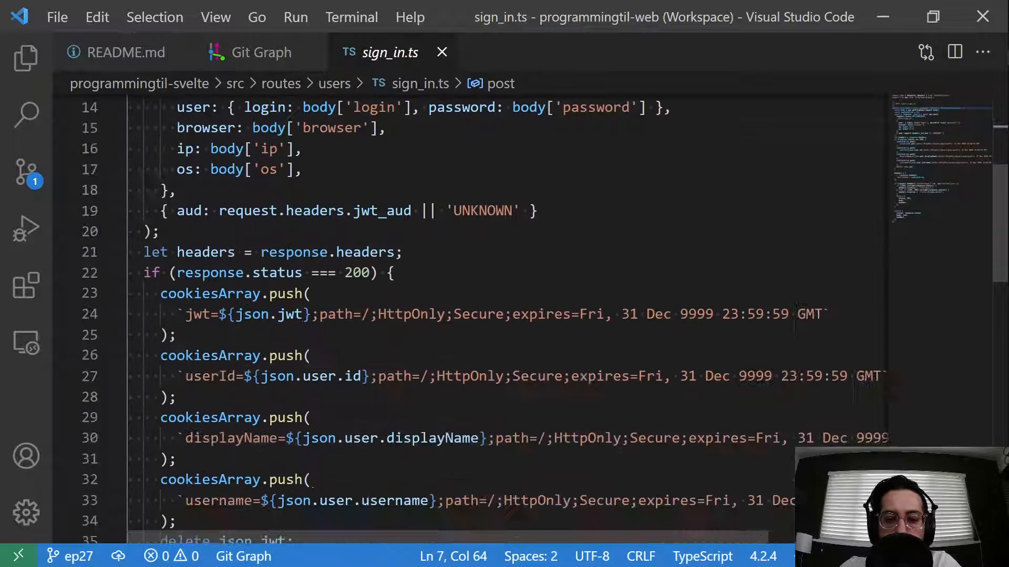
{"action": "scroll", "scroll_direction": "down", "scroll_amount": 3}
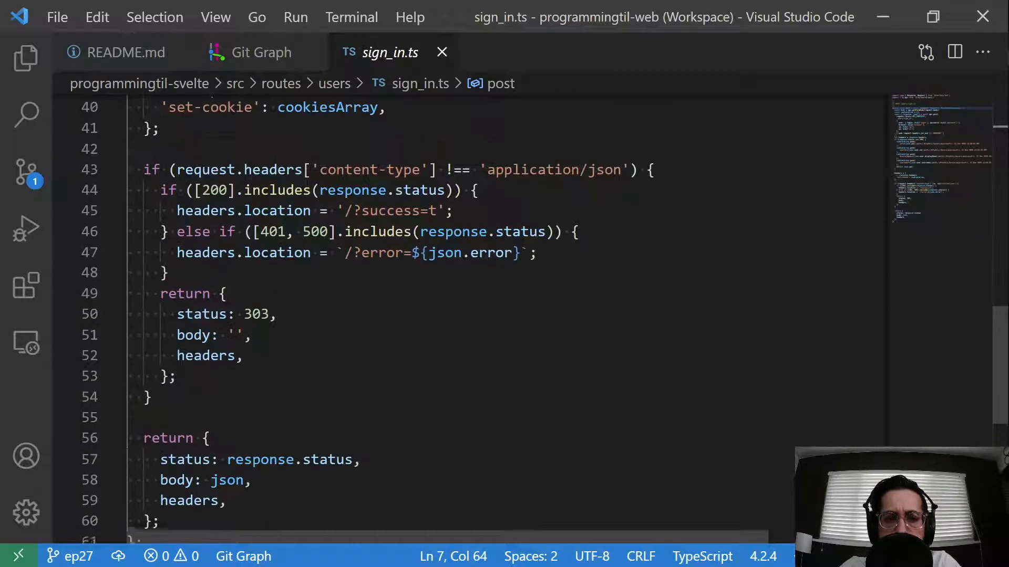
{"action": "scroll", "scroll_direction": "up", "scroll_amount": 3}
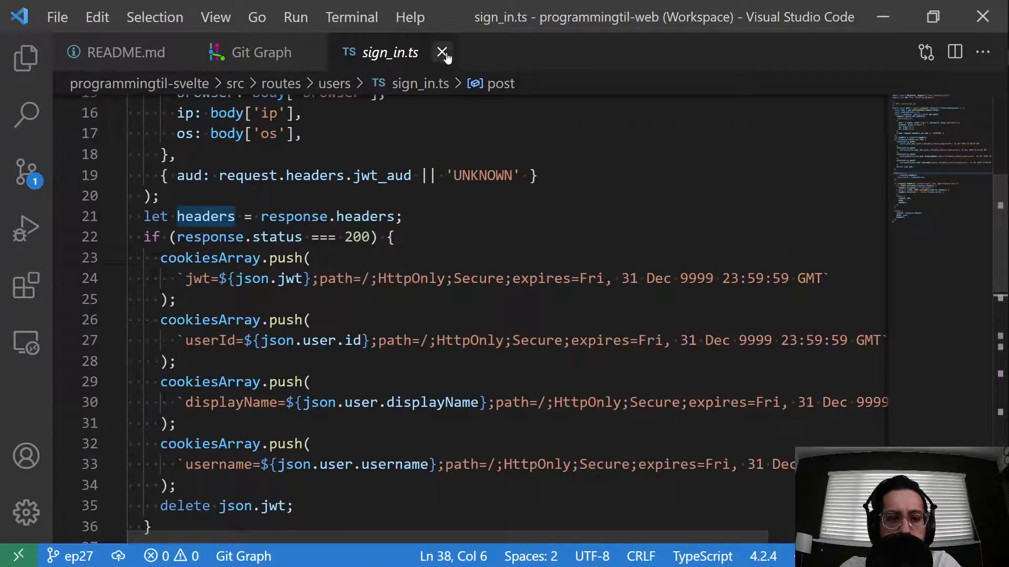
Close sign_in.ts, scroll through its commit diff, then close the diff.
{"action": "left_click", "coordinate": [443, 52]}
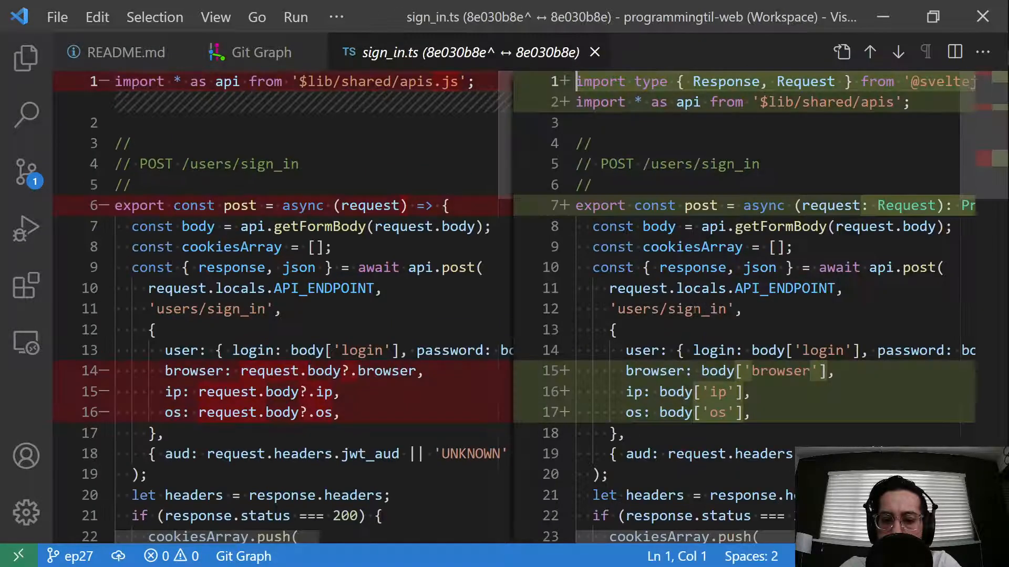
{"action": "scroll", "scroll_direction": "down", "scroll_amount": 3}
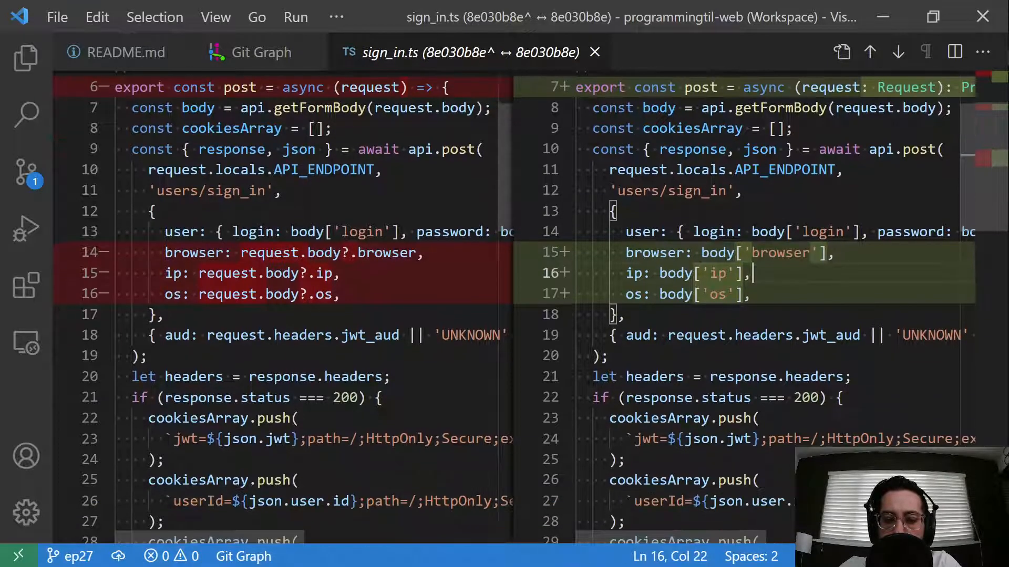
{"action": "scroll", "scroll_direction": "down", "scroll_amount": 3}
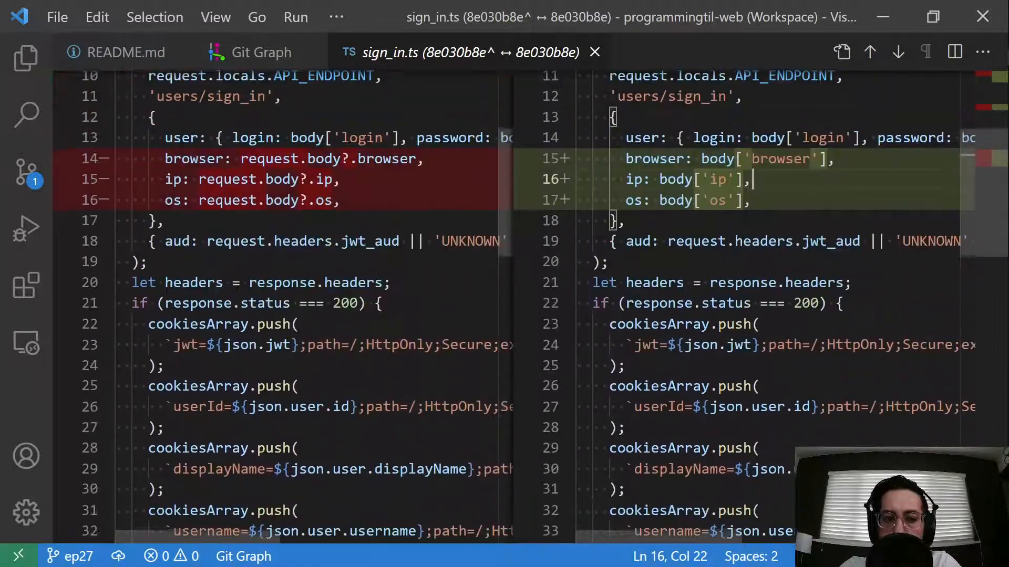
{"action": "left_click", "coordinate": [594, 52]}
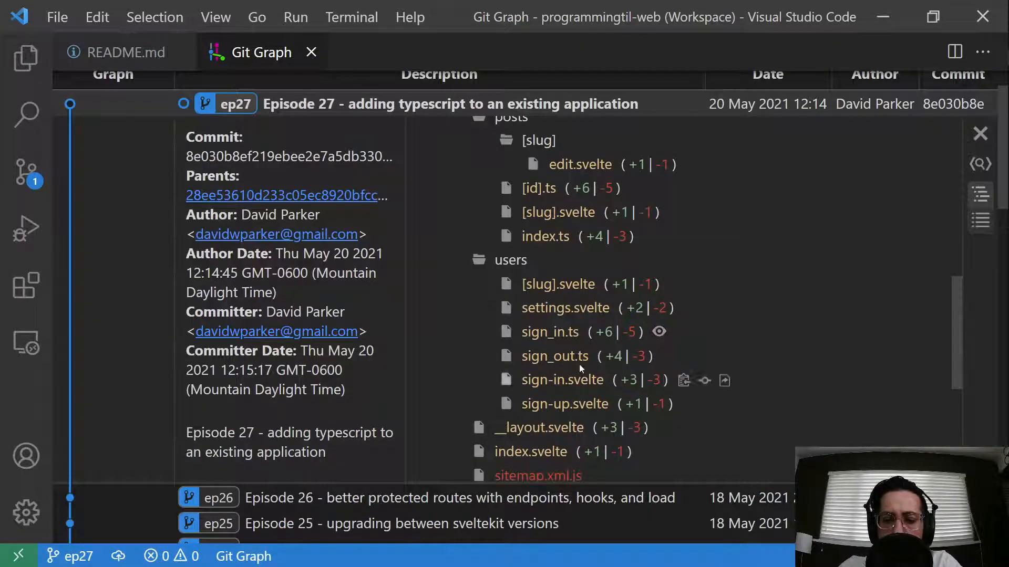
{"action": "mouse_move", "coordinate": [708, 356]}
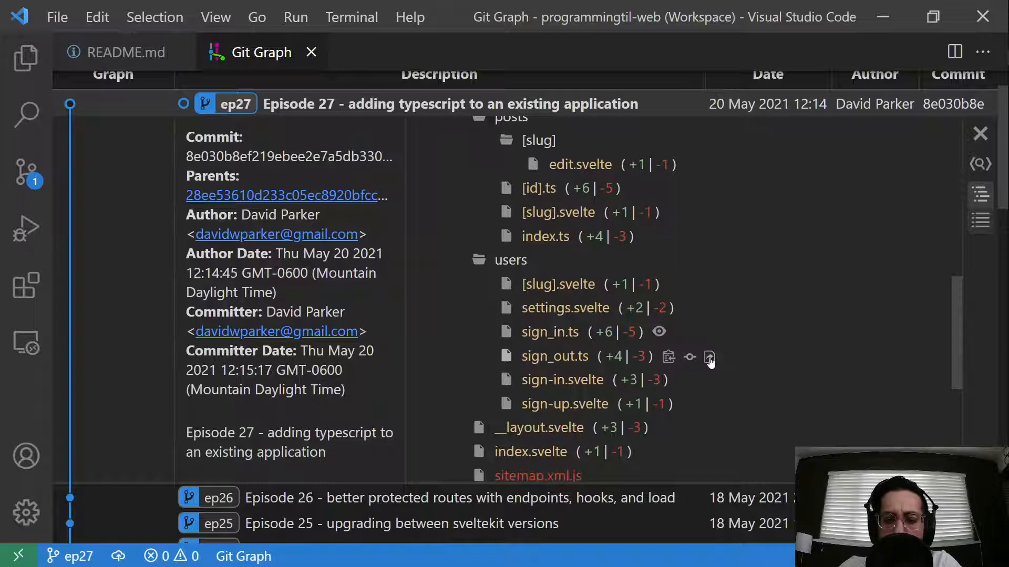
Review sign_out.ts's typed Request parameter and Promise<Response> return type, then close the file.
{"action": "left_click", "coordinate": [710, 358]}
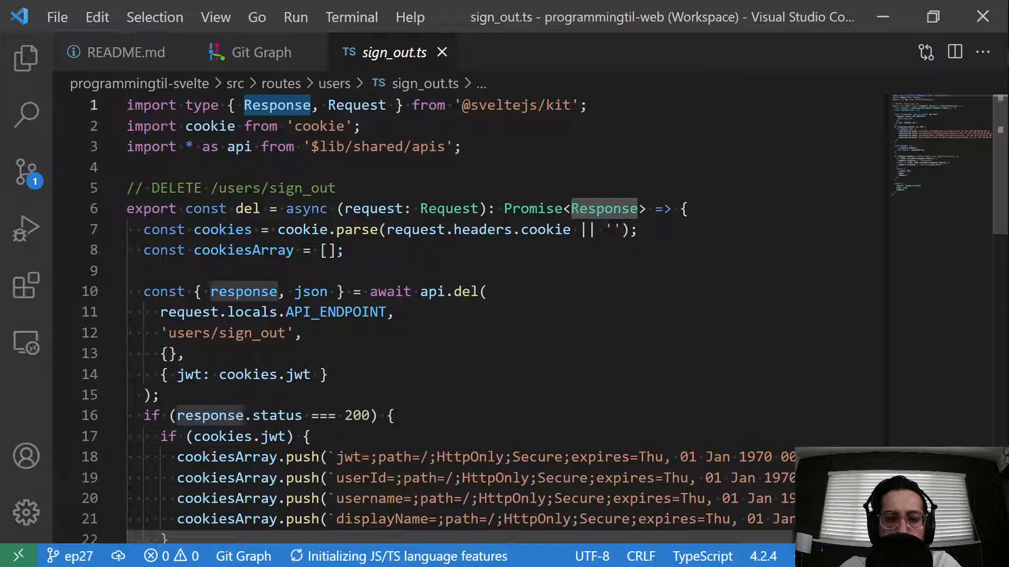
{"action": "left_click", "coordinate": [386, 209]}
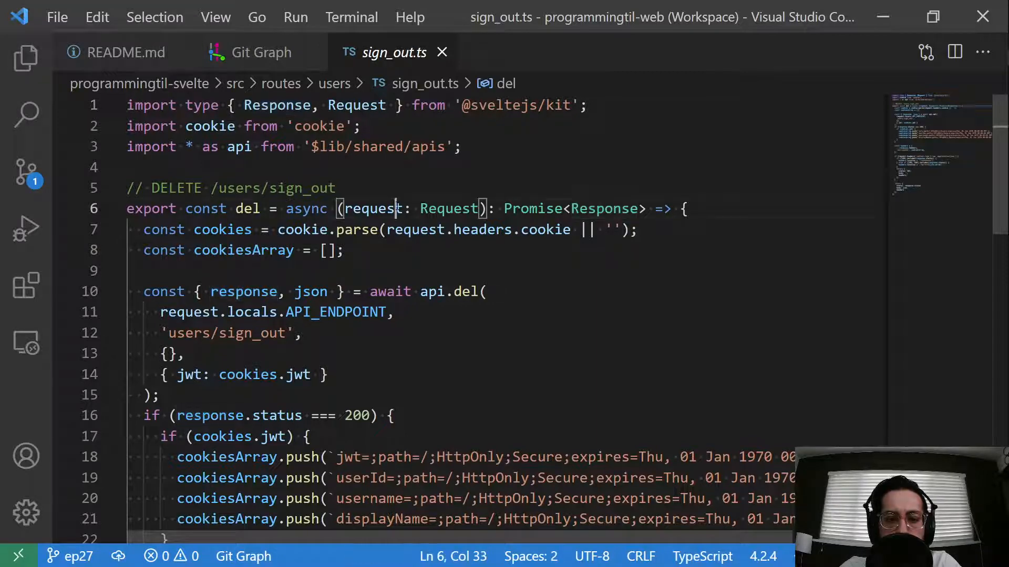
{"action": "left_click", "coordinate": [496, 208]}
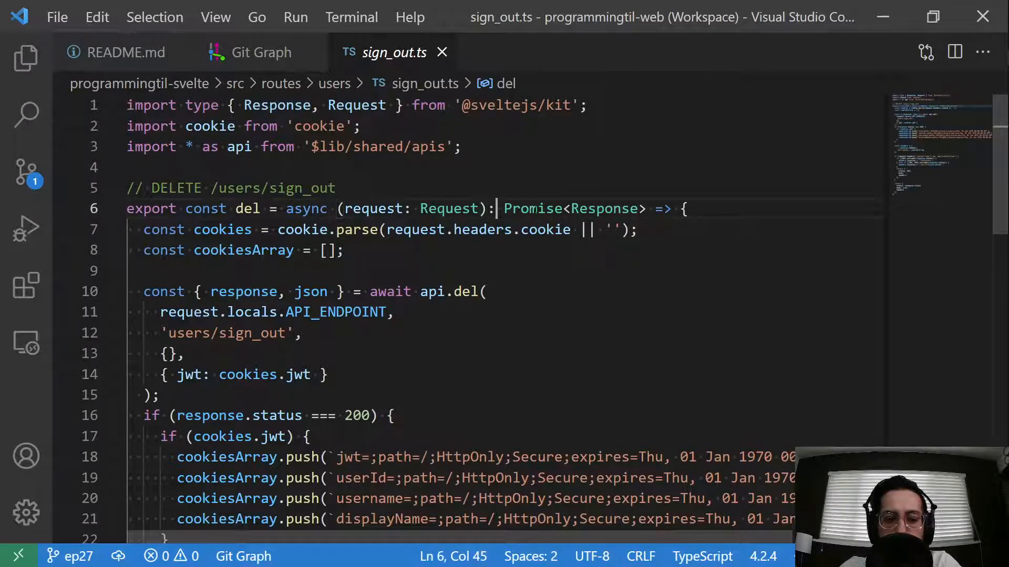
{"action": "scroll", "scroll_direction": "down", "scroll_amount": 3}
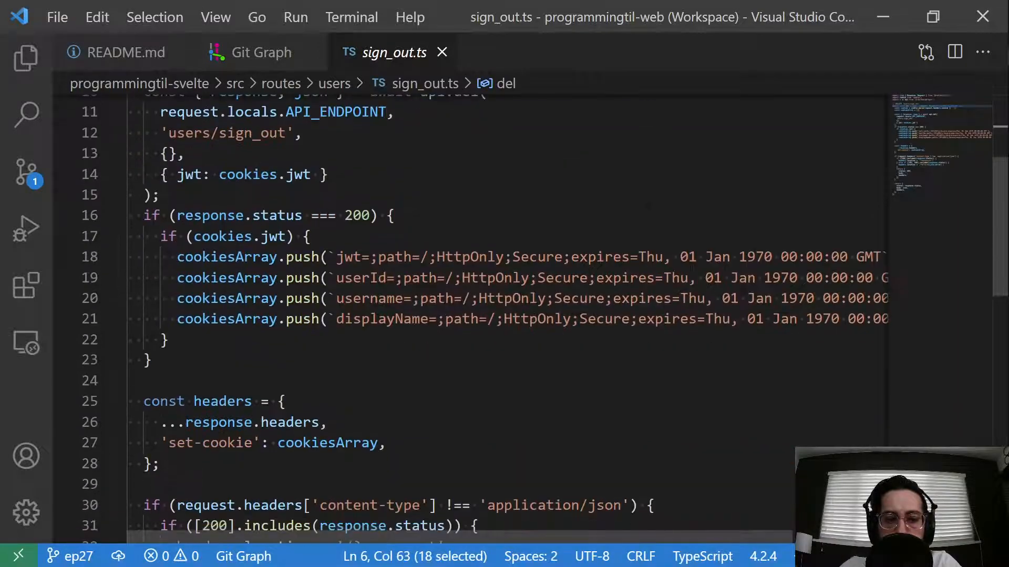
{"action": "scroll", "scroll_direction": "down", "scroll_amount": 3}
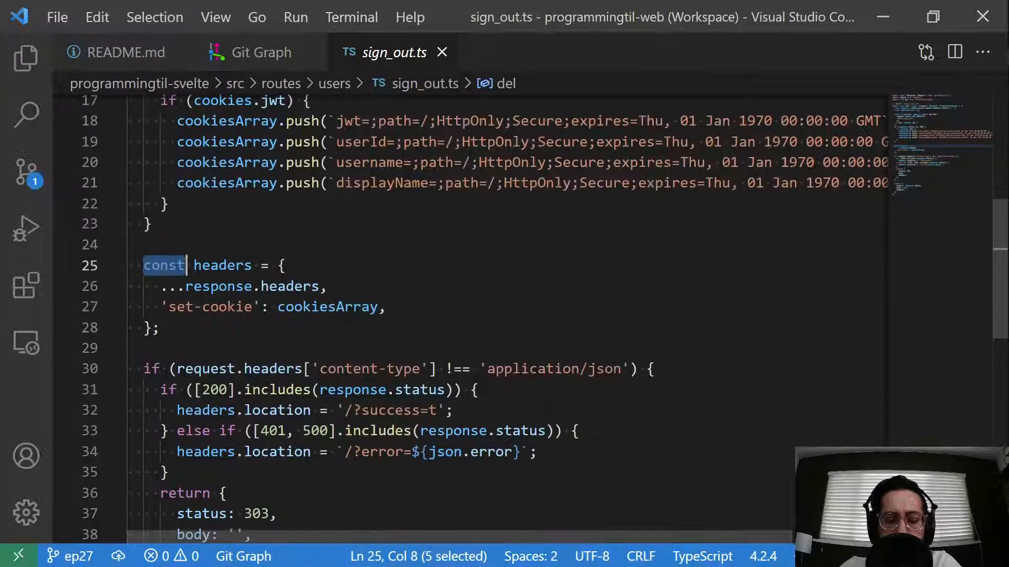
{"action": "scroll", "scroll_direction": "down", "scroll_amount": 3}
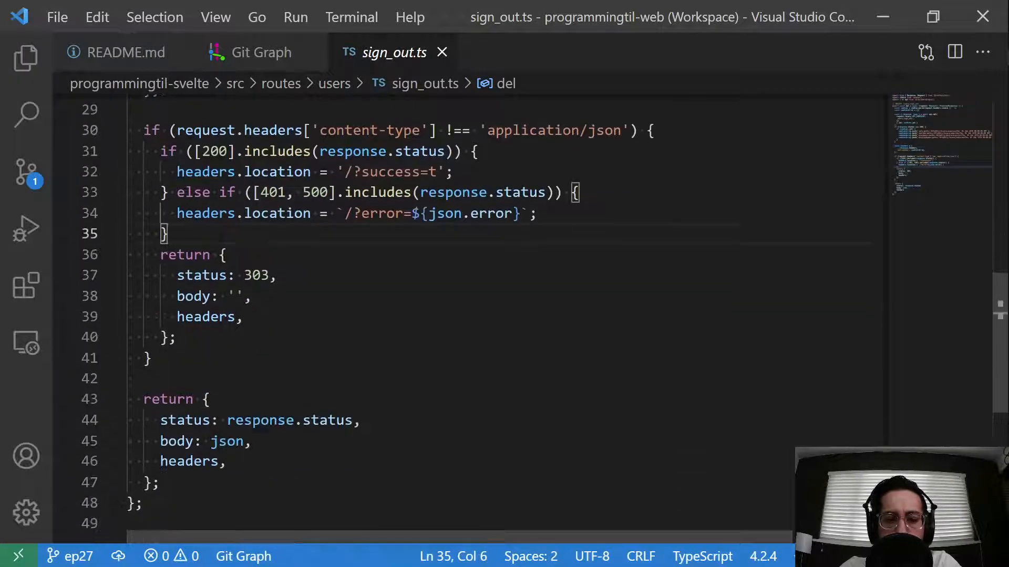
{"action": "left_click", "coordinate": [261, 52]}
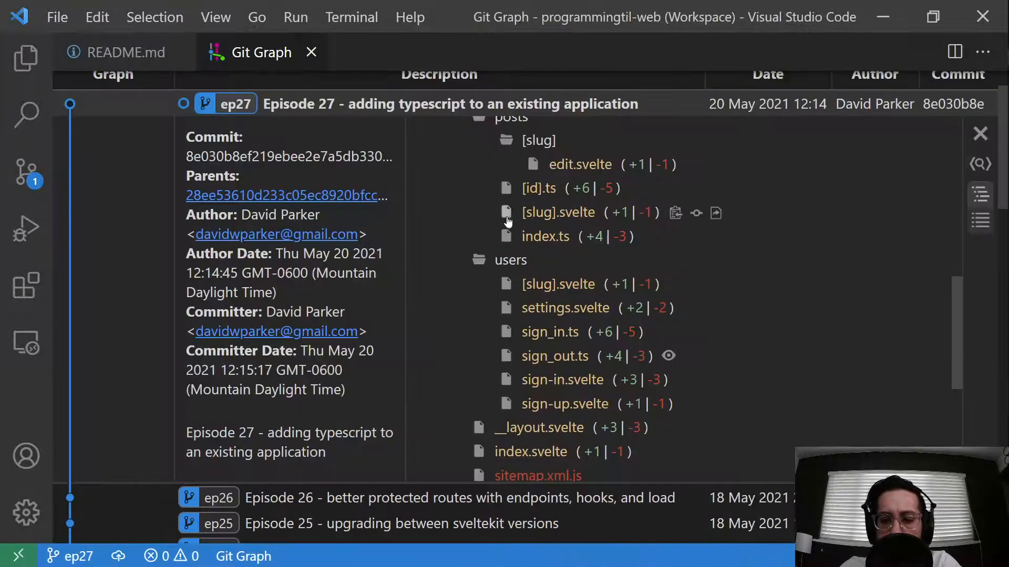
{"action": "mouse_move", "coordinate": [633, 379]}
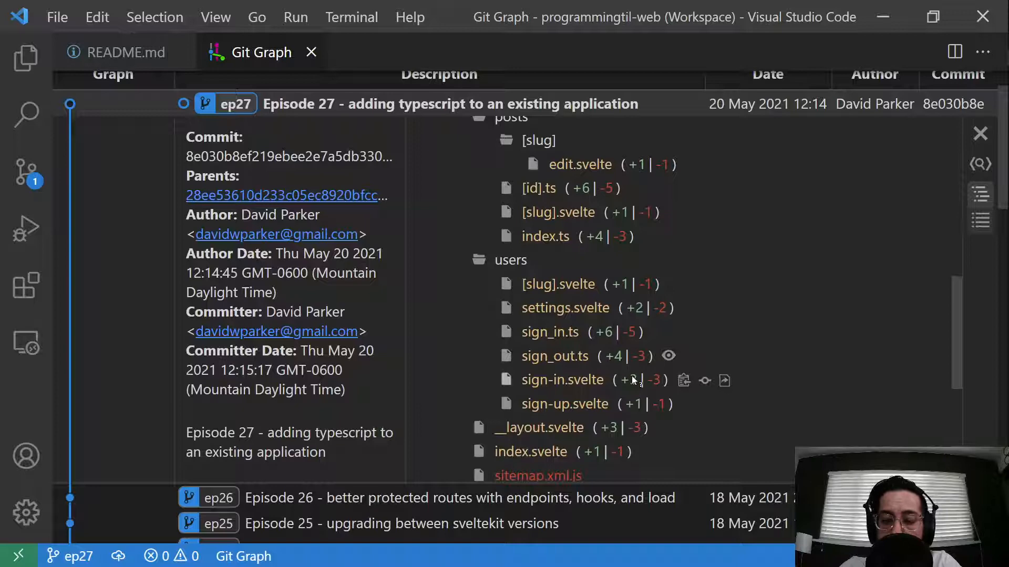
{"action": "scroll", "scroll_direction": "up", "scroll_amount": 3}
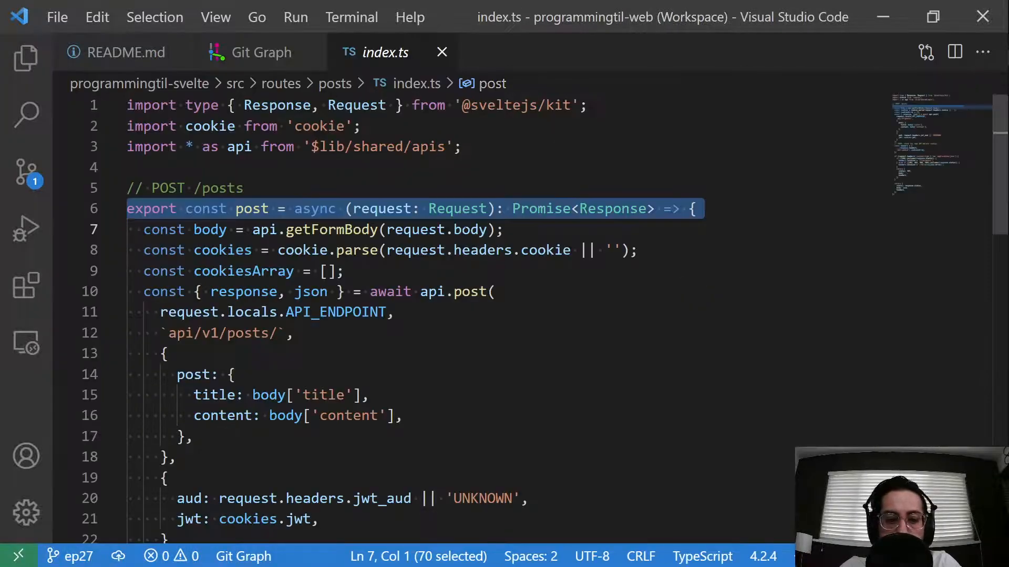
{"action": "double_click", "coordinate": [458, 208]}
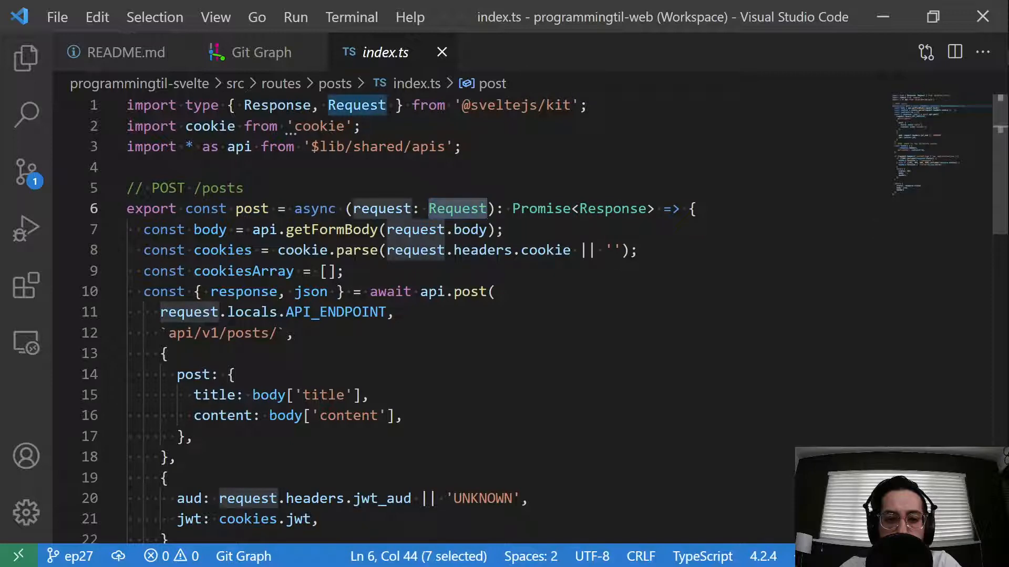
{"action": "scroll", "scroll_direction": "down", "scroll_amount": 3}
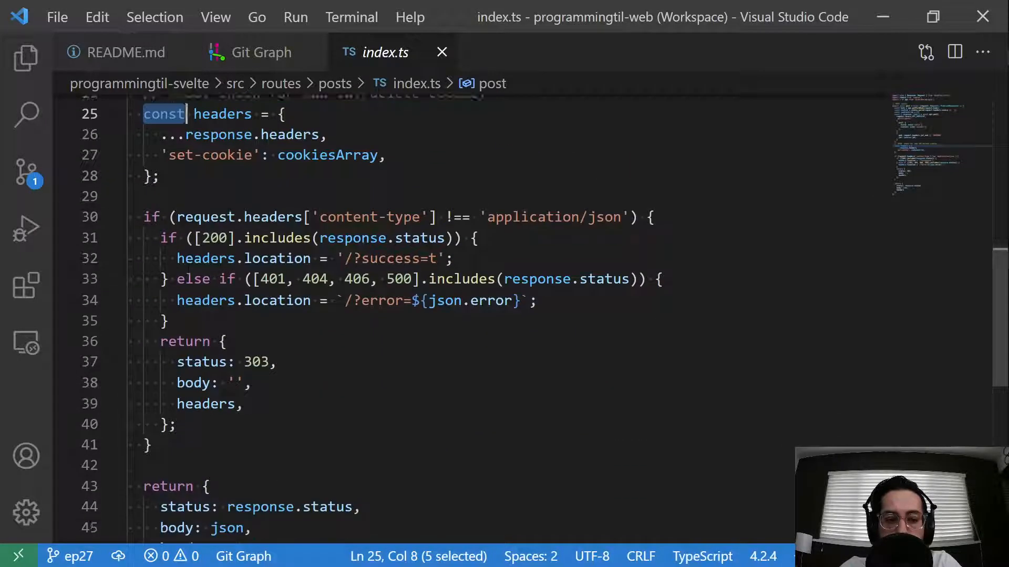
{"action": "left_click", "coordinate": [260, 52]}
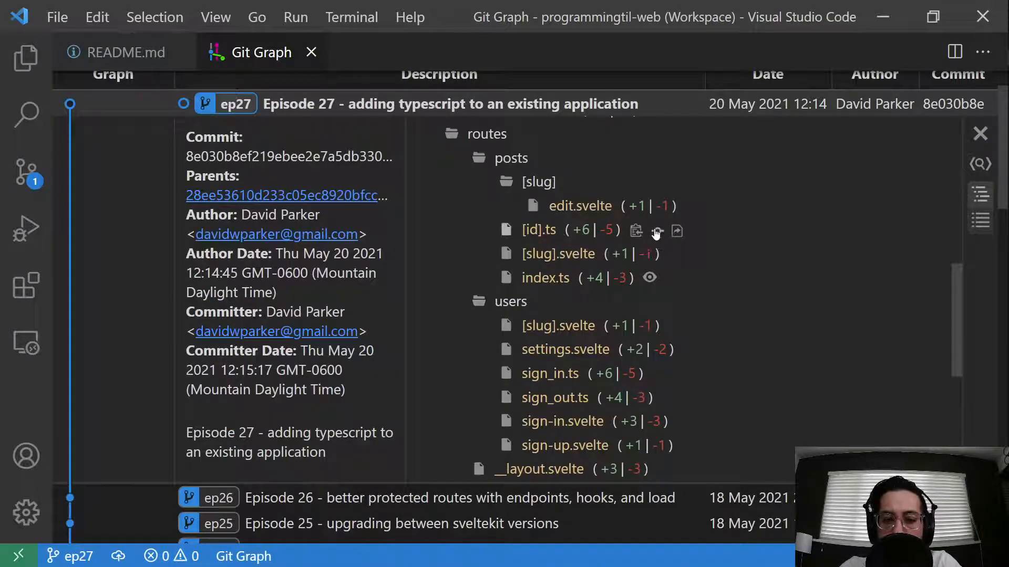
{"action": "left_click", "coordinate": [635, 230]}
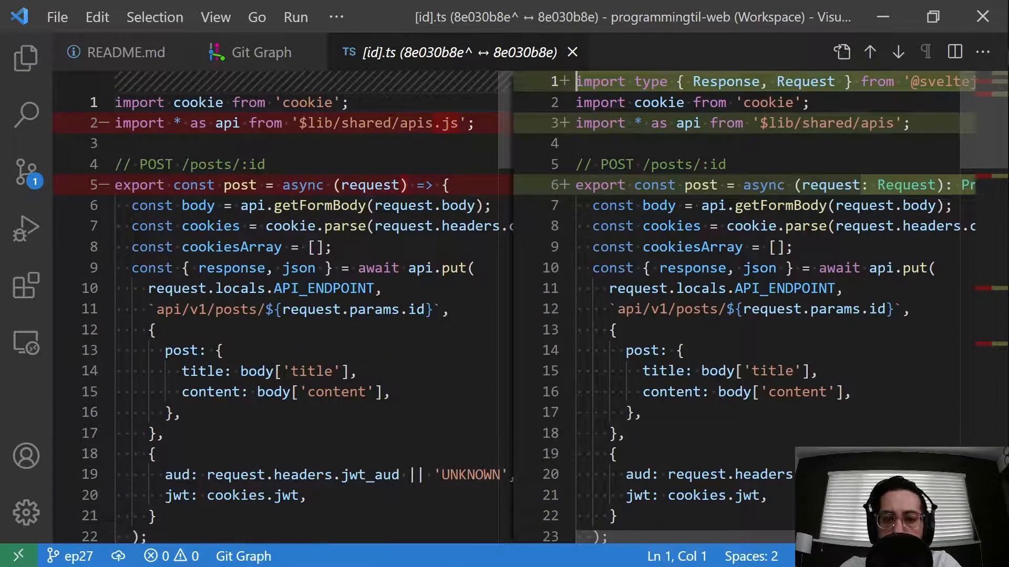
{"action": "scroll", "scroll_direction": "down", "scroll_amount": 3}
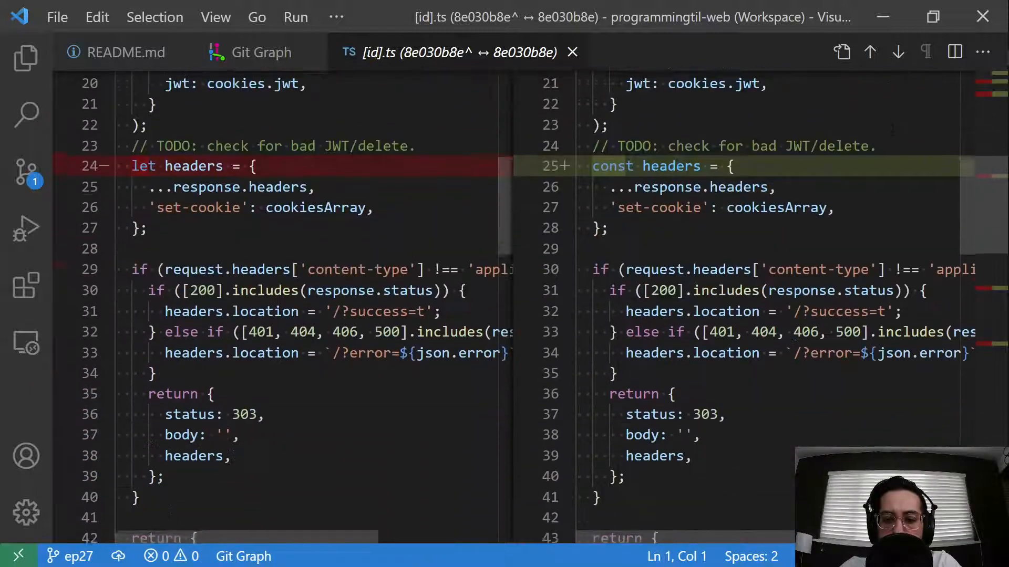
{"action": "scroll", "scroll_direction": "down", "scroll_amount": 3}
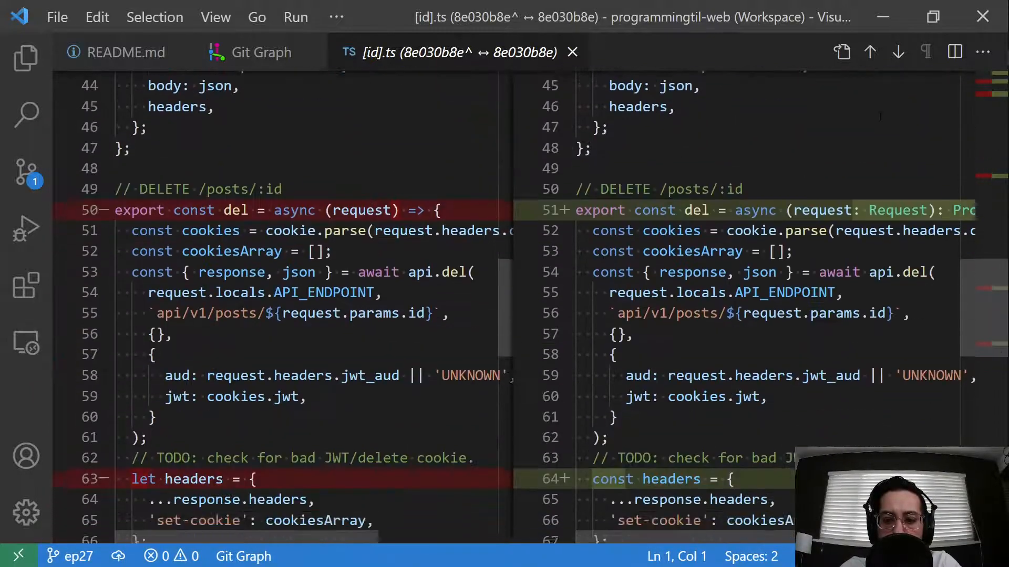
{"action": "scroll", "scroll_direction": "down", "scroll_amount": 3}
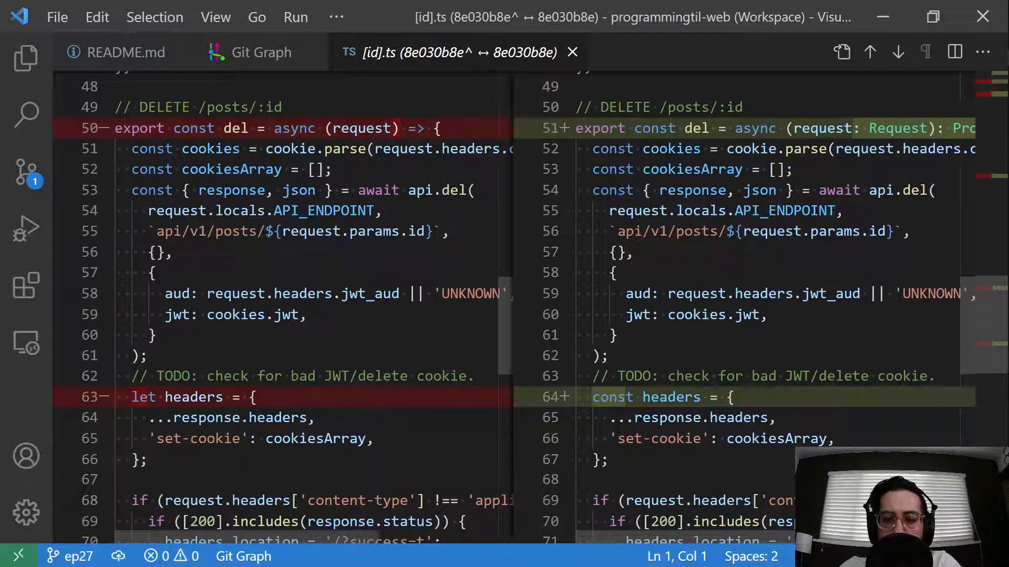
{"action": "scroll", "scroll_direction": "down", "scroll_amount": 3}
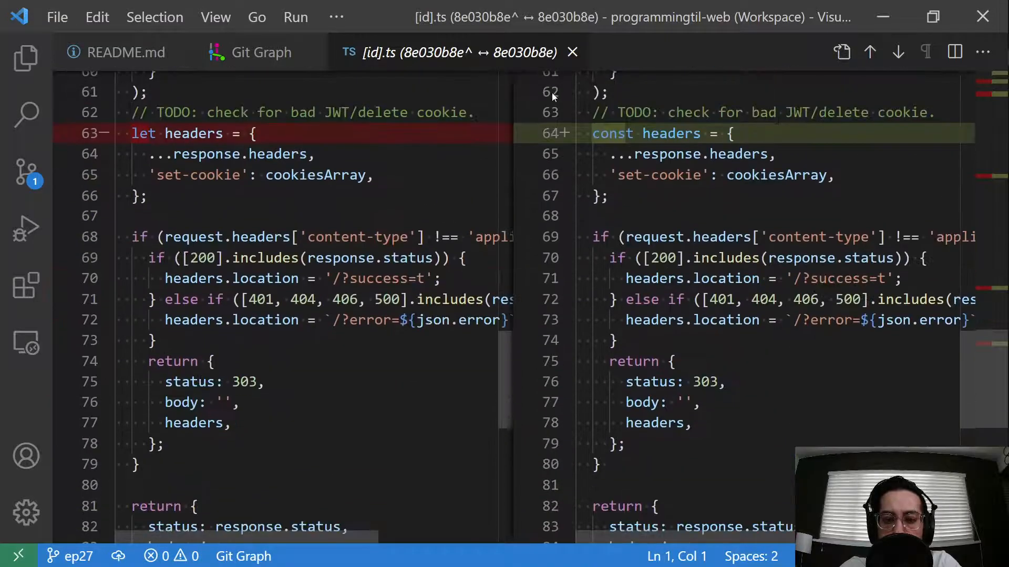
{"action": "left_click", "coordinate": [261, 52]}
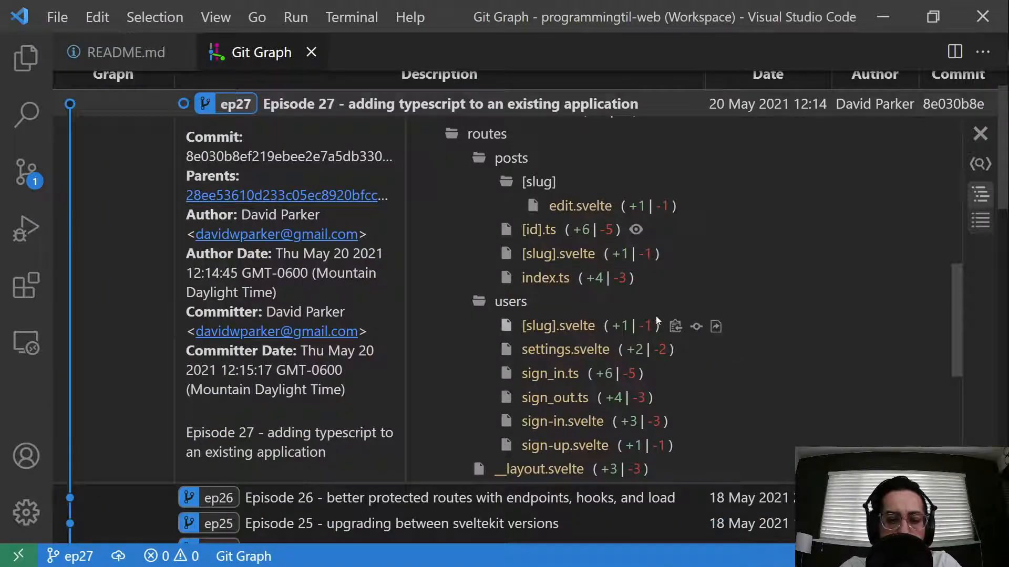
{"action": "mouse_move", "coordinate": [651, 232]}
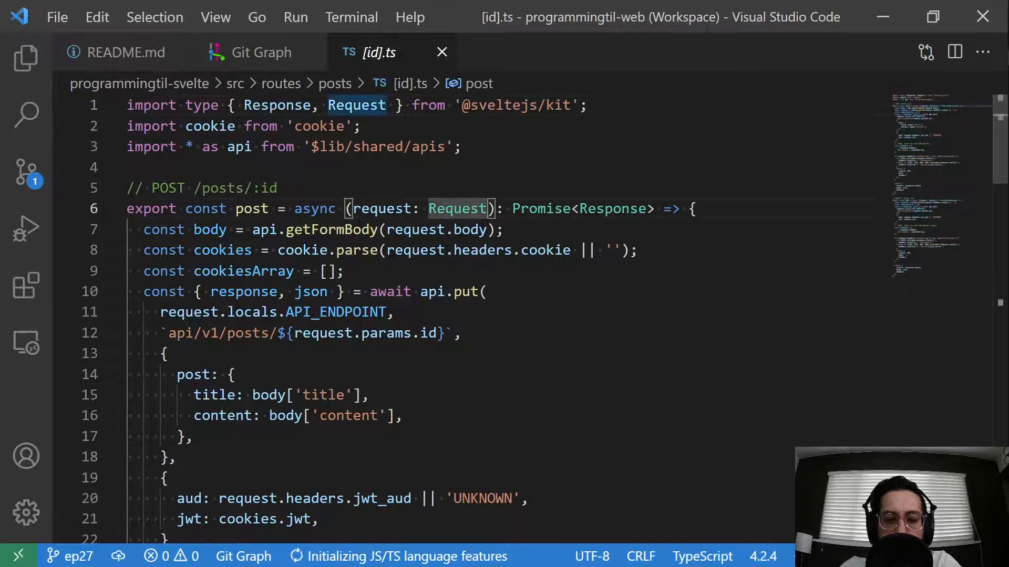
{"action": "scroll", "scroll_direction": "down", "scroll_amount": 3}
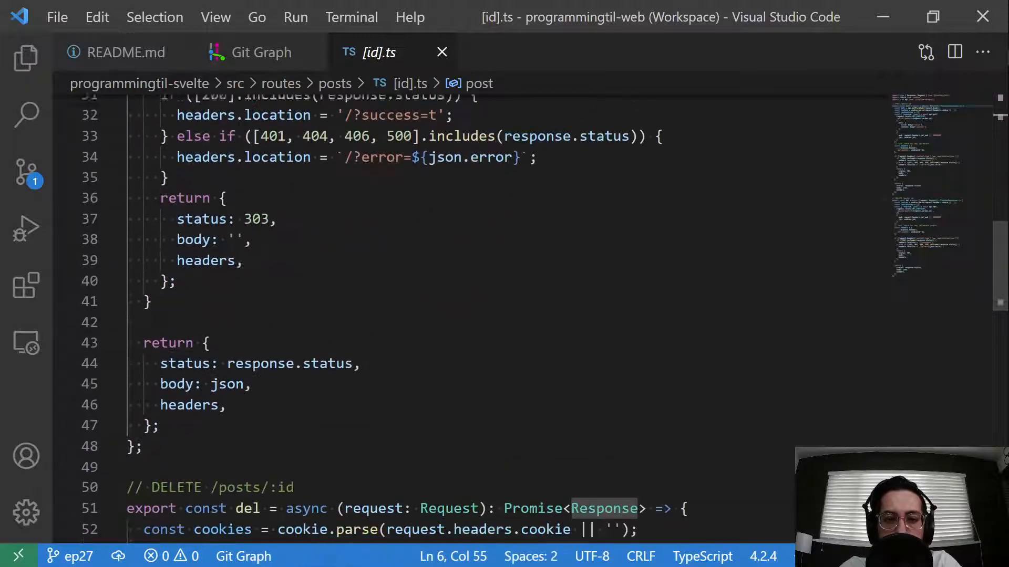
{"action": "left_click", "coordinate": [261, 52]}
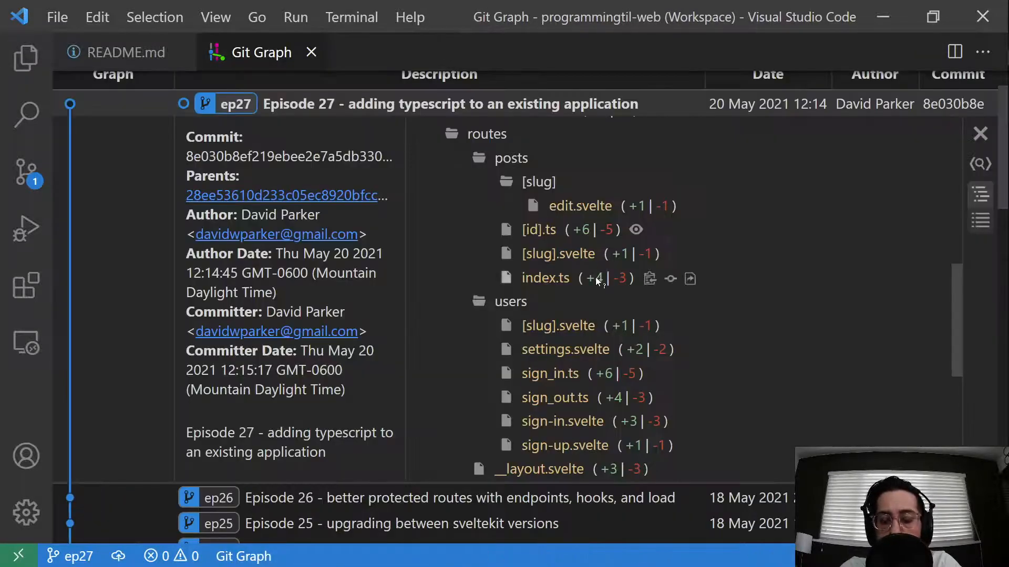
{"action": "scroll", "scroll_direction": "down", "scroll_amount": 3}
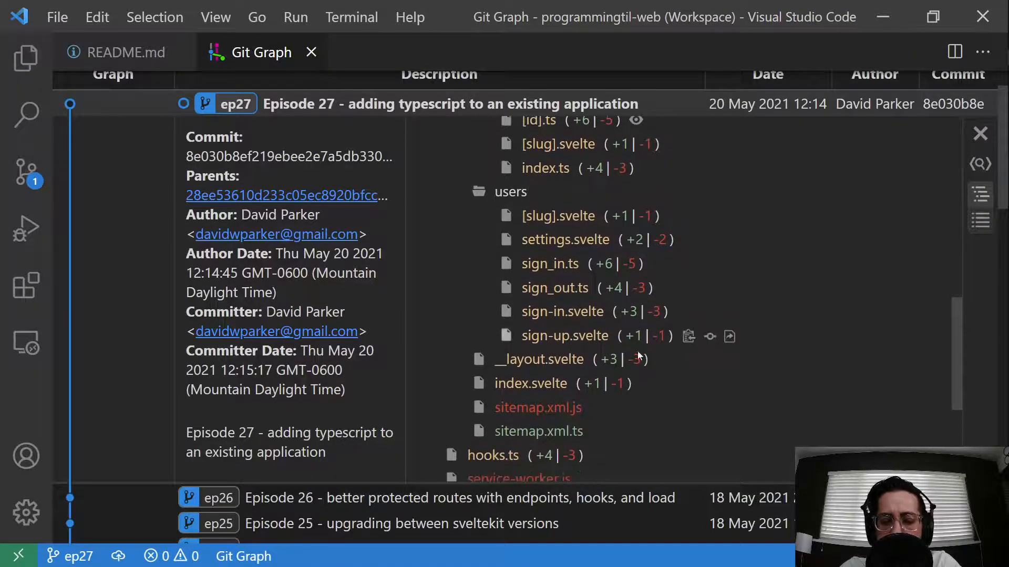
{"action": "scroll", "scroll_direction": "up", "scroll_amount": 3}
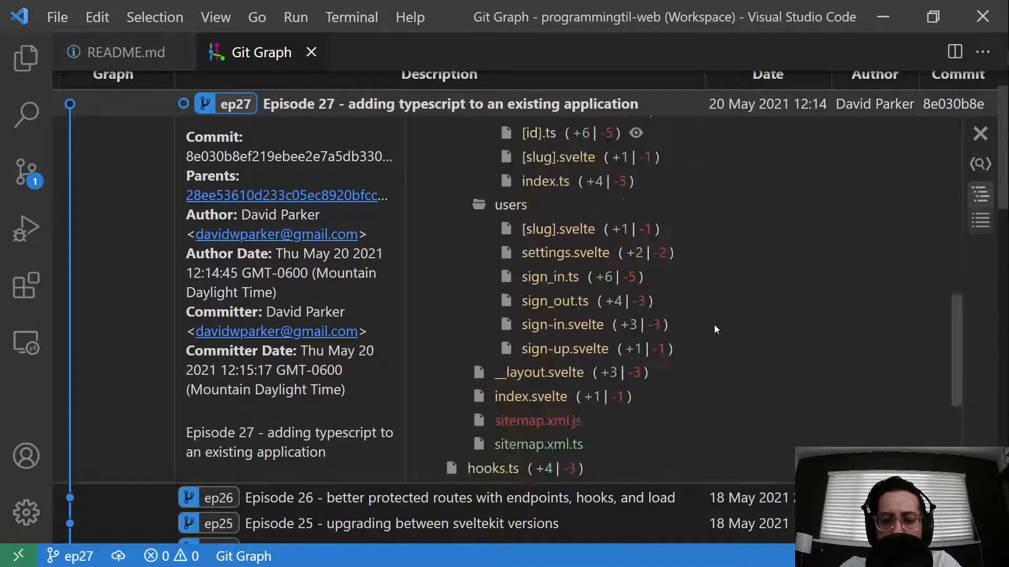
{"action": "left_click", "coordinate": [538, 444]}
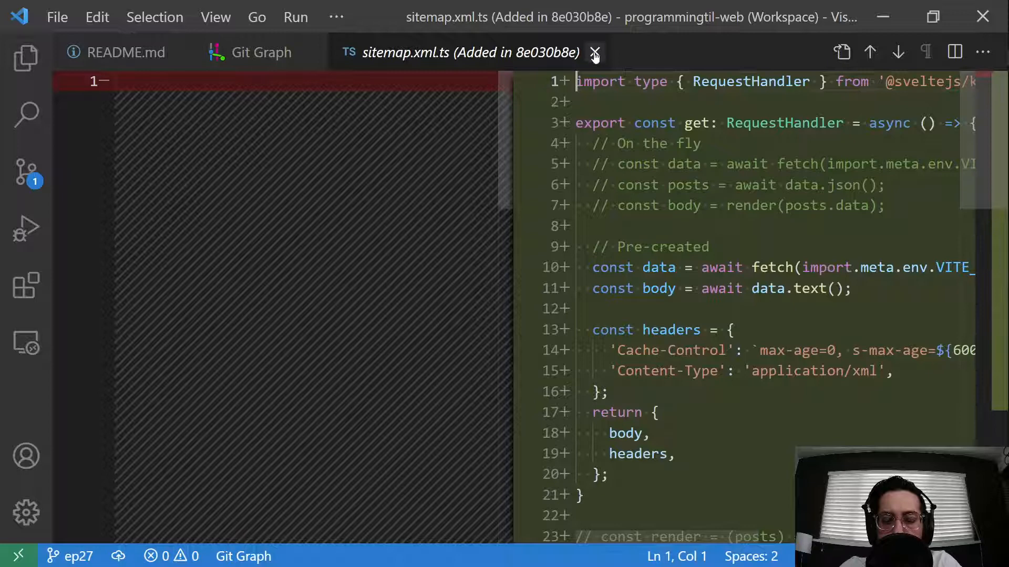
{"action": "left_click", "coordinate": [595, 52]}
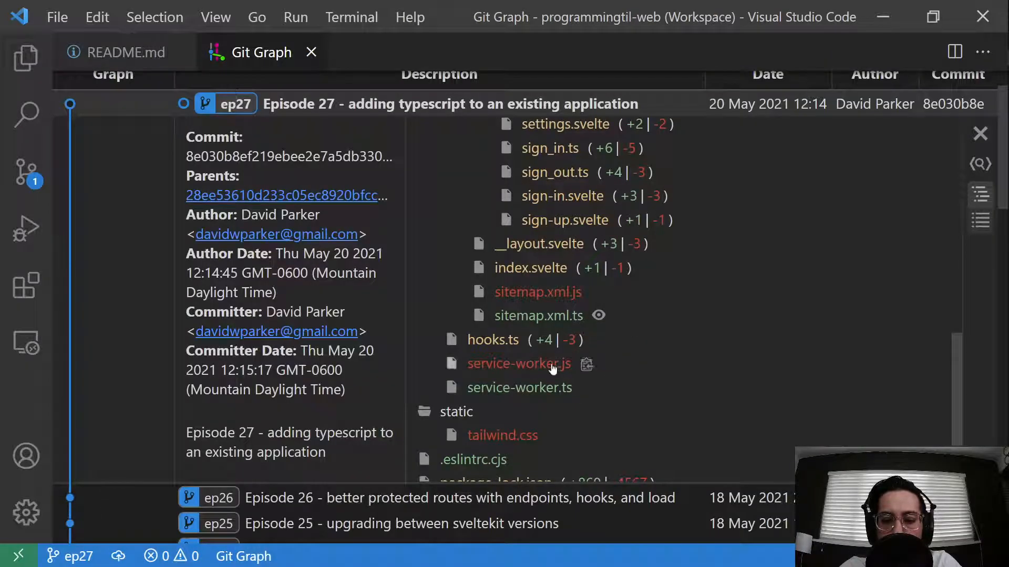
{"action": "mouse_move", "coordinate": [595, 393]}
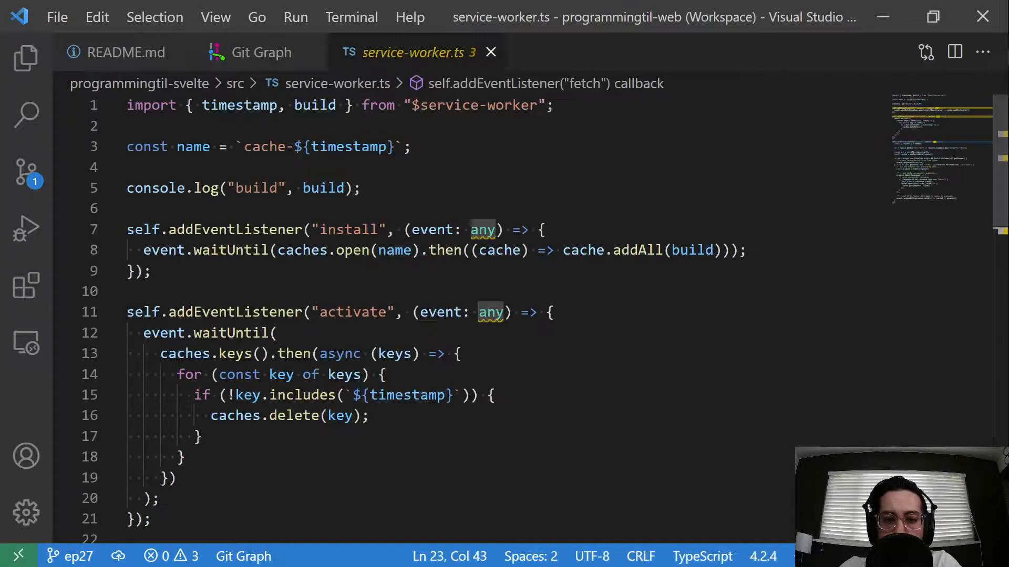
{"action": "left_click", "coordinate": [260, 52]}
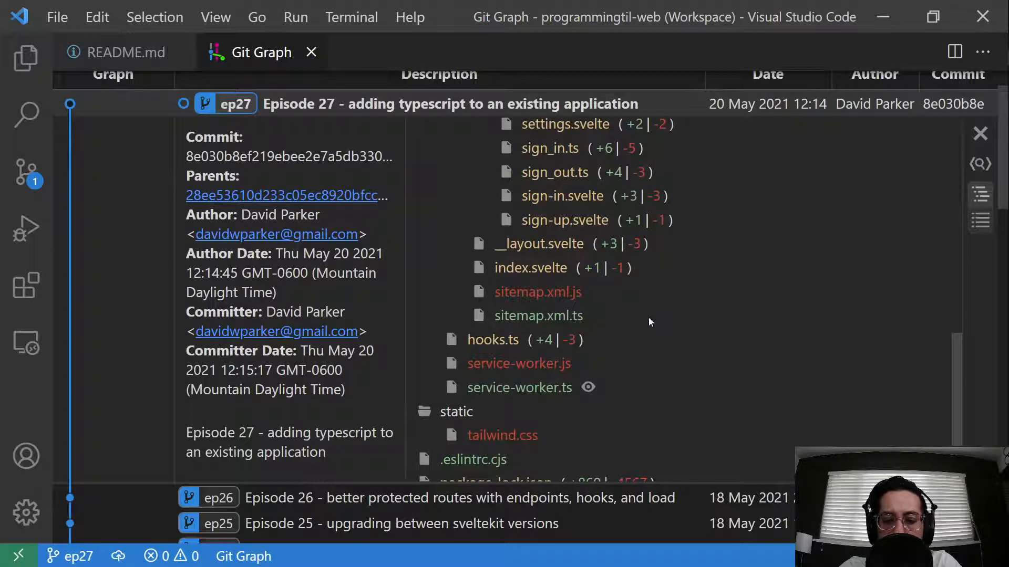
{"action": "left_click", "coordinate": [539, 315]}
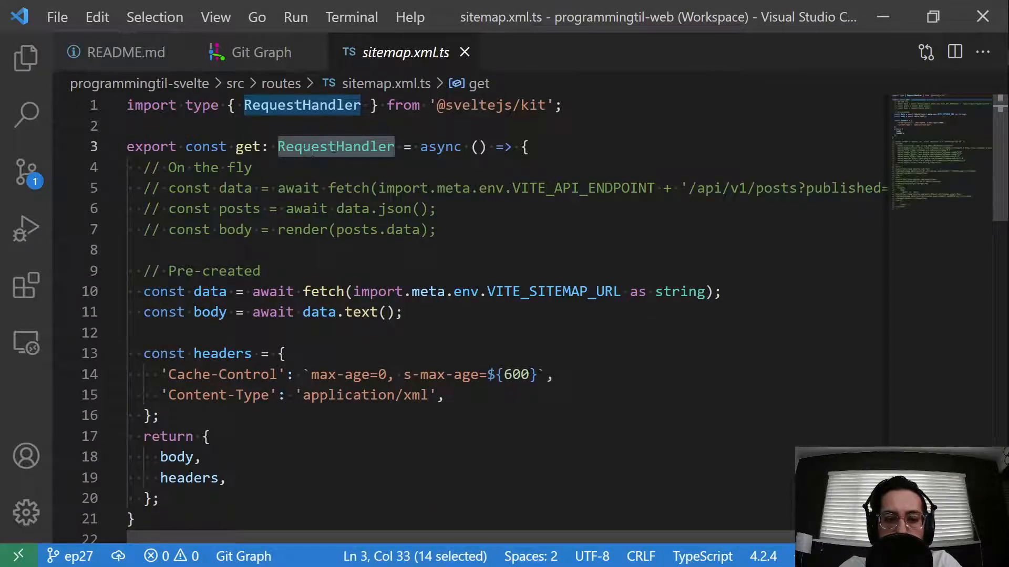
{"action": "left_click", "coordinate": [261, 52]}
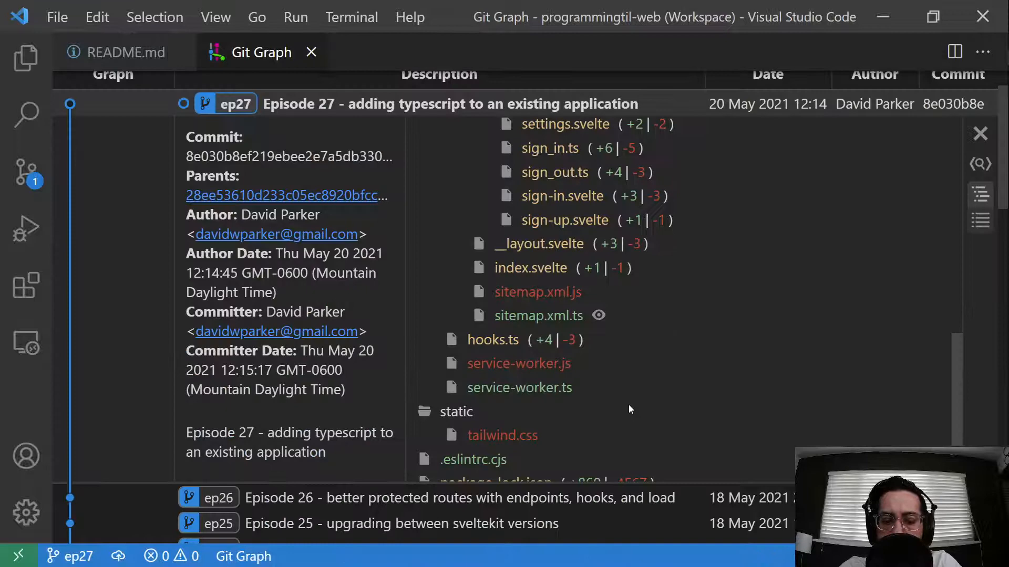
{"action": "scroll", "scroll_direction": "down", "scroll_amount": 3}
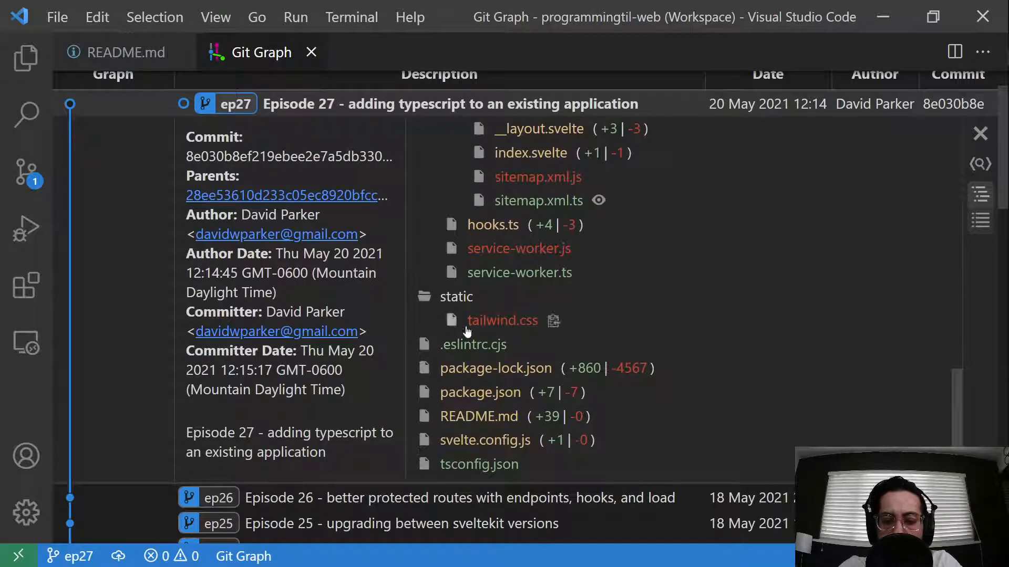
{"action": "mouse_move", "coordinate": [649, 298]}
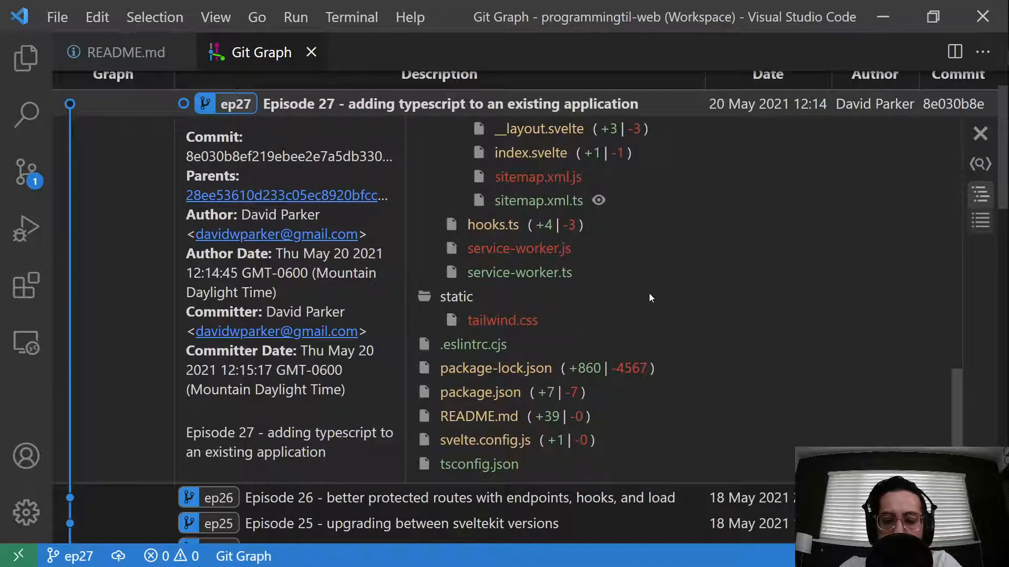
{"action": "scroll", "scroll_direction": "up", "scroll_amount": 3}
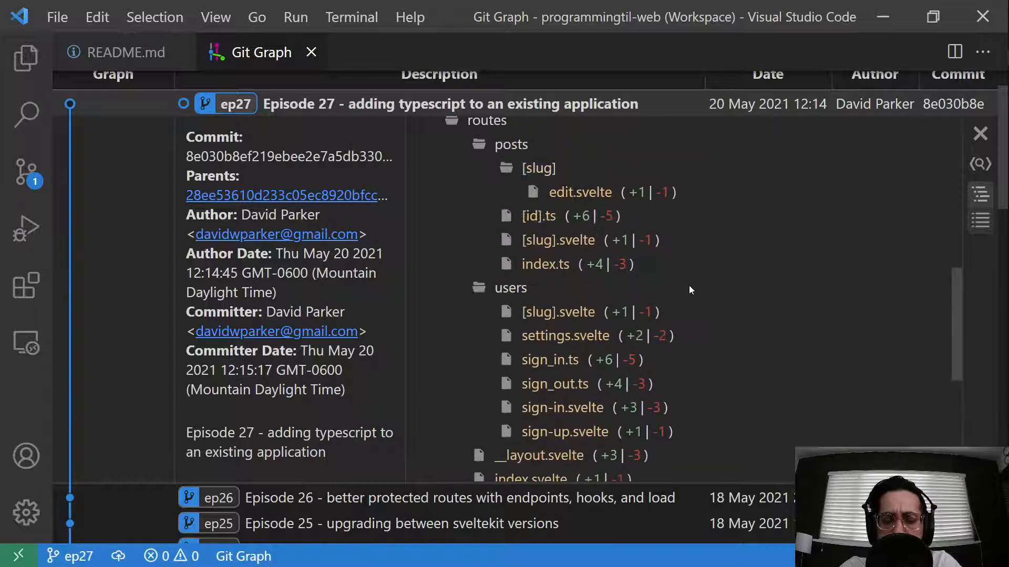
{"action": "scroll", "scroll_direction": "up", "scroll_amount": 3}
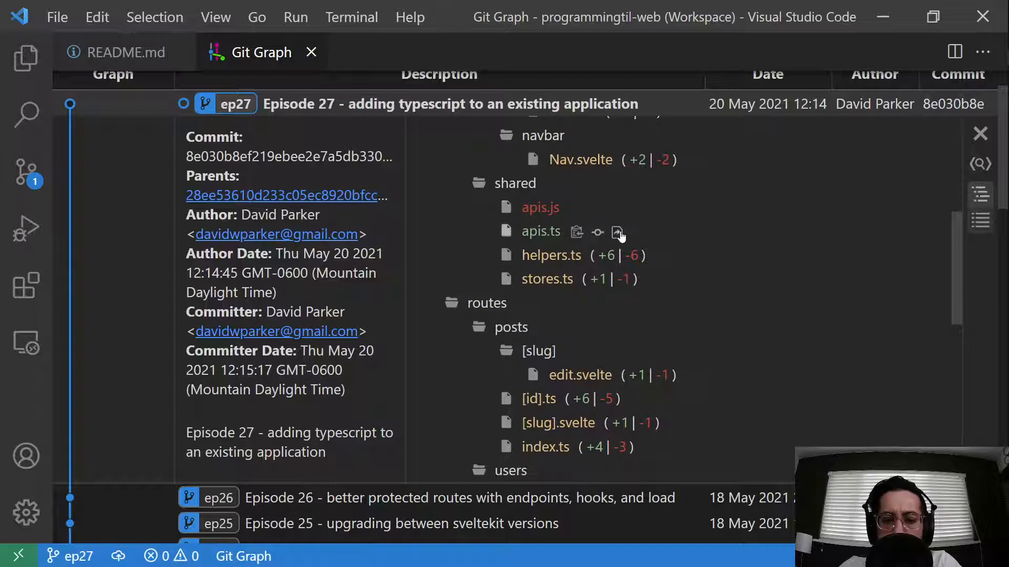
Open shared/apis.ts from the ep27 commit and view its typed send function.
{"action": "left_click", "coordinate": [617, 233]}
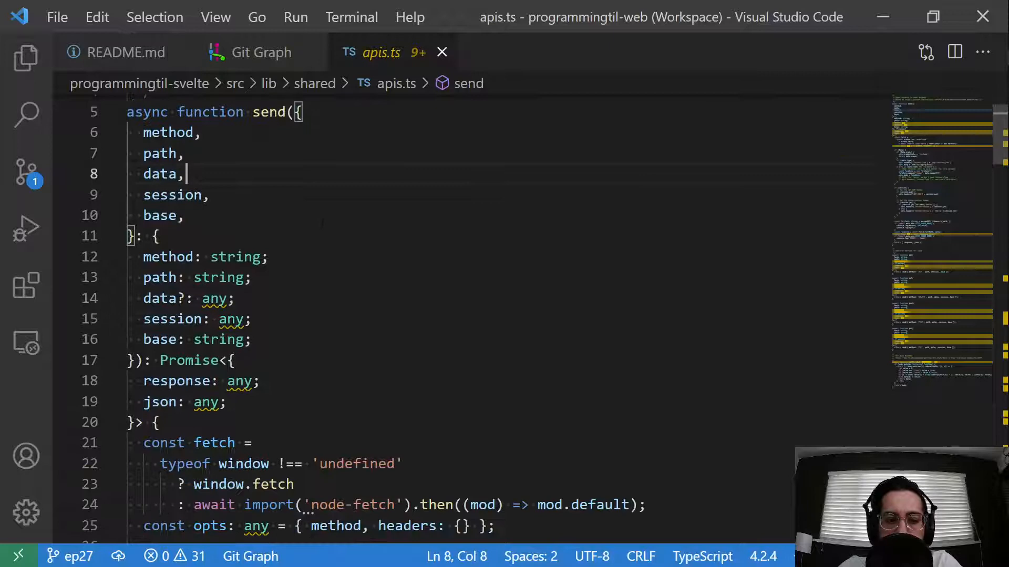
{"action": "scroll", "scroll_direction": "up", "scroll_amount": 3}
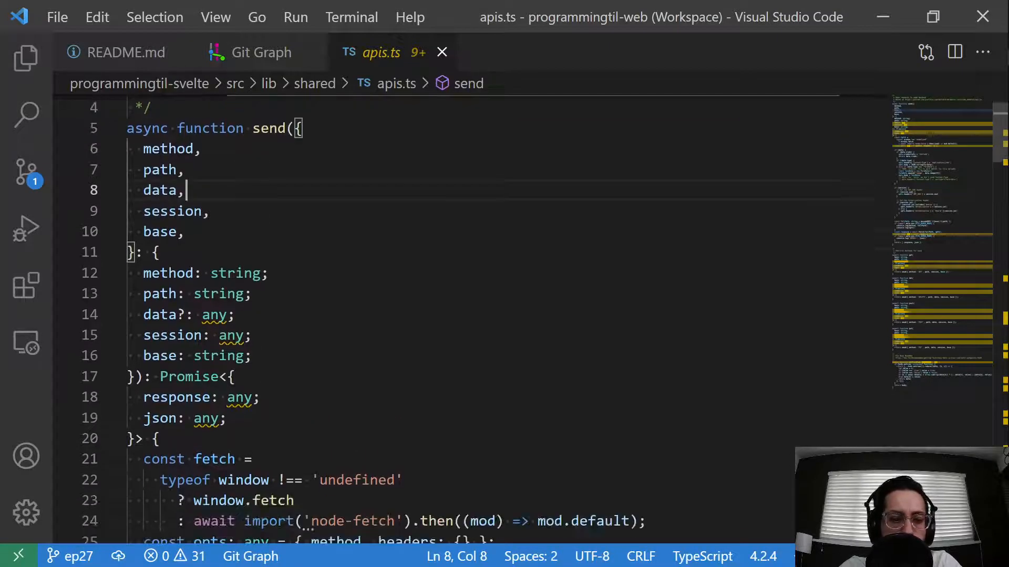
{"action": "scroll", "scroll_direction": "up", "scroll_amount": 3}
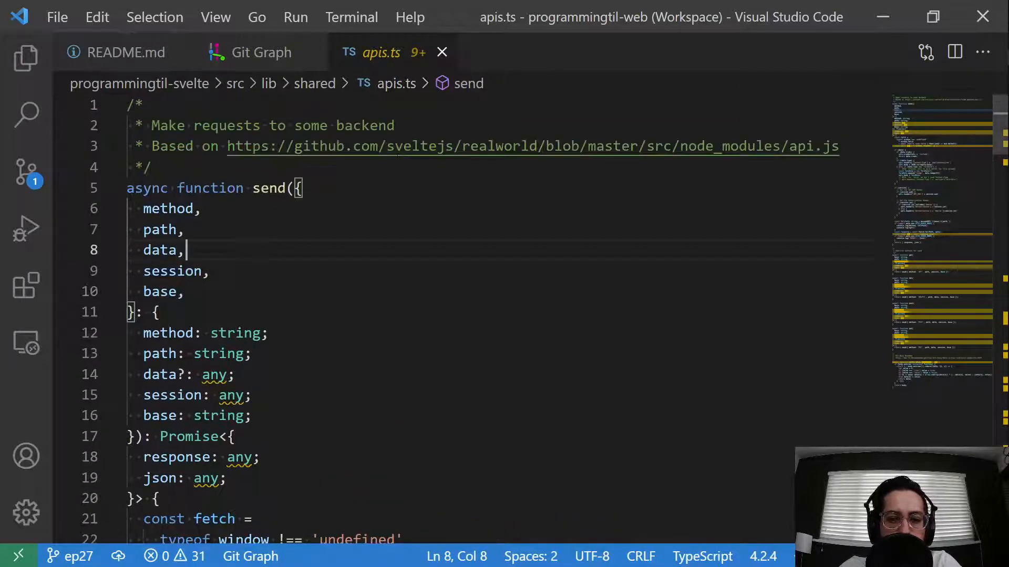
{"action": "mouse_move", "coordinate": [438, 147]}
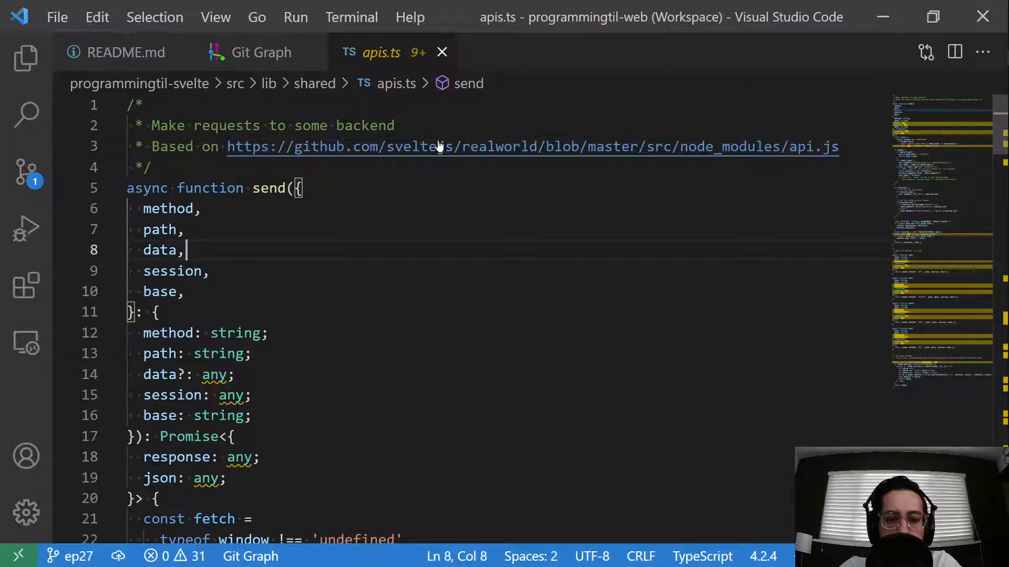
{"action": "left_click", "coordinate": [425, 147]}
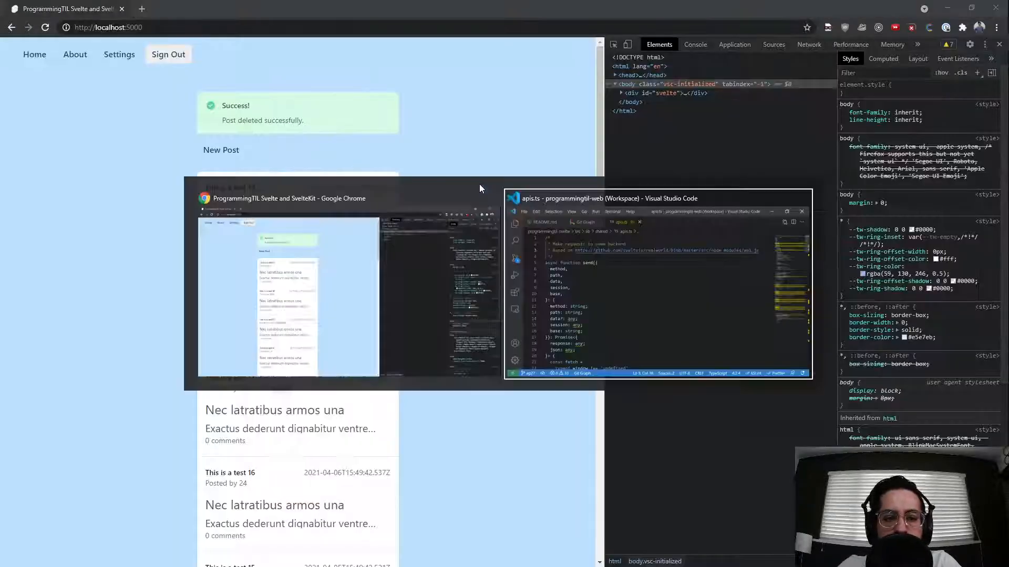
{"action": "left_click", "coordinate": [657, 283]}
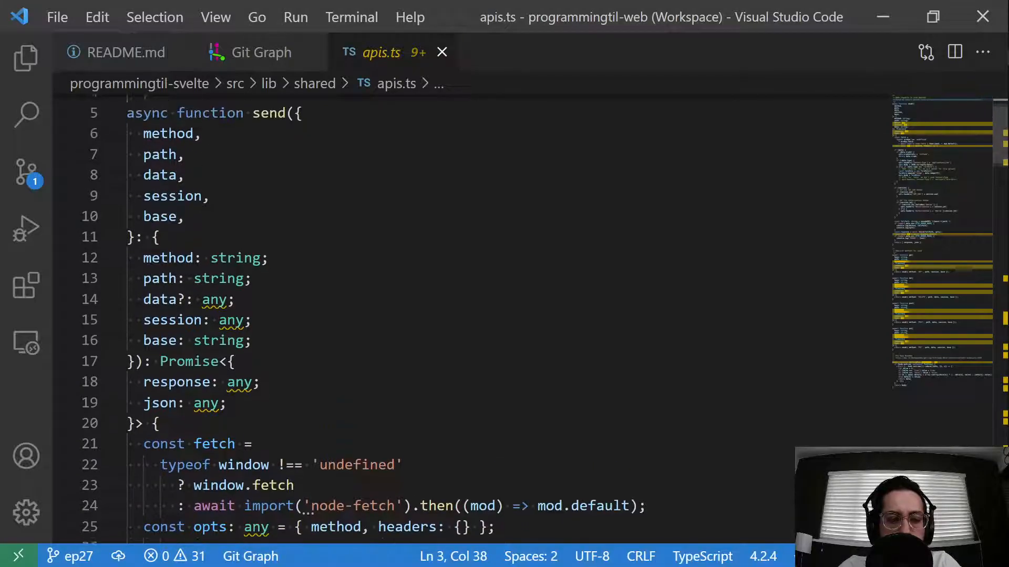
{"action": "left_click", "coordinate": [227, 266]}
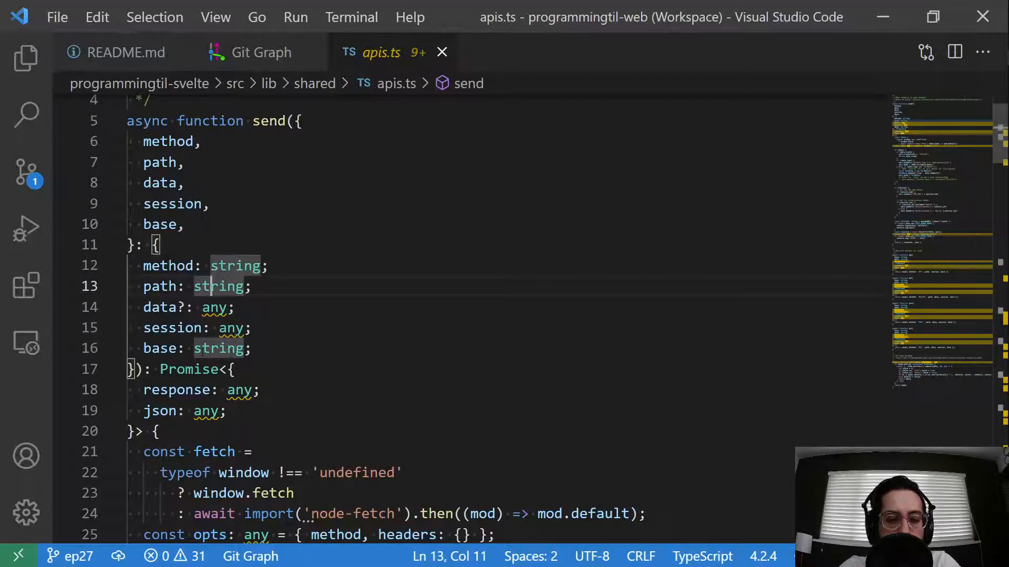
{"action": "left_click", "coordinate": [161, 308]}
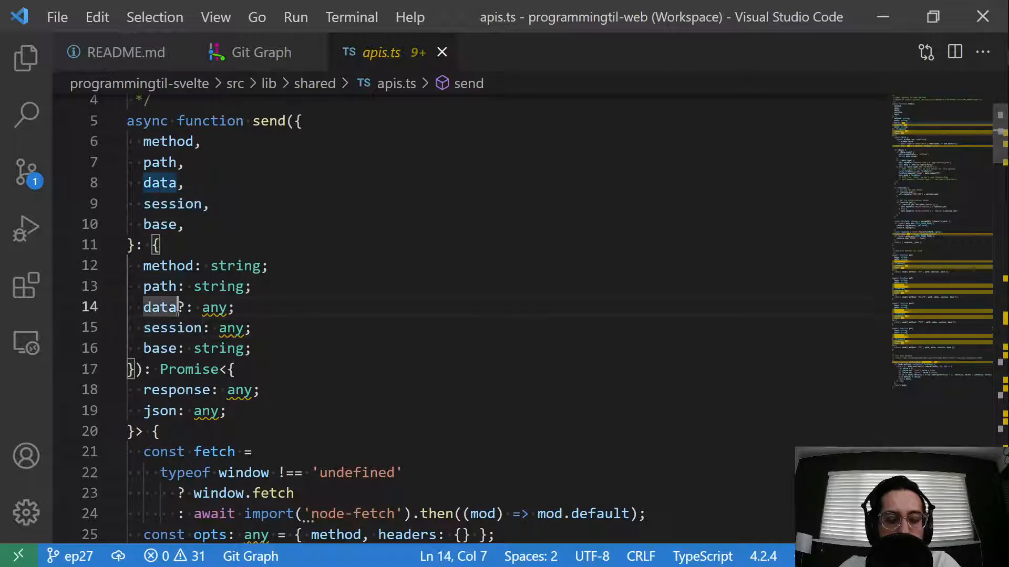
{"action": "double_click", "coordinate": [213, 307]}
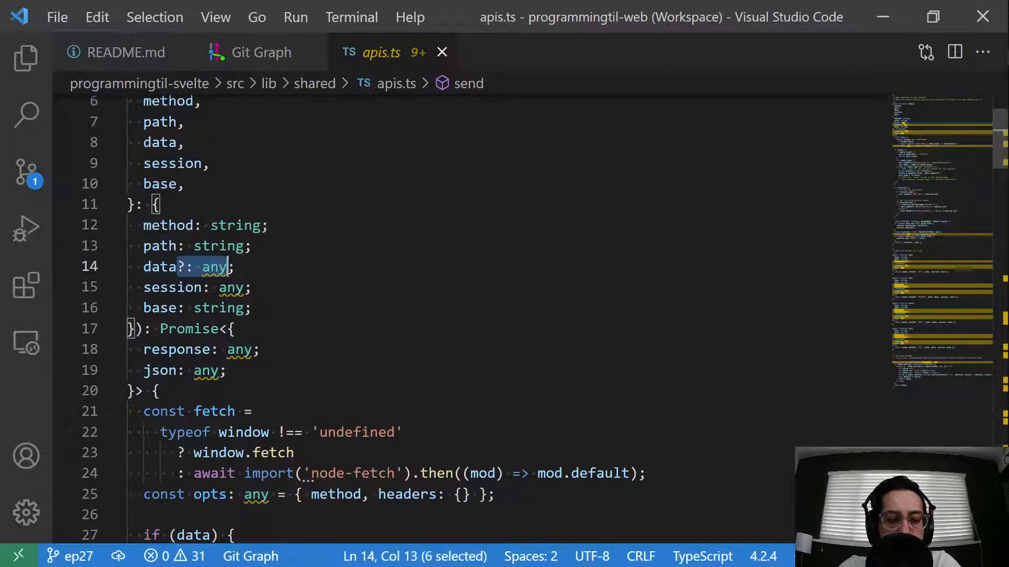
{"action": "left_click", "coordinate": [171, 329]}
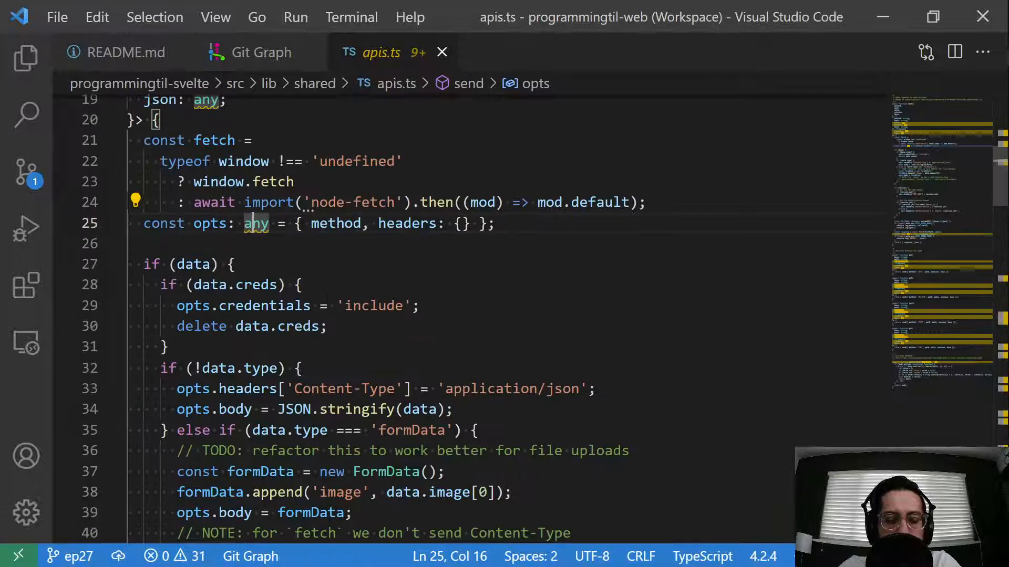
{"action": "scroll", "scroll_direction": "down", "scroll_amount": 3}
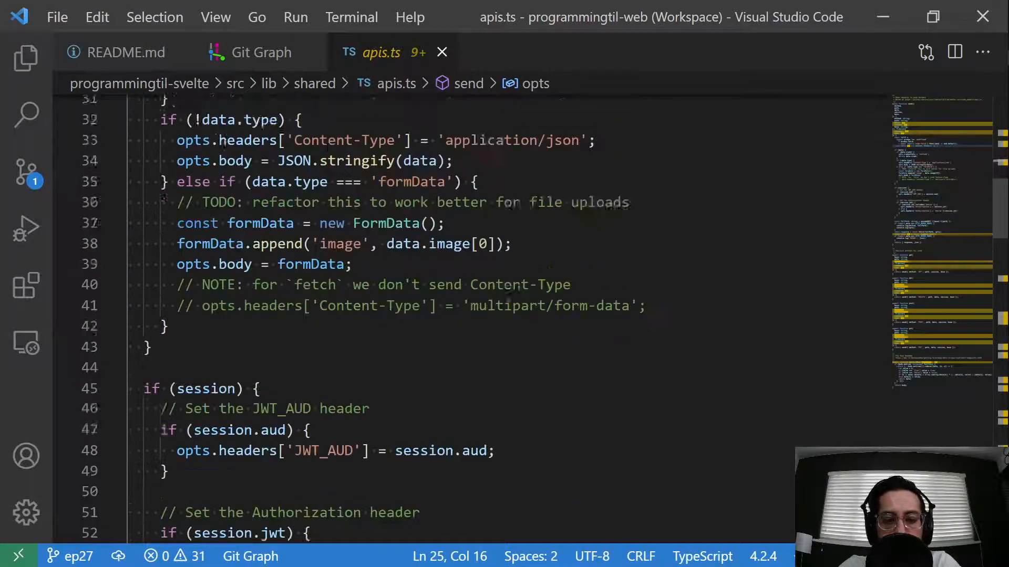
{"action": "scroll", "scroll_direction": "down", "scroll_amount": 3}
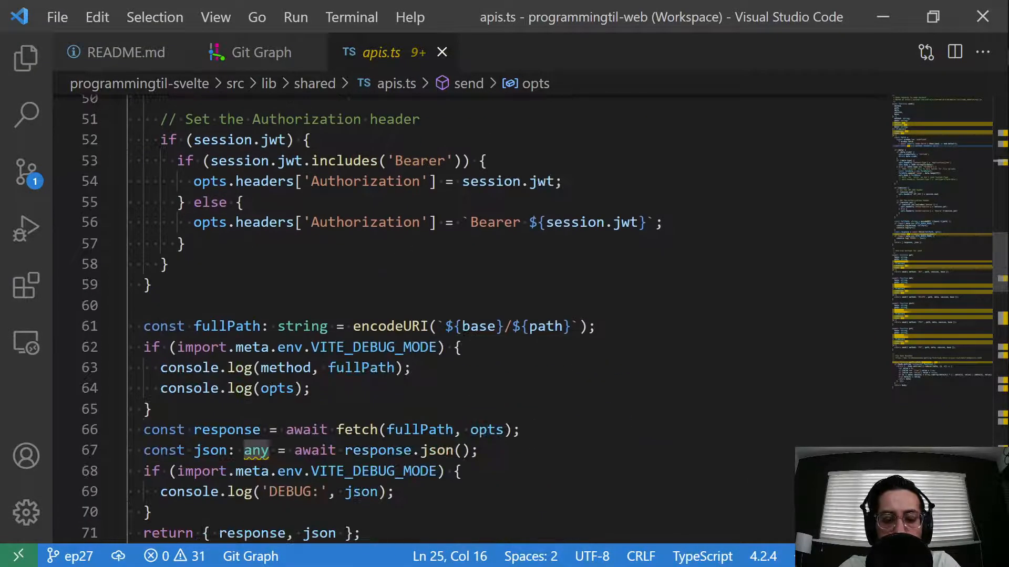
{"action": "scroll", "scroll_direction": "down", "scroll_amount": 3}
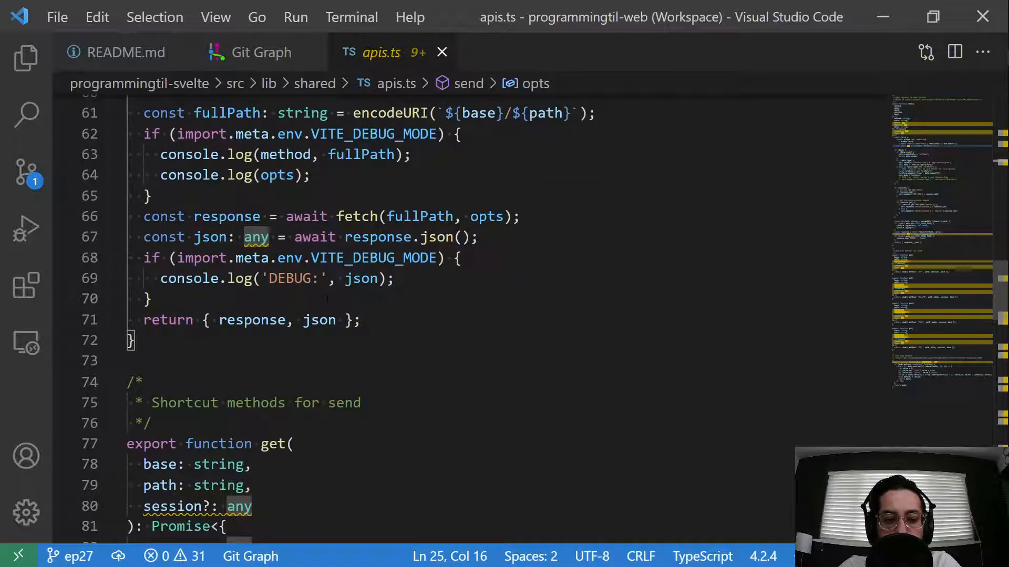
{"action": "scroll", "scroll_direction": "up", "scroll_amount": 3}
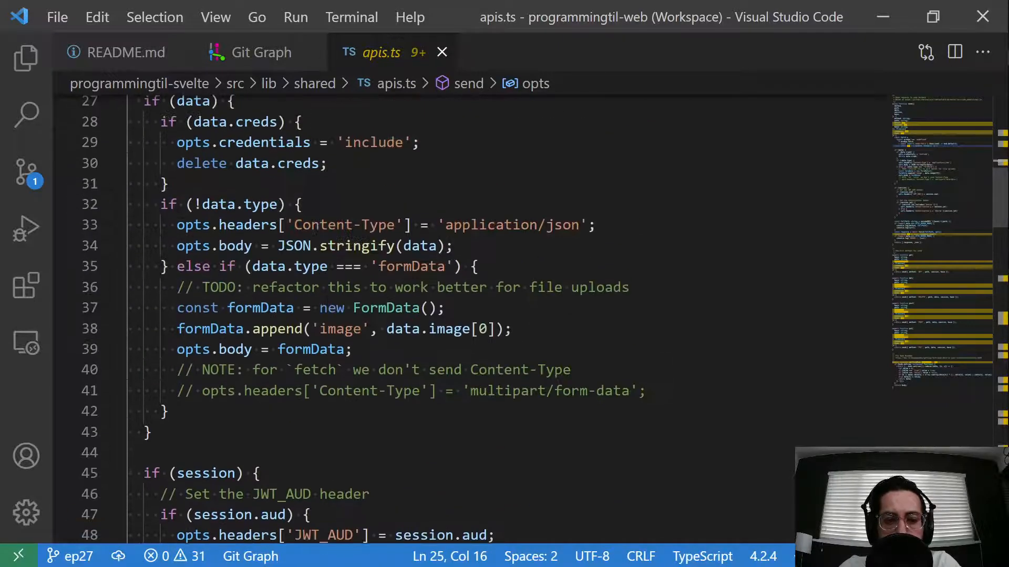
{"action": "scroll", "scroll_direction": "up", "scroll_amount": 3}
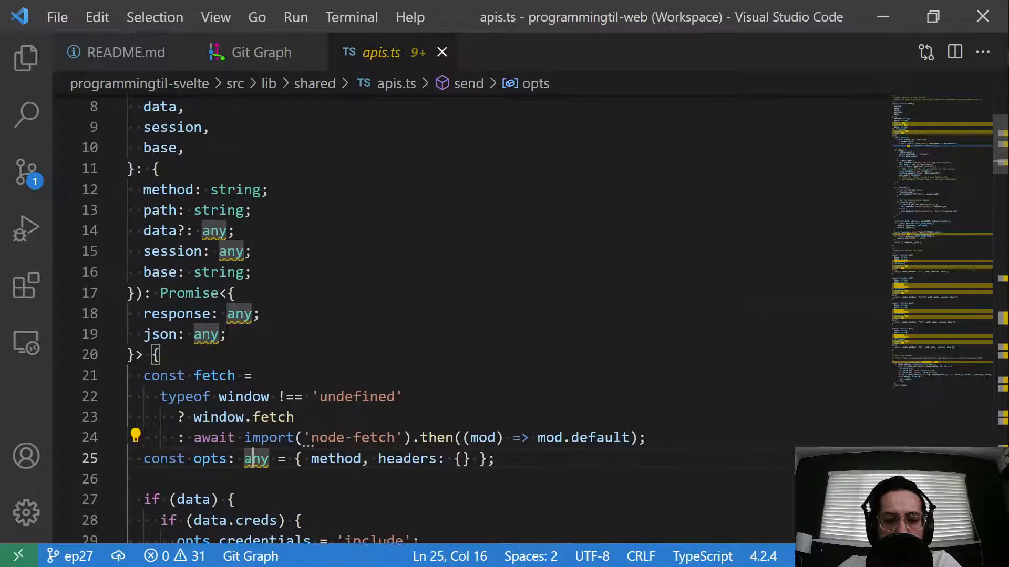
{"action": "scroll", "scroll_direction": "down", "scroll_amount": 3}
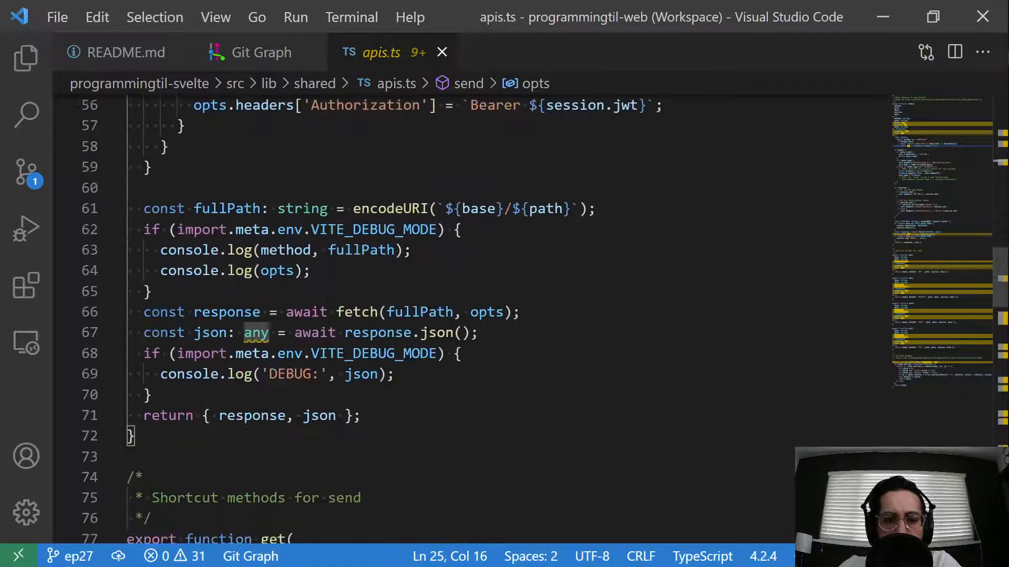
{"action": "scroll", "scroll_direction": "down", "scroll_amount": 3}
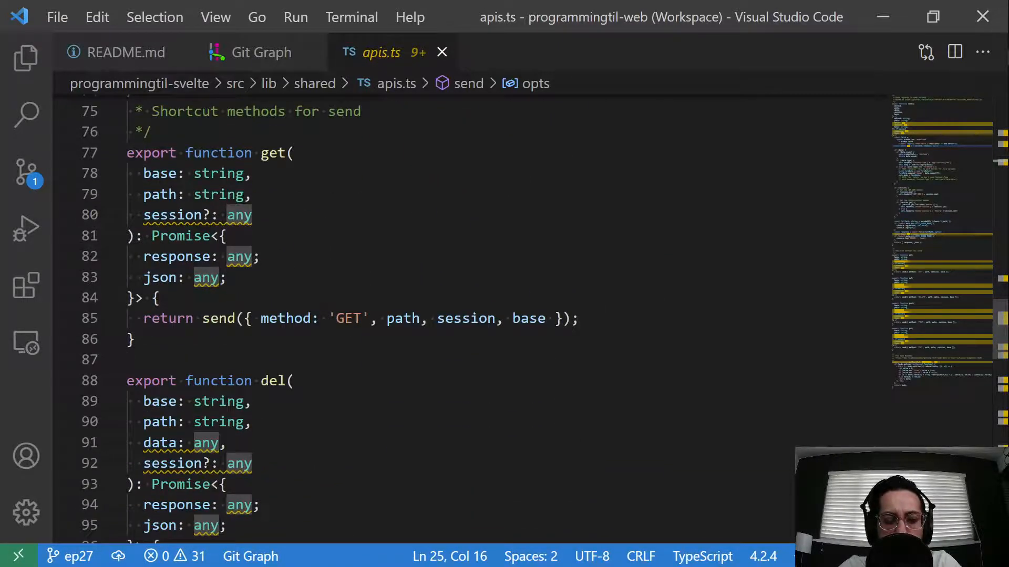
{"action": "left_click", "coordinate": [172, 214]}
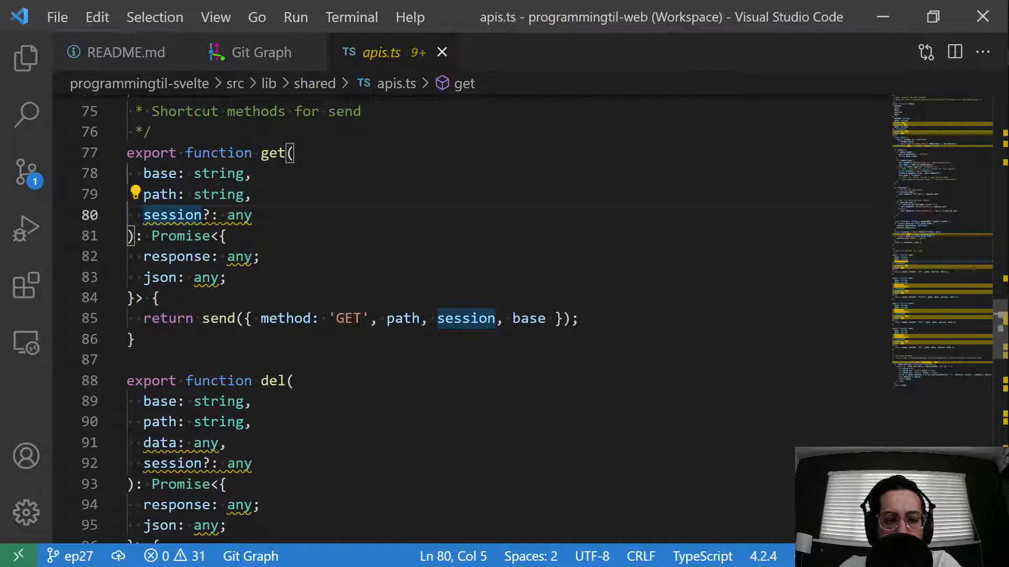
{"action": "scroll", "scroll_direction": "down", "scroll_amount": 3}
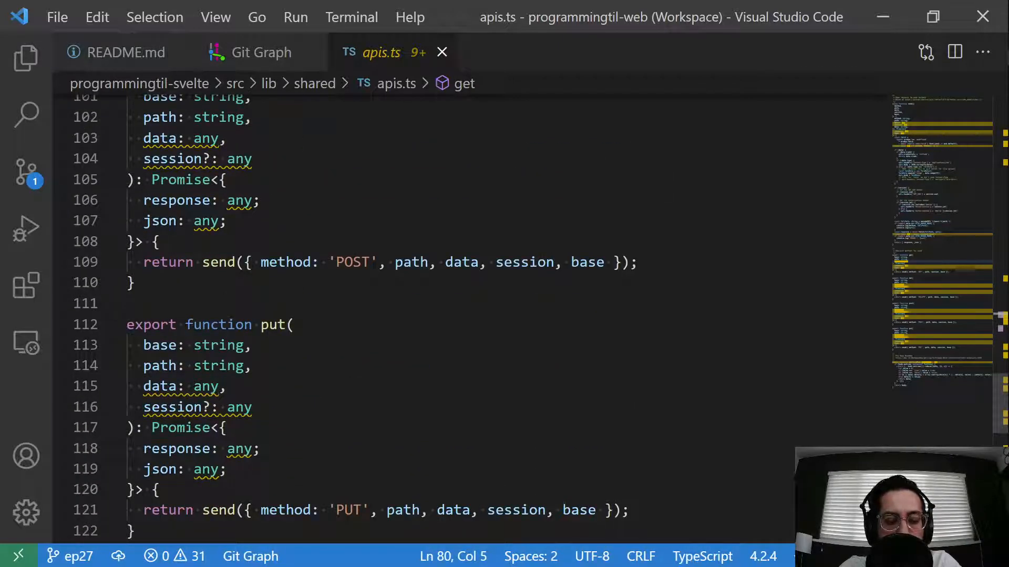
{"action": "left_click", "coordinate": [206, 407]}
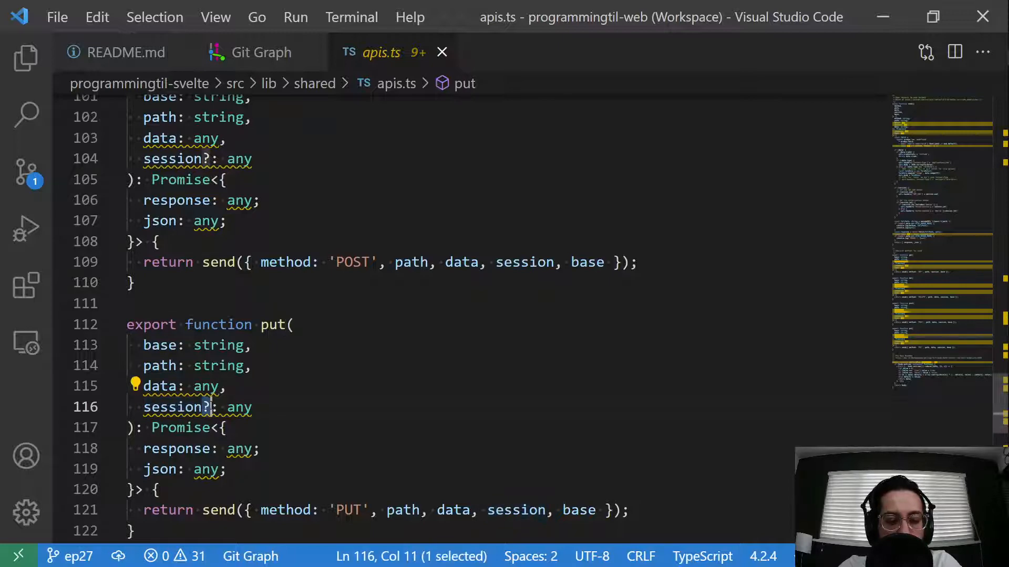
{"action": "scroll", "scroll_direction": "up", "scroll_amount": 3}
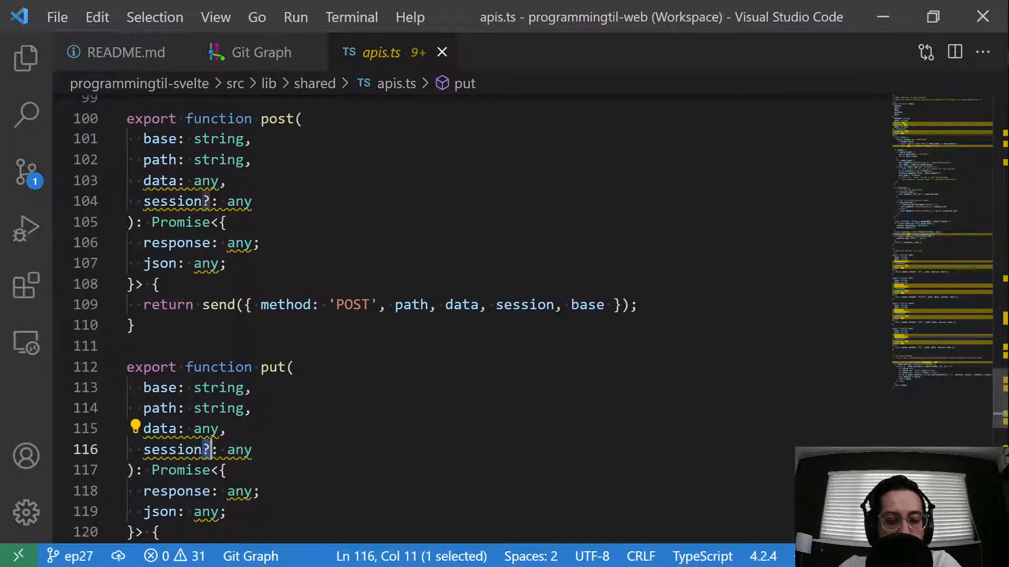
{"action": "scroll", "scroll_direction": "down", "scroll_amount": 3}
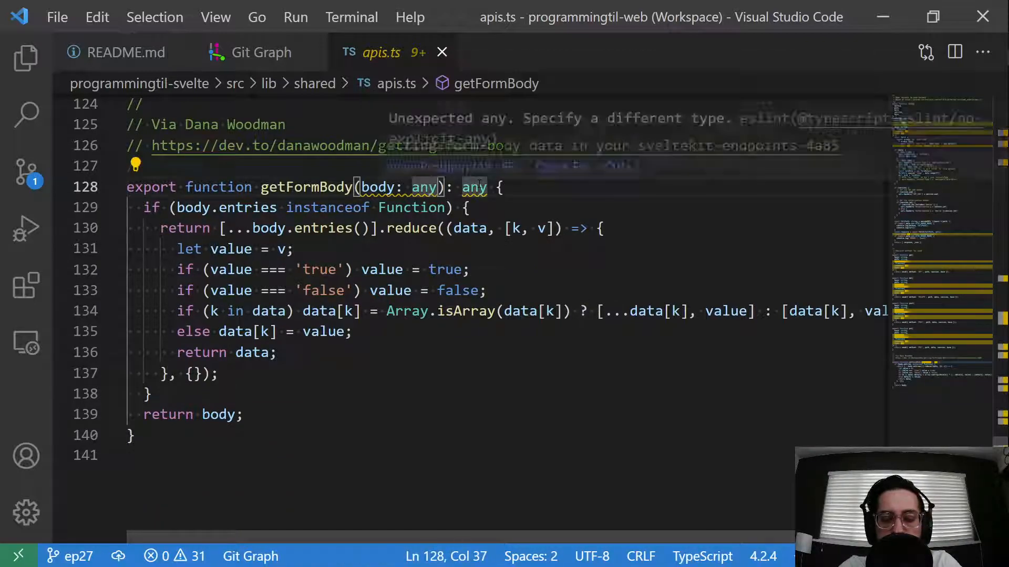
{"action": "scroll", "scroll_direction": "up", "scroll_amount": 3}
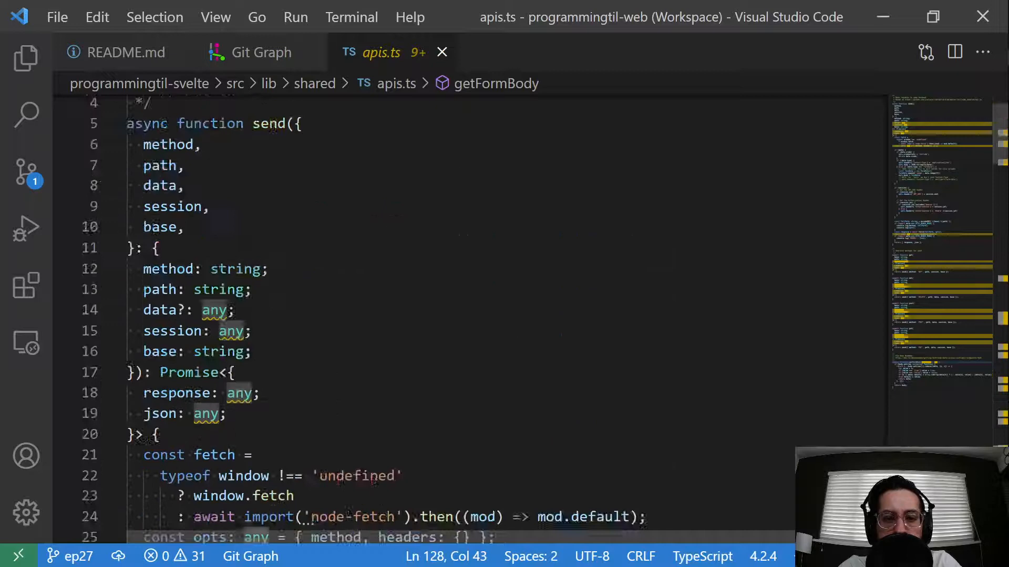
{"action": "scroll", "scroll_direction": "up", "scroll_amount": 3}
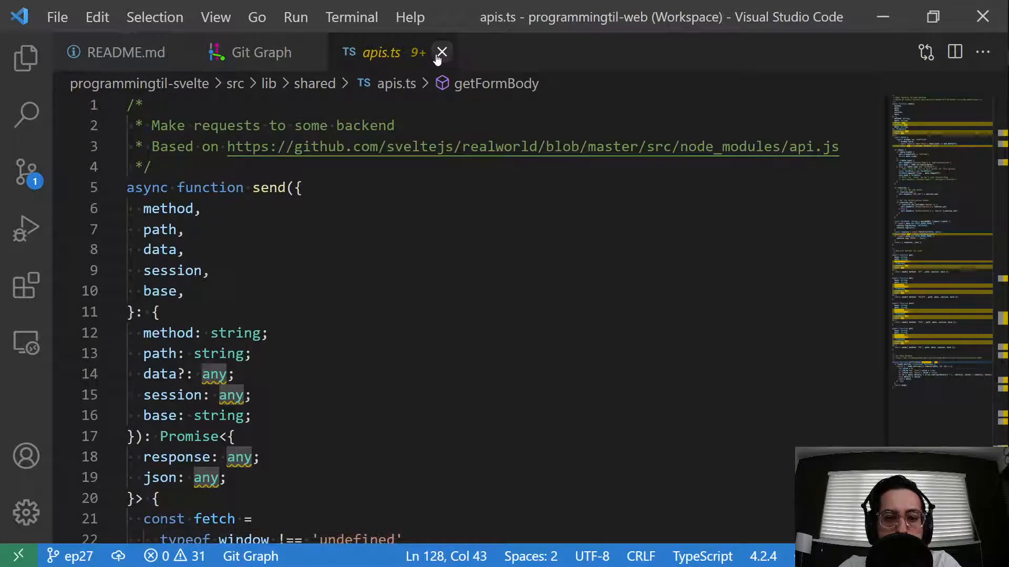
Close apis.ts and view the commit's __layout.svelte diff.
{"action": "left_click", "coordinate": [441, 52]}
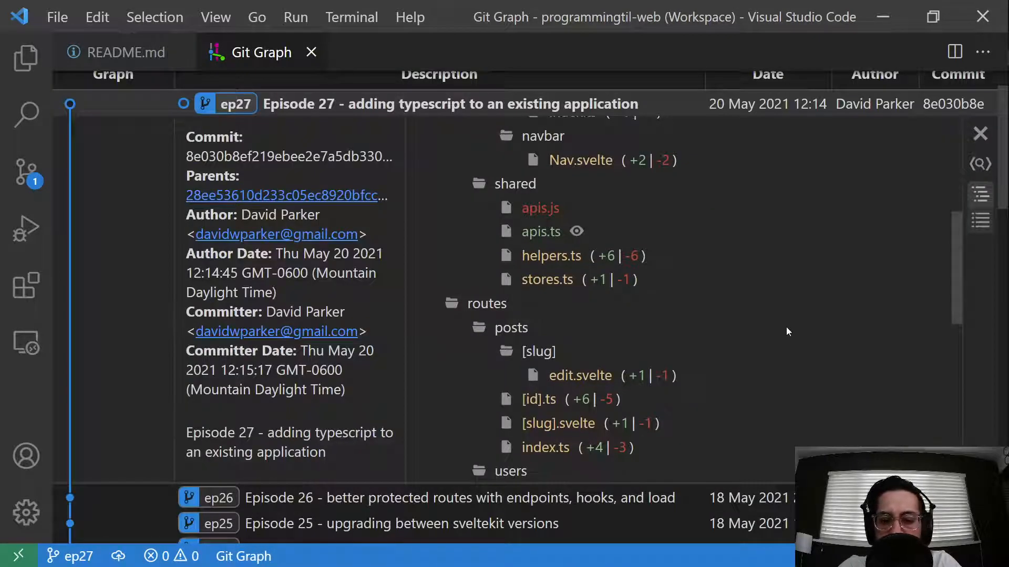
{"action": "scroll", "scroll_direction": "down", "scroll_amount": 3}
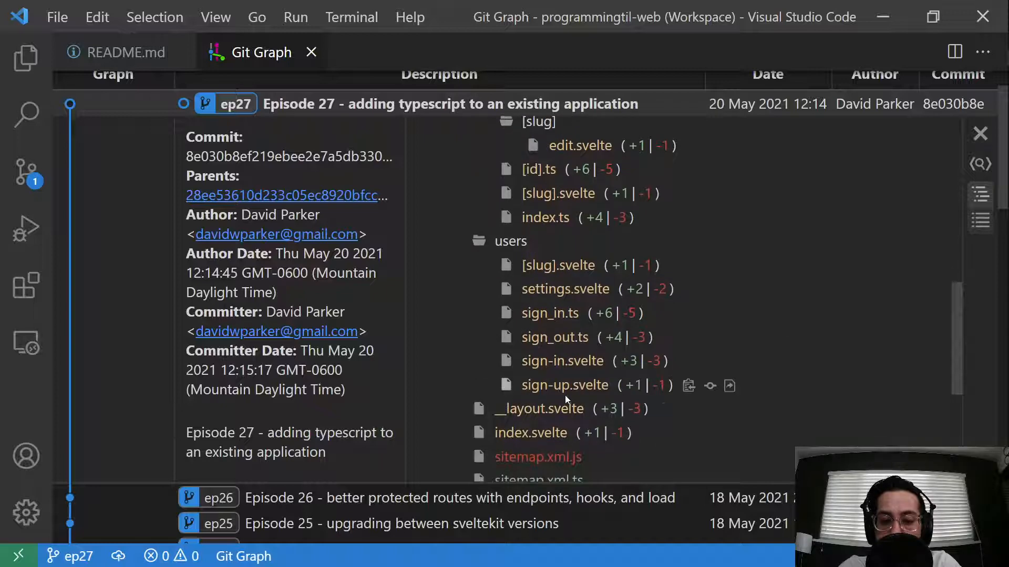
{"action": "left_click", "coordinate": [539, 408]}
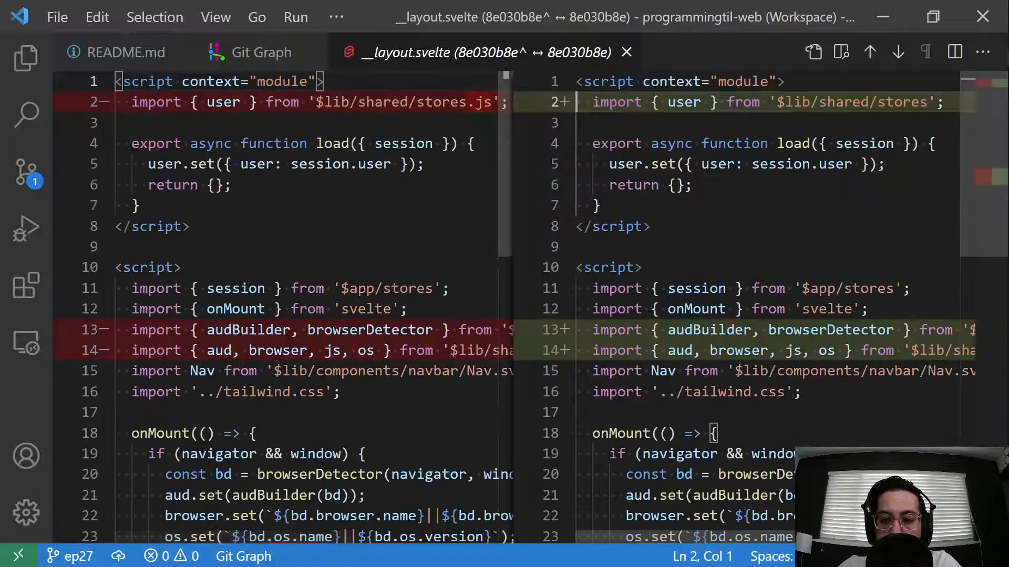
{"action": "scroll", "scroll_direction": "down", "scroll_amount": 3}
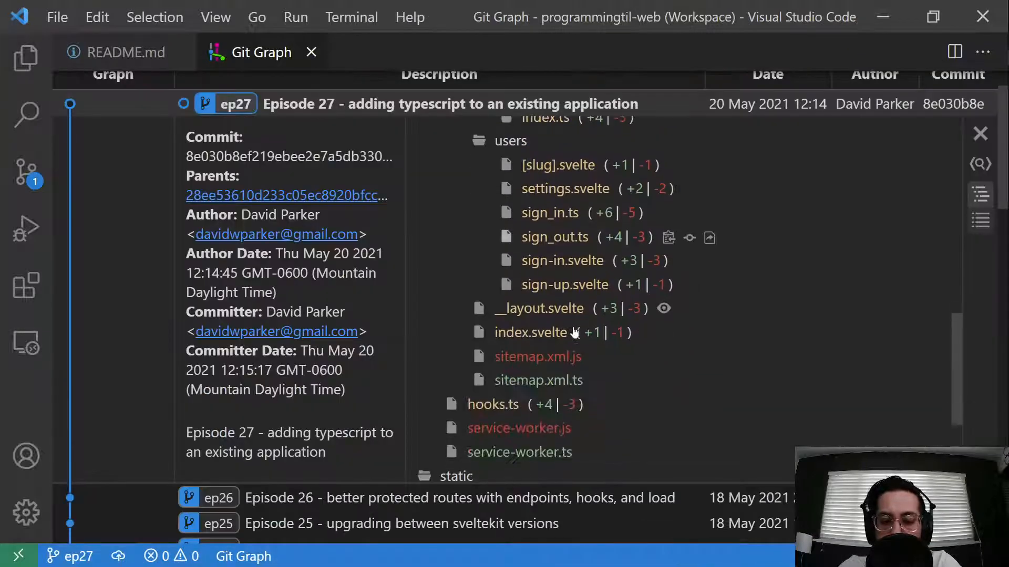
View the index.svelte diff, close it, and switch to the README changed-file list.
{"action": "left_click", "coordinate": [530, 332]}
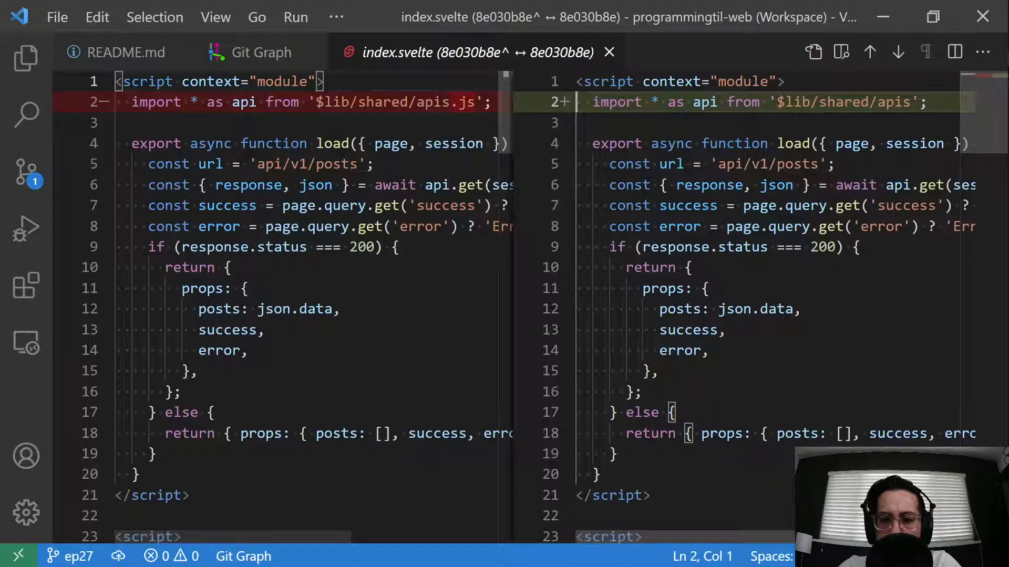
{"action": "left_click", "coordinate": [260, 52]}
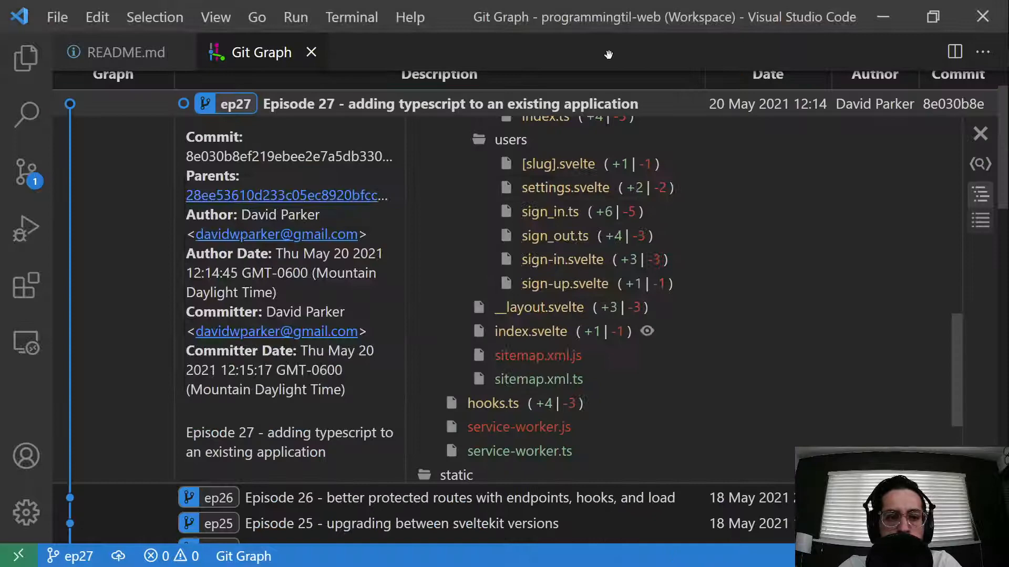
{"action": "mouse_move", "coordinate": [383, 116]}
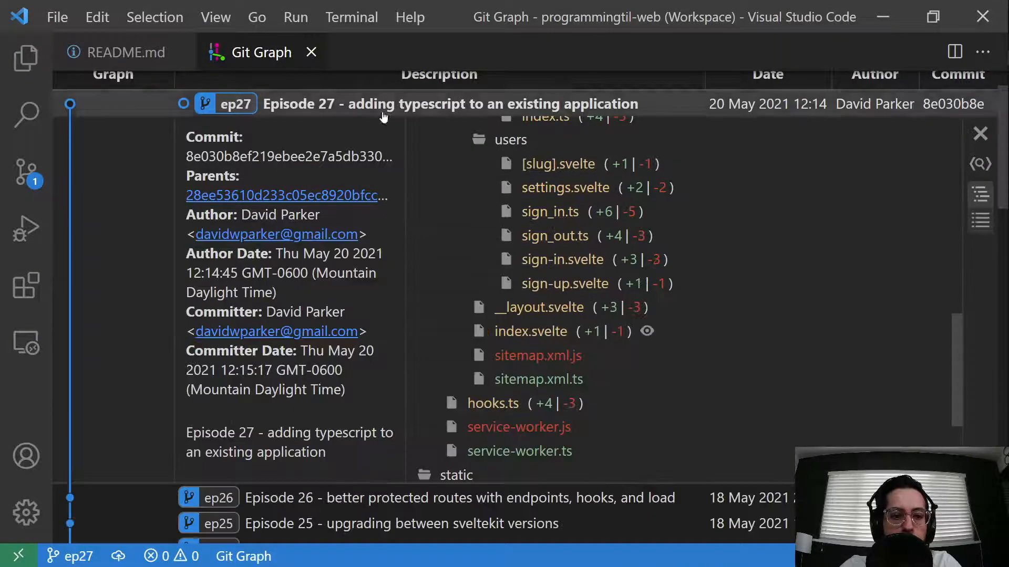
{"action": "left_click", "coordinate": [123, 52]}
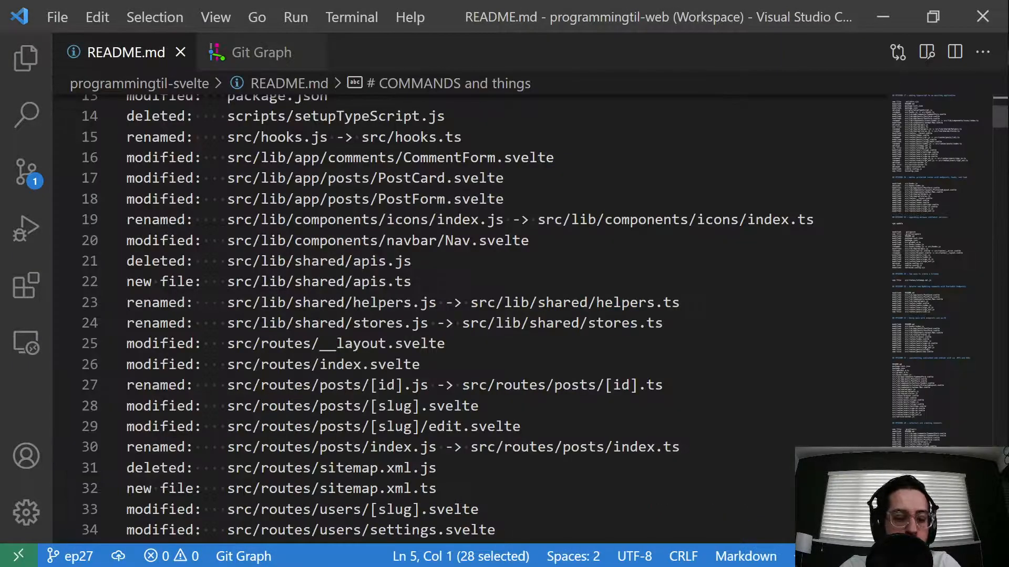
Expand src and routes in the Explorer and open routes/index.svelte.
{"action": "left_click", "coordinate": [26, 59]}
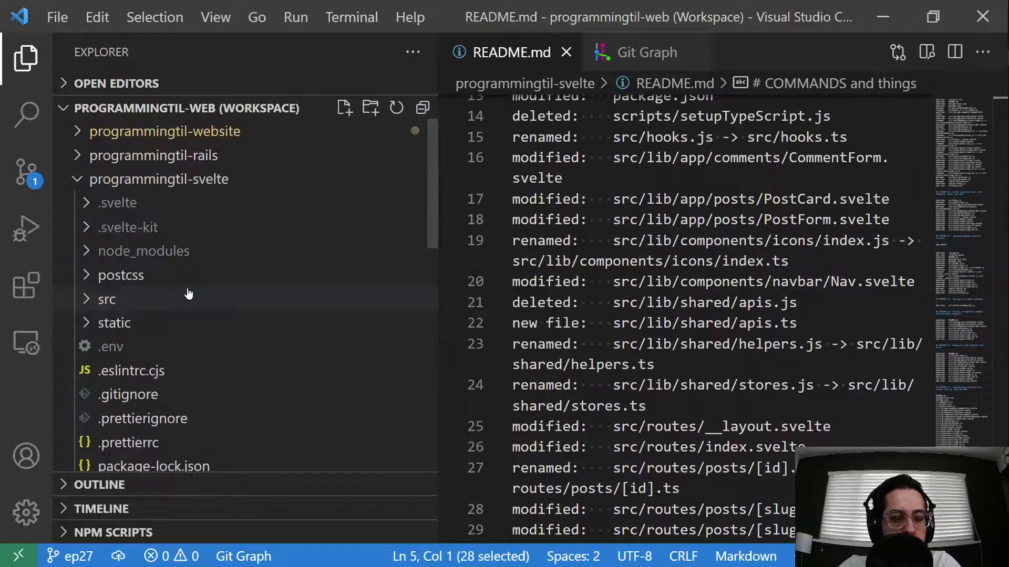
{"action": "left_click", "coordinate": [106, 299]}
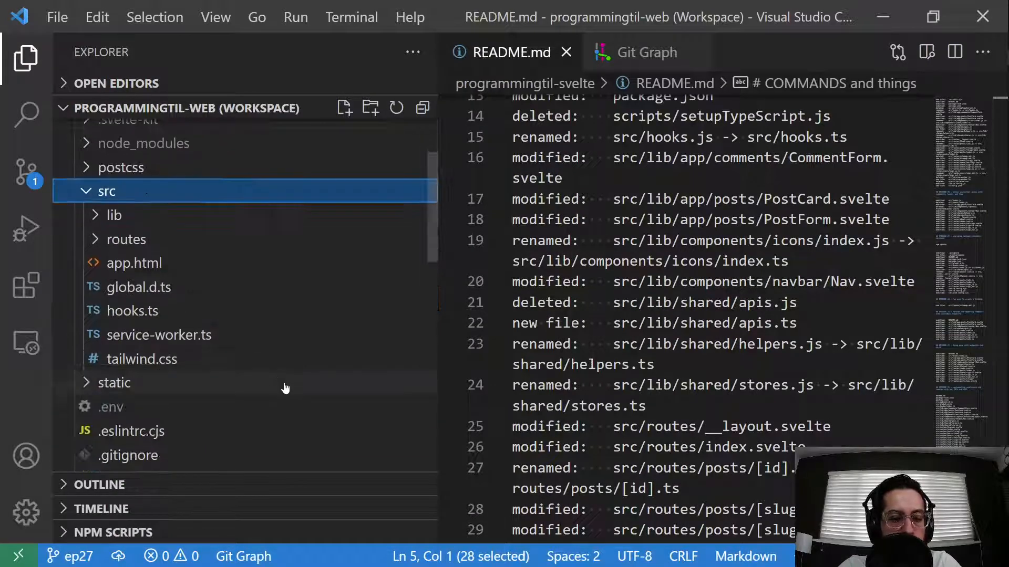
{"action": "left_click", "coordinate": [126, 238]}
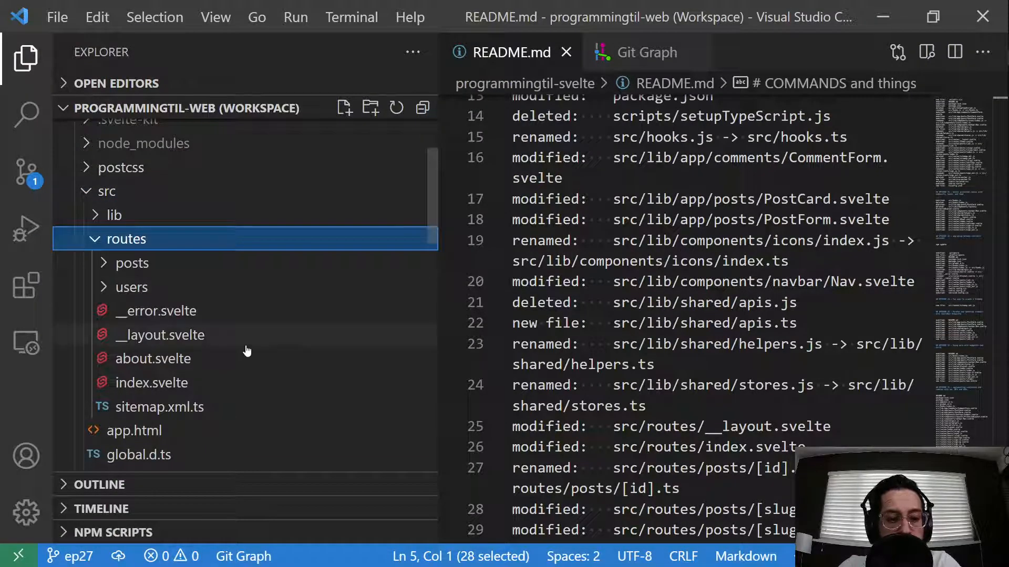
{"action": "left_click", "coordinate": [152, 382]}
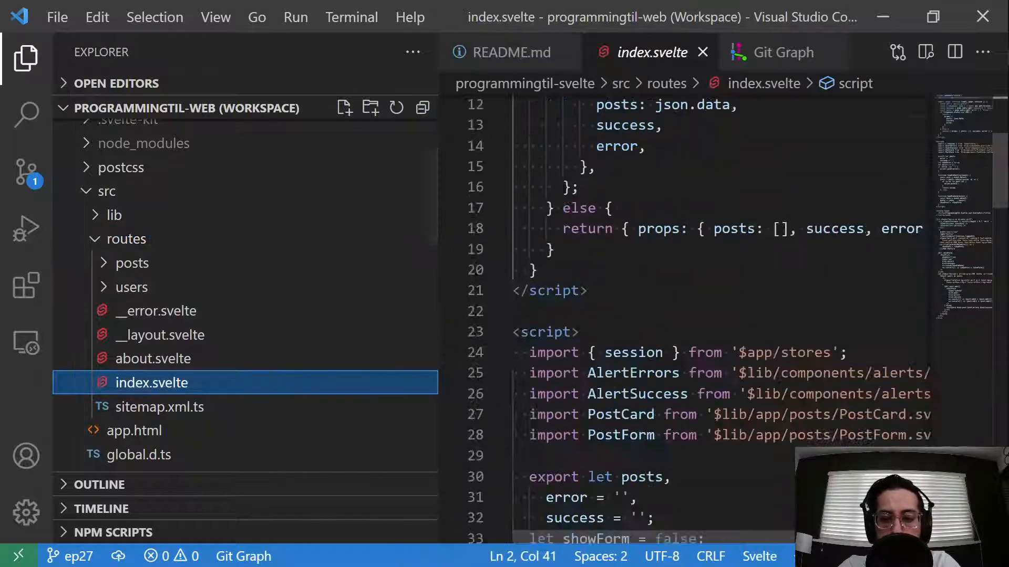
{"action": "scroll", "scroll_direction": "down", "scroll_amount": 3}
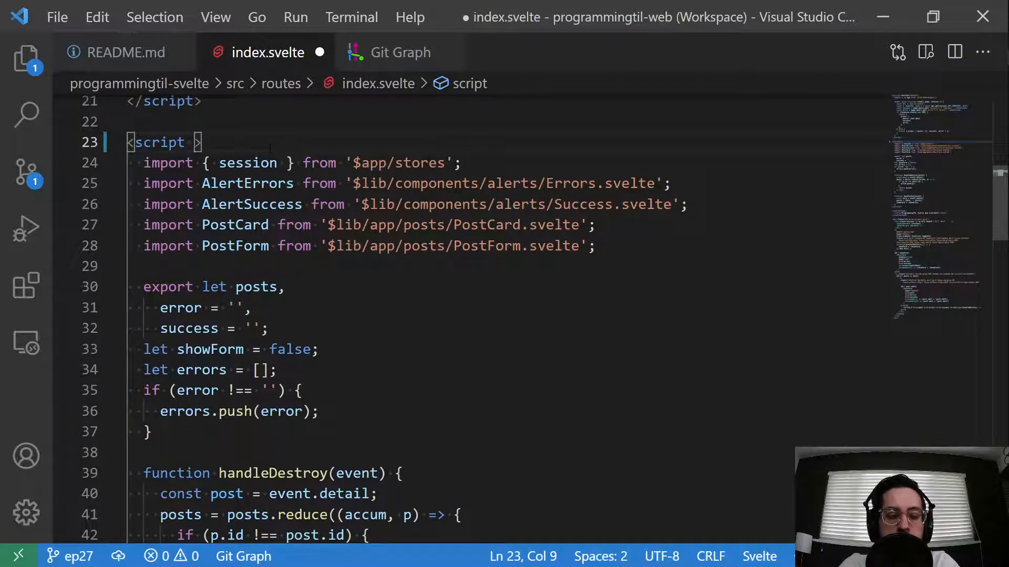
Add lang="ts" to index.svelte's script, type showForm as boolean, and save.
{"action": "type", "text": "lang=\"ts\""}
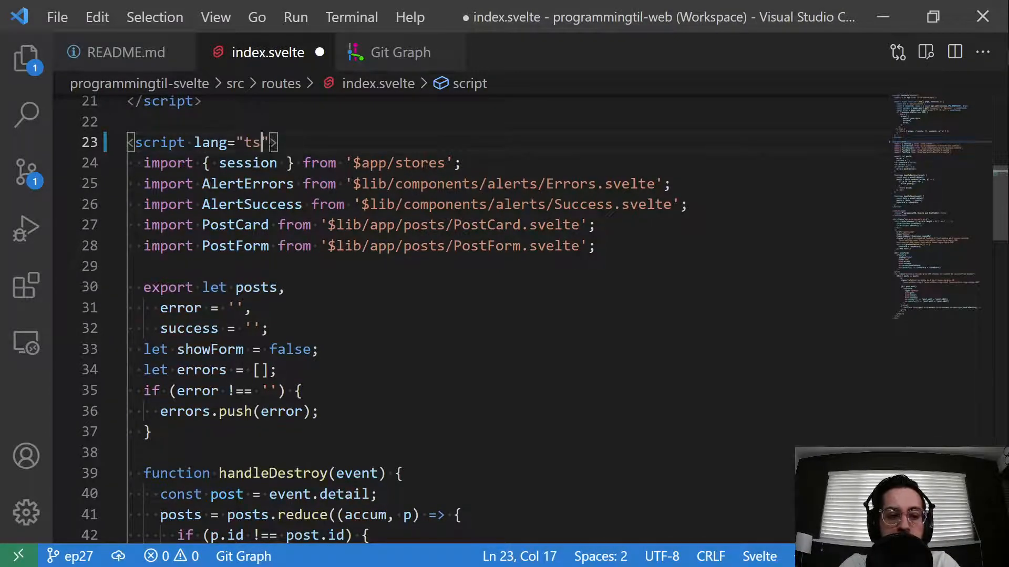
{"action": "left_click", "coordinate": [283, 287]}
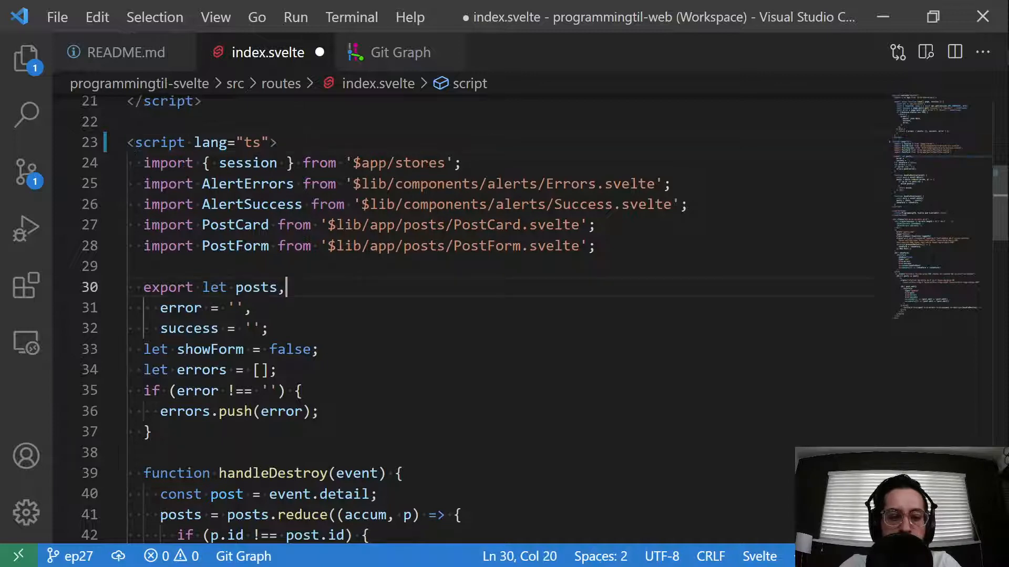
{"action": "left_click", "coordinate": [252, 308]}
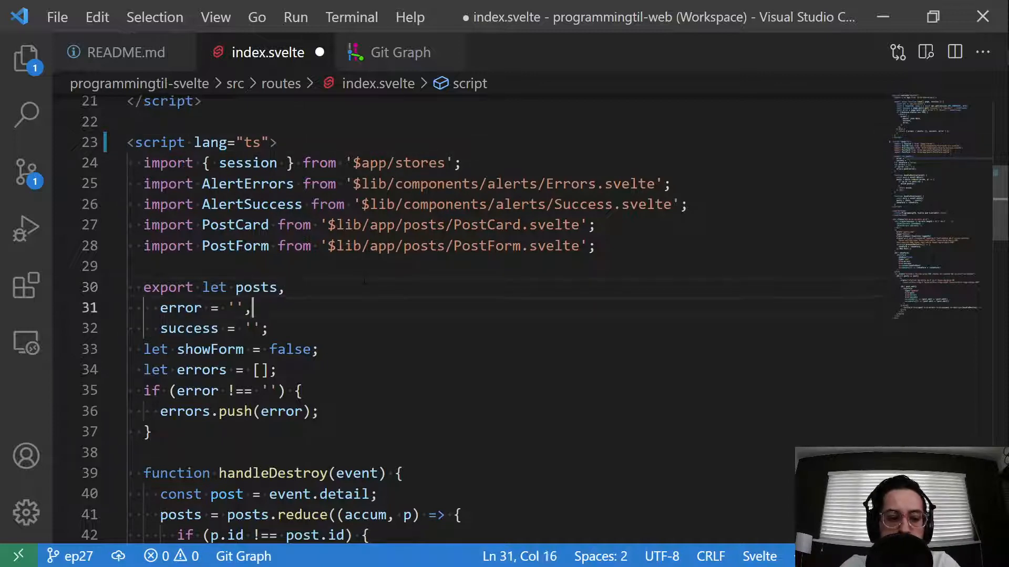
{"action": "type", "text": ": string"}
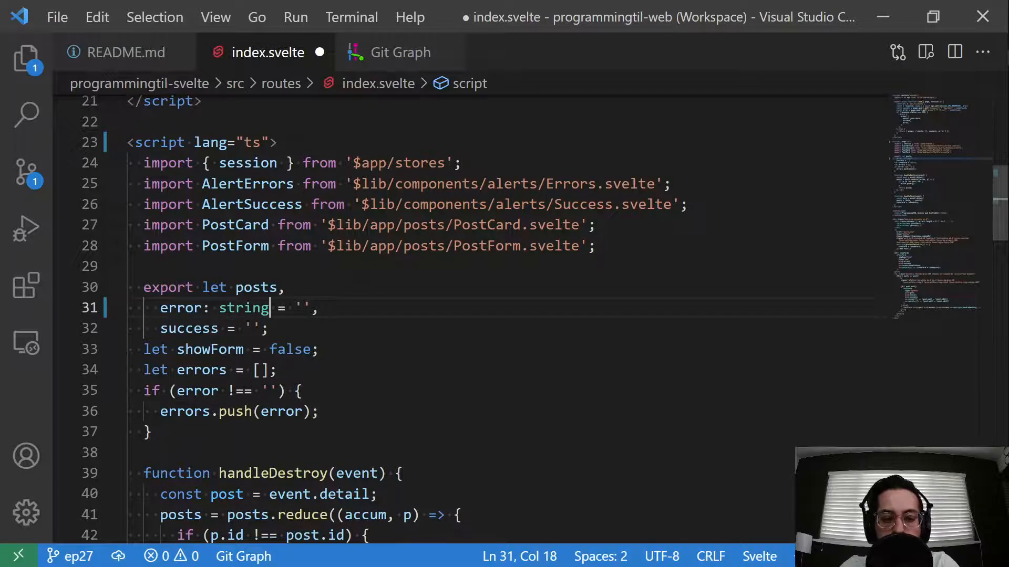
{"action": "key", "text": "BackSpace"}
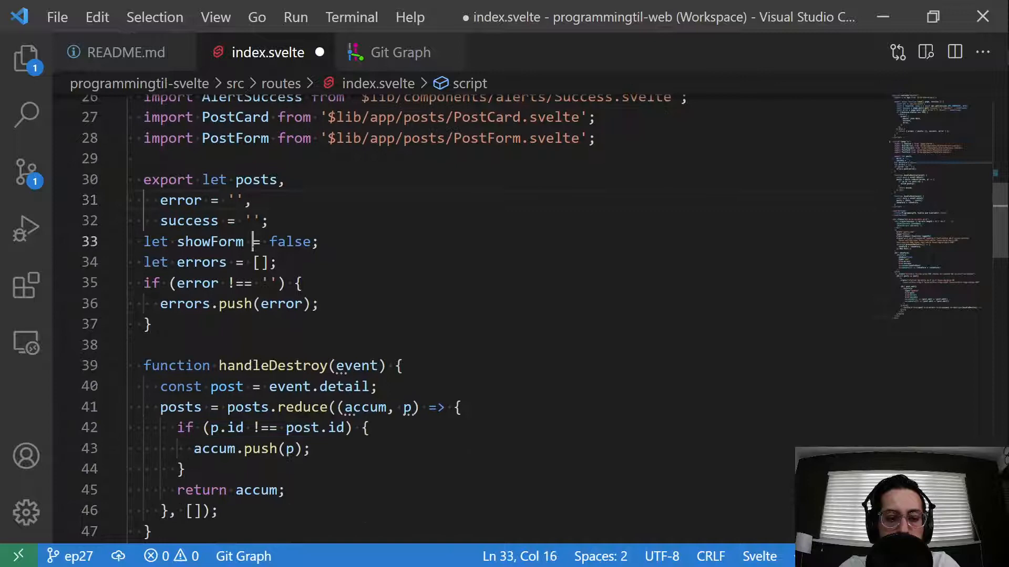
{"action": "type", "text": ": boolean"}
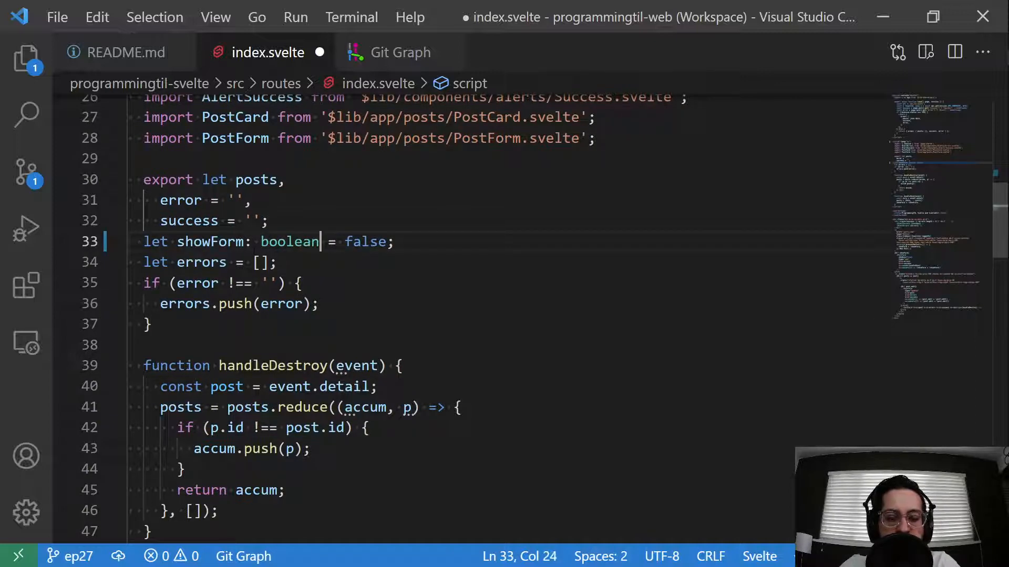
{"action": "key", "text": "ctrl+s"}
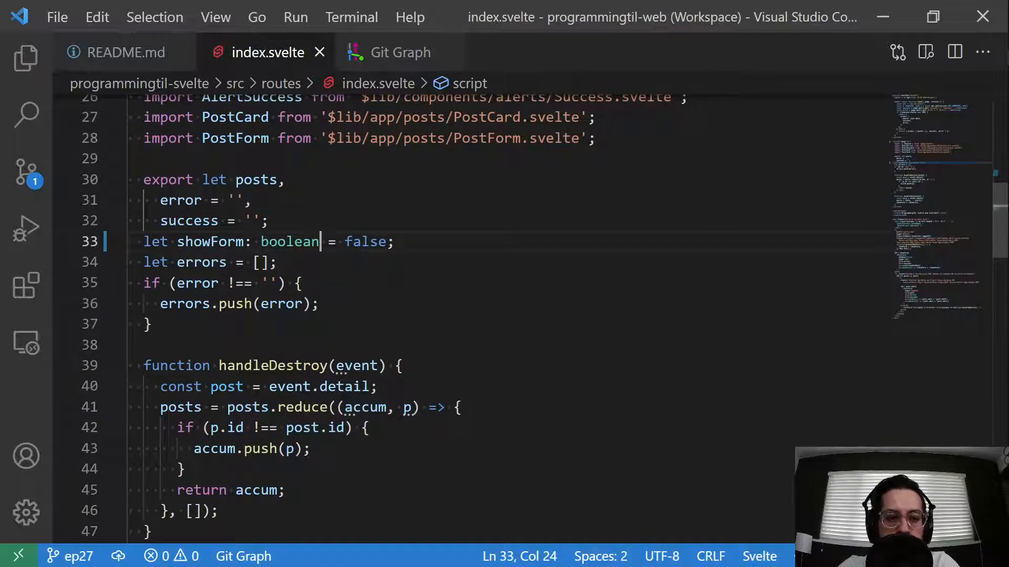
{"action": "scroll", "scroll_direction": "up", "scroll_amount": 3}
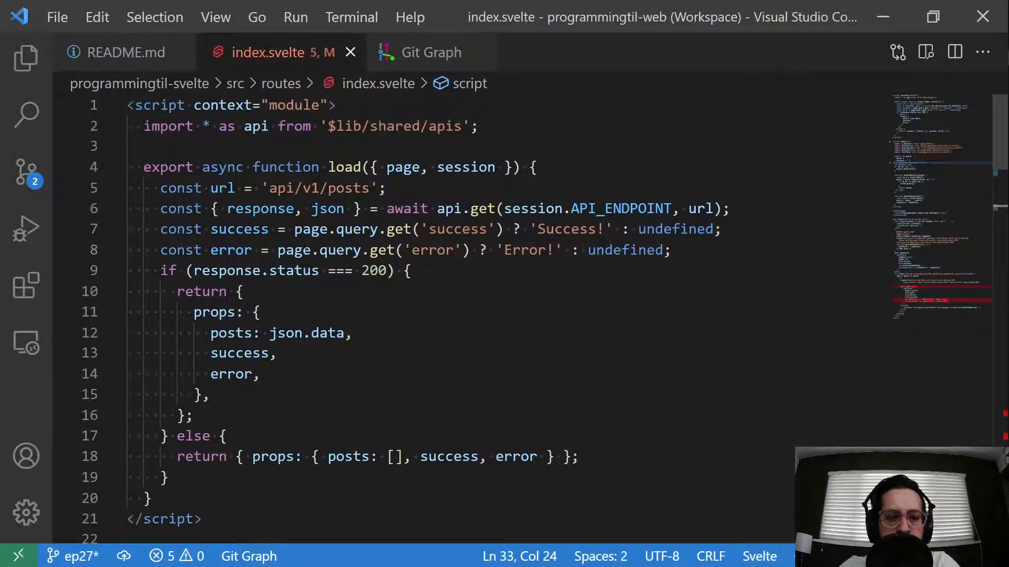
Scroll through index.svelte to inspect the flagged post.edit type errors.
{"action": "scroll", "scroll_direction": "down", "scroll_amount": 3}
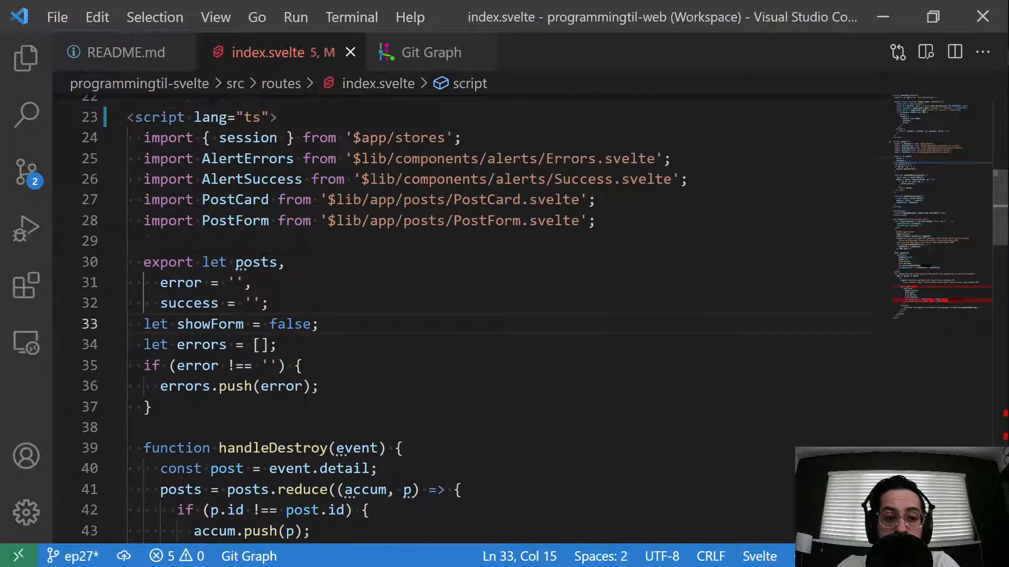
{"action": "scroll", "scroll_direction": "down", "scroll_amount": 3}
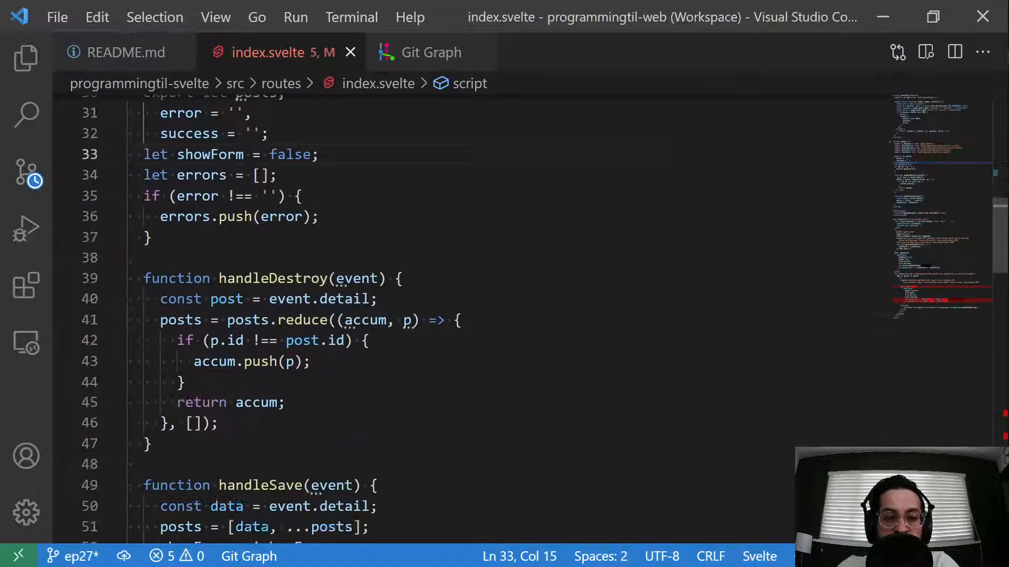
{"action": "scroll", "scroll_direction": "down", "scroll_amount": 3}
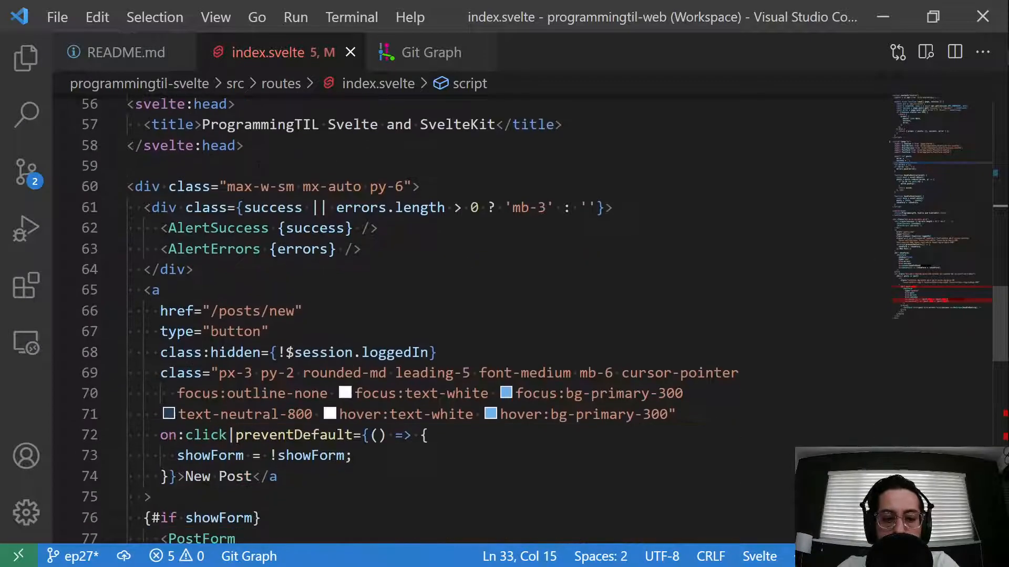
{"action": "scroll", "scroll_direction": "up", "scroll_amount": 3}
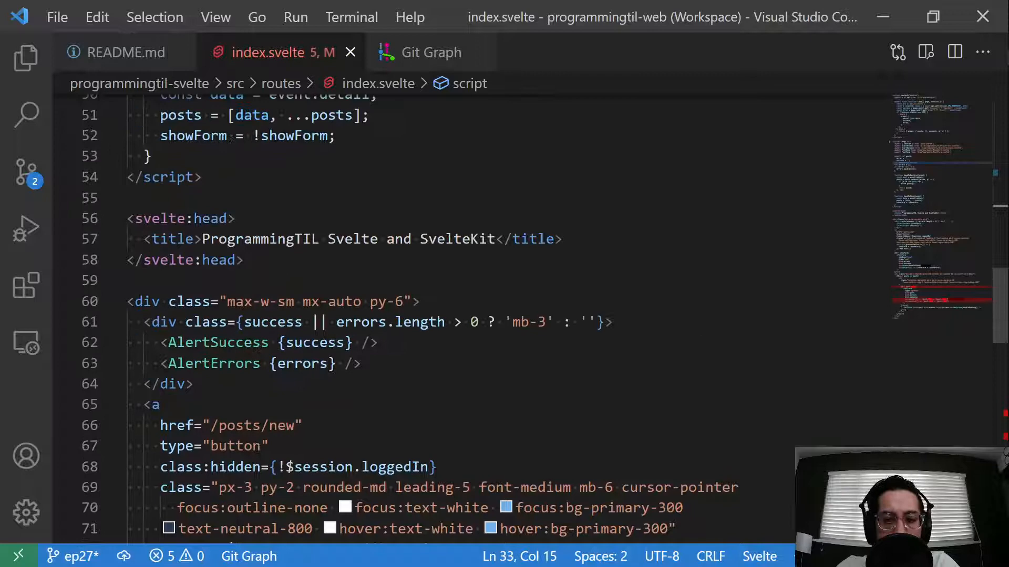
{"action": "scroll", "scroll_direction": "down", "scroll_amount": 3}
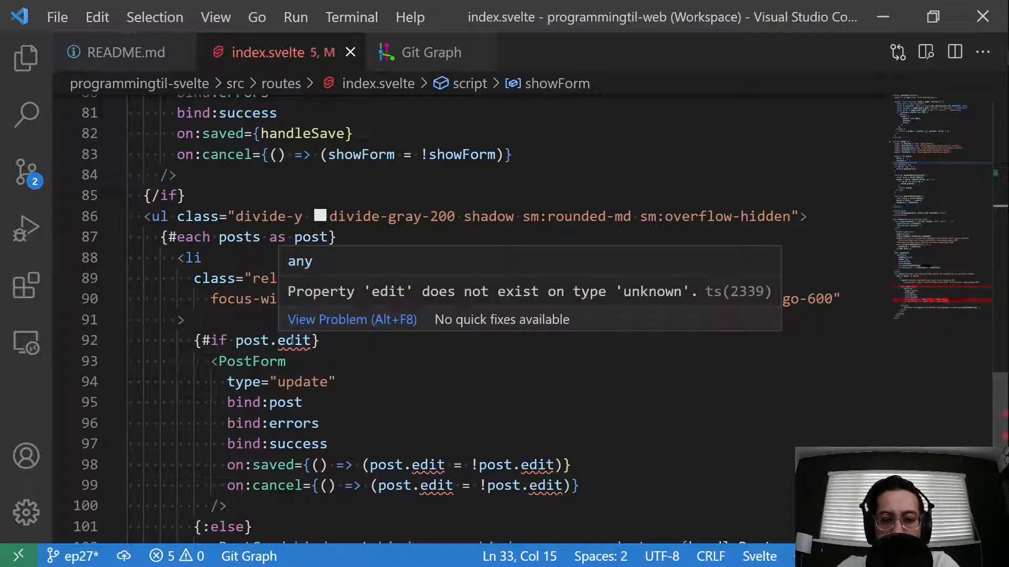
{"action": "scroll", "scroll_direction": "up", "scroll_amount": 3}
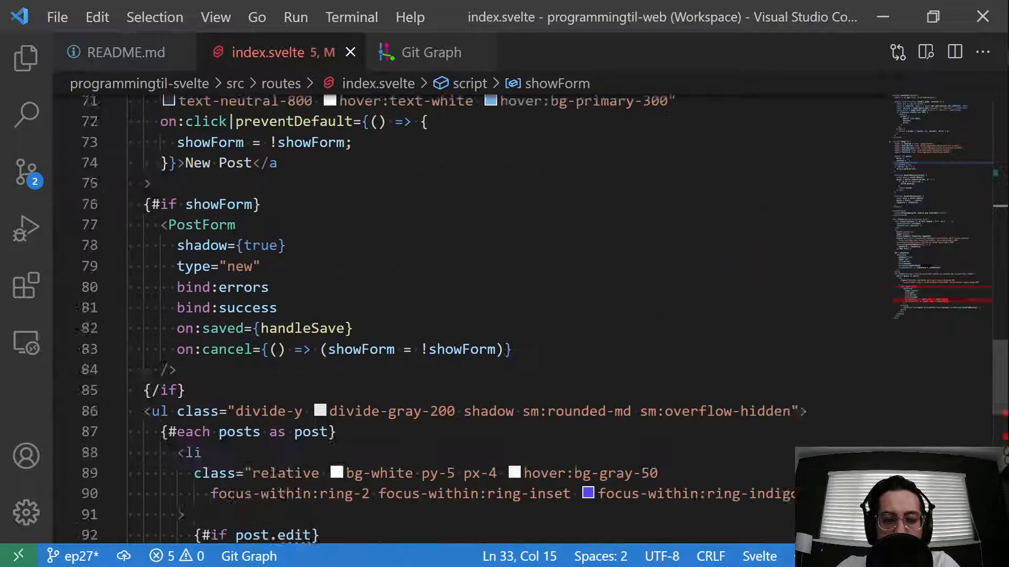
{"action": "scroll", "scroll_direction": "up", "scroll_amount": 3}
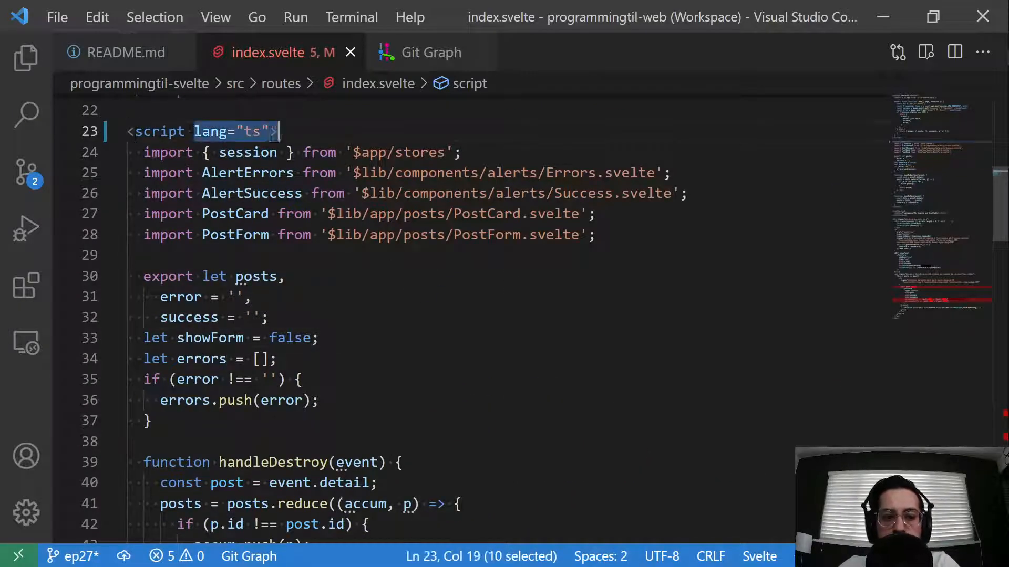
{"action": "scroll", "scroll_direction": "down", "scroll_amount": 3}
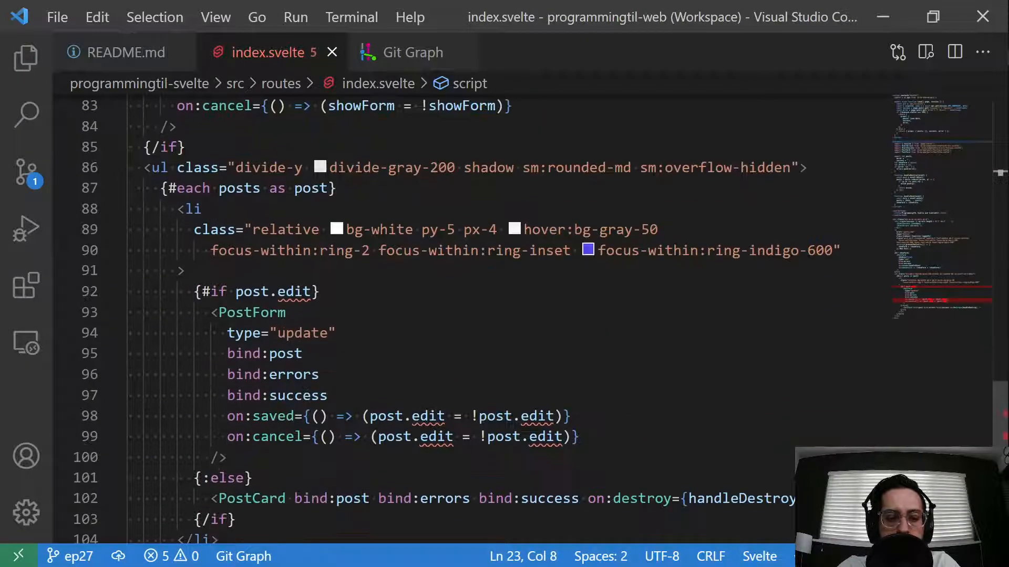
Open and dismiss the Command Palette, then scroll up toward the script tag.
{"action": "key", "text": "ctrl+shift+p"}
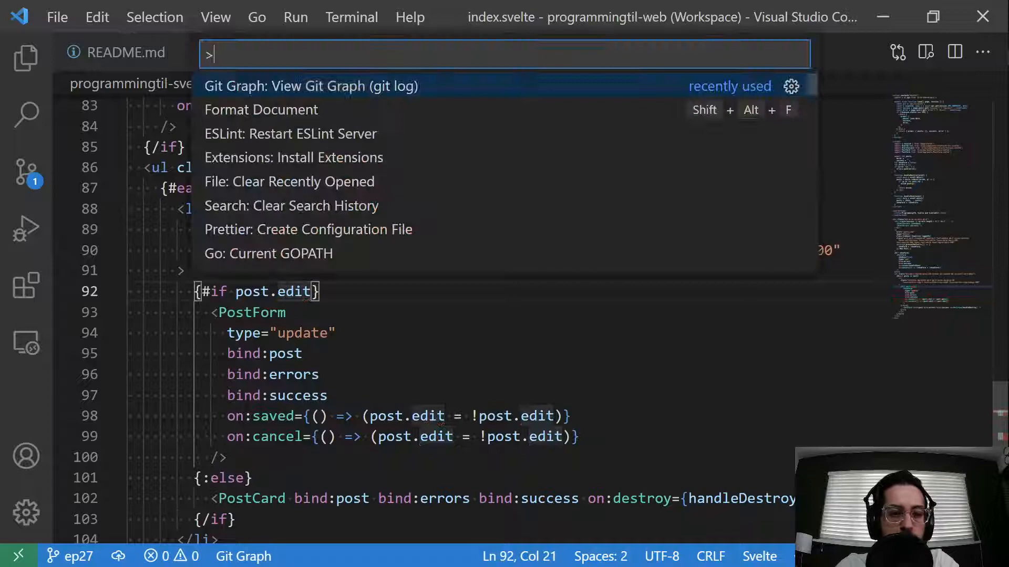
{"action": "key", "text": "Escape"}
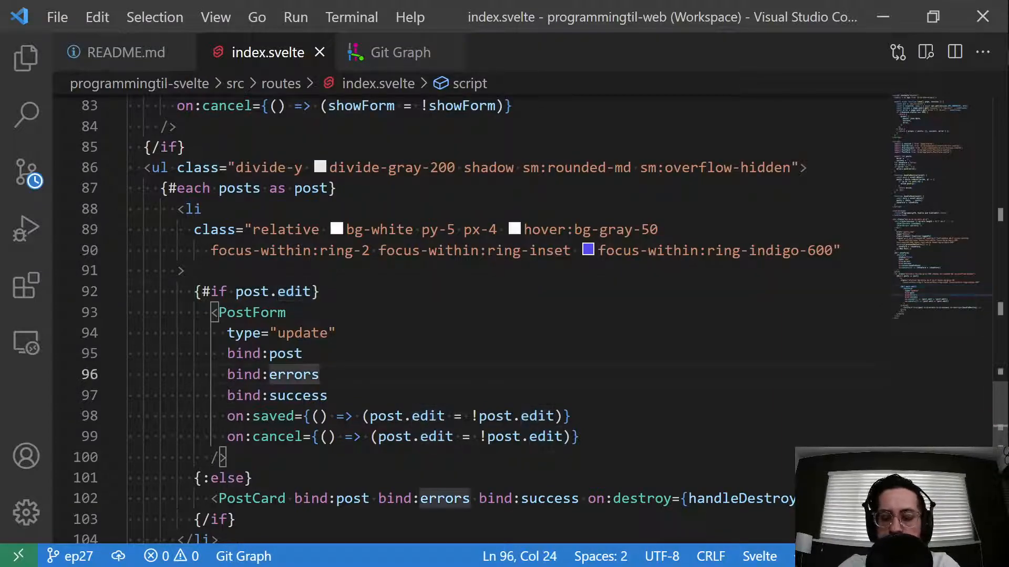
{"action": "scroll", "scroll_direction": "up", "scroll_amount": 3}
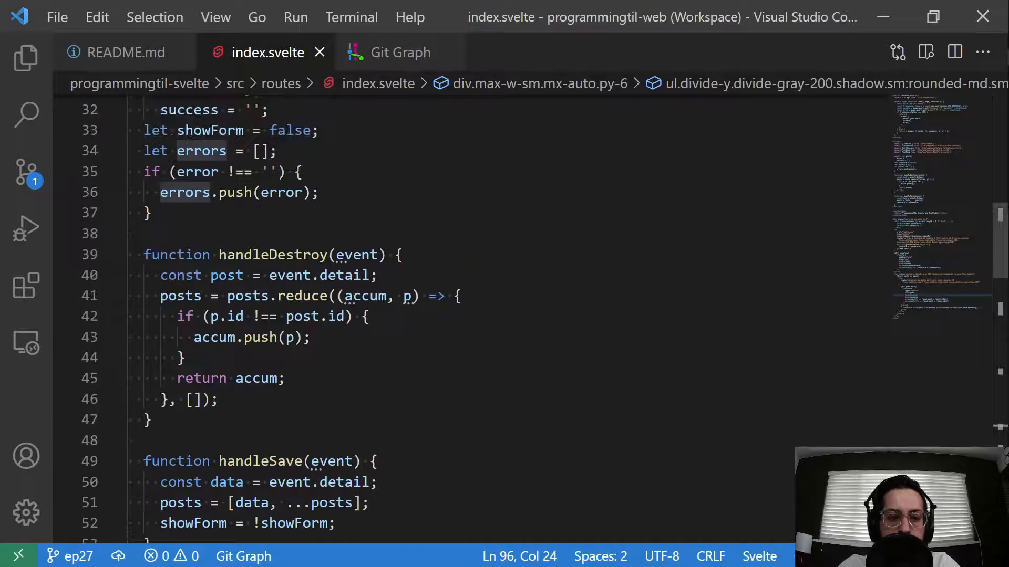
{"action": "scroll", "scroll_direction": "up", "scroll_amount": 3}
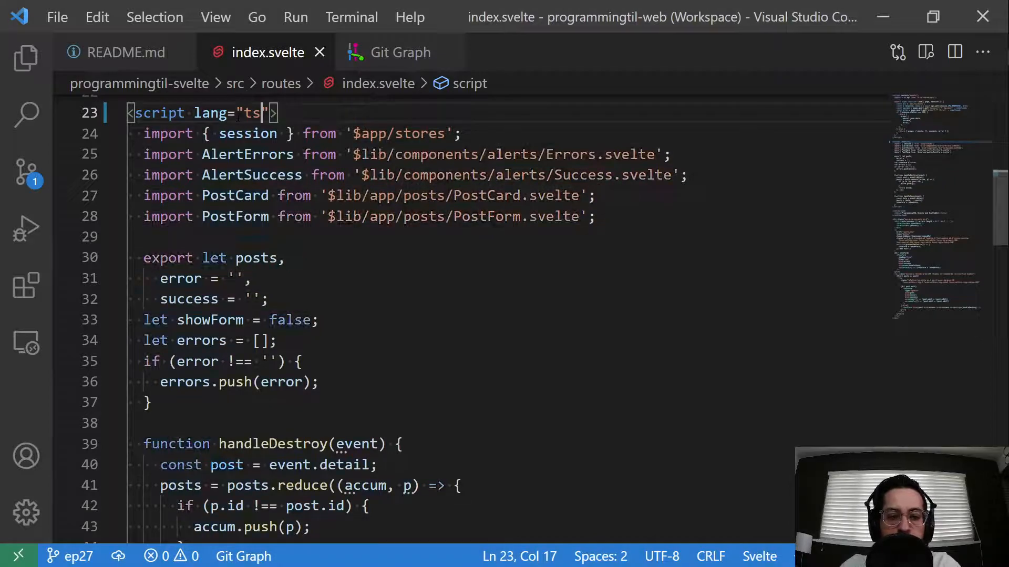
Look over index.svelte's five post.edit errors, then return to README.md.
{"action": "scroll", "scroll_direction": "down", "scroll_amount": 3}
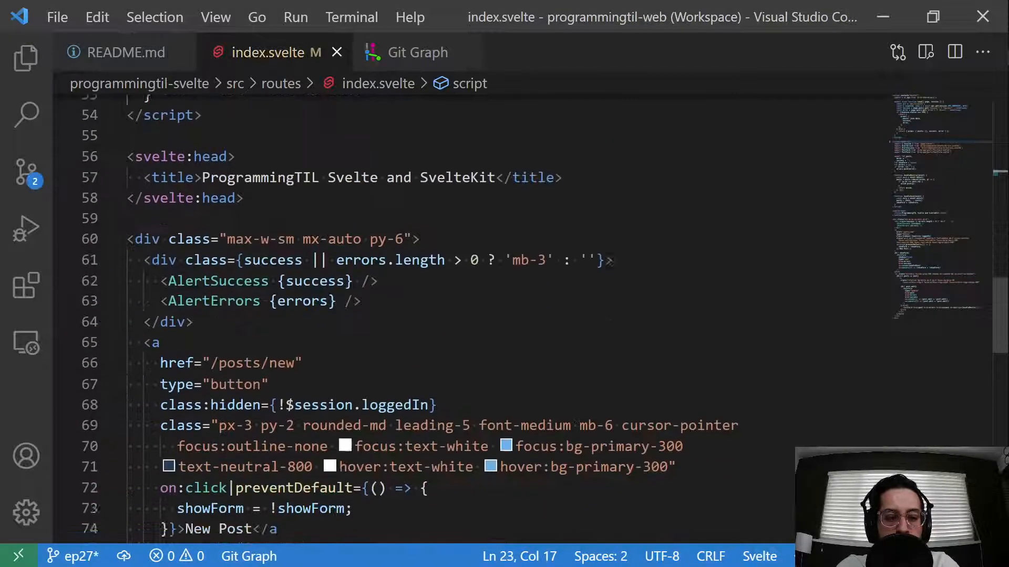
{"action": "scroll", "scroll_direction": "down", "scroll_amount": 3}
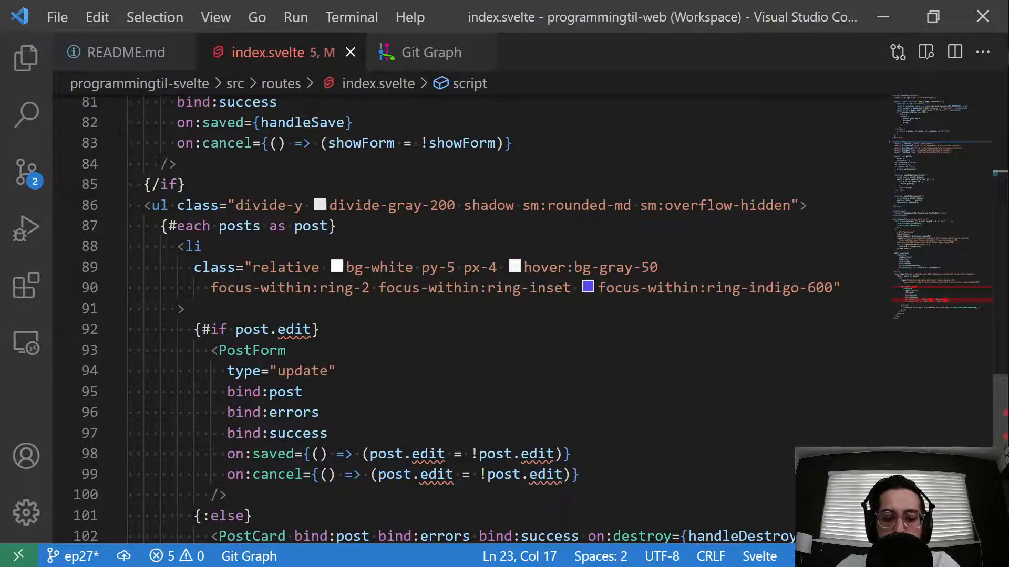
{"action": "scroll", "scroll_direction": "up", "scroll_amount": 3}
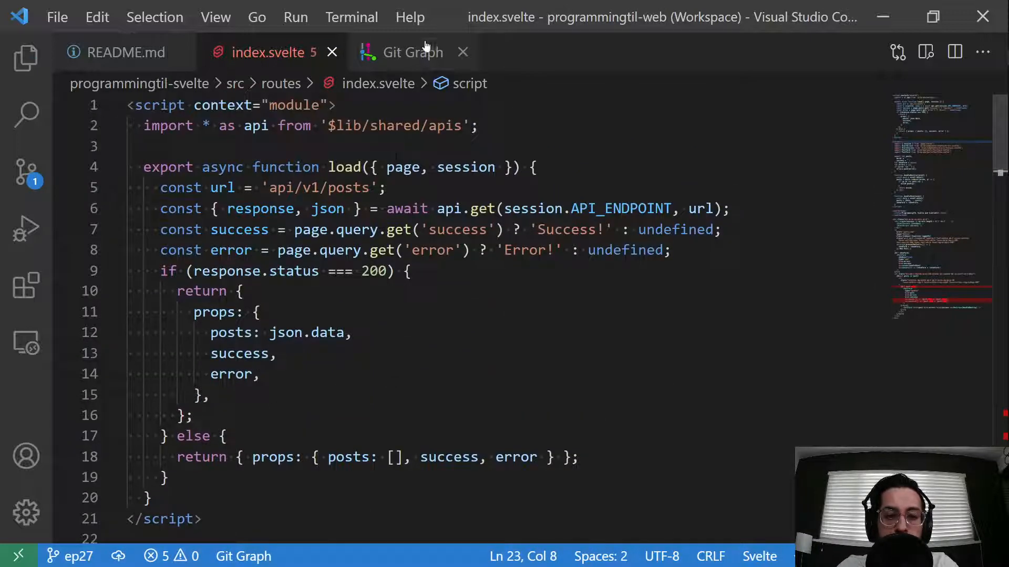
{"action": "left_click", "coordinate": [125, 52]}
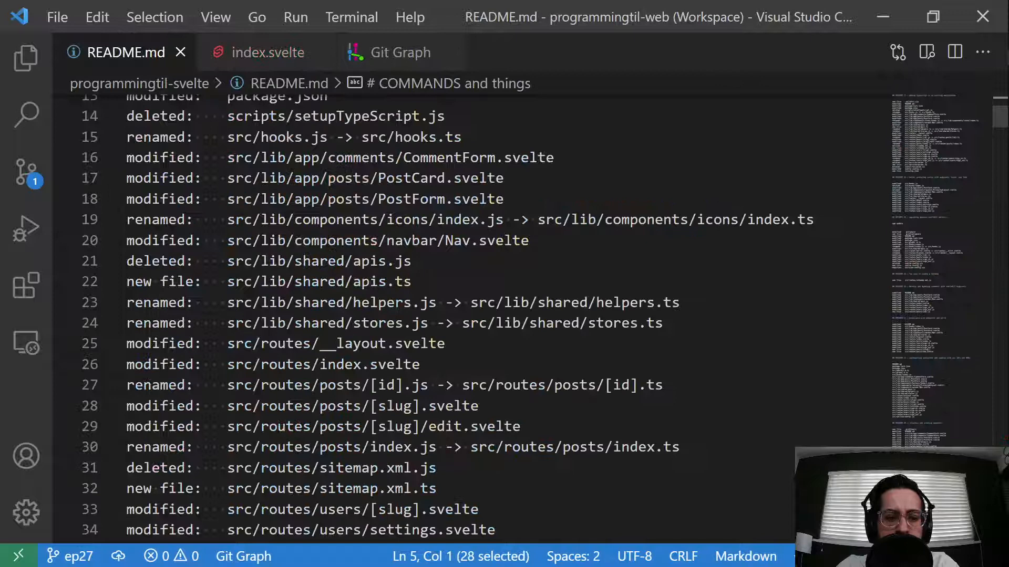